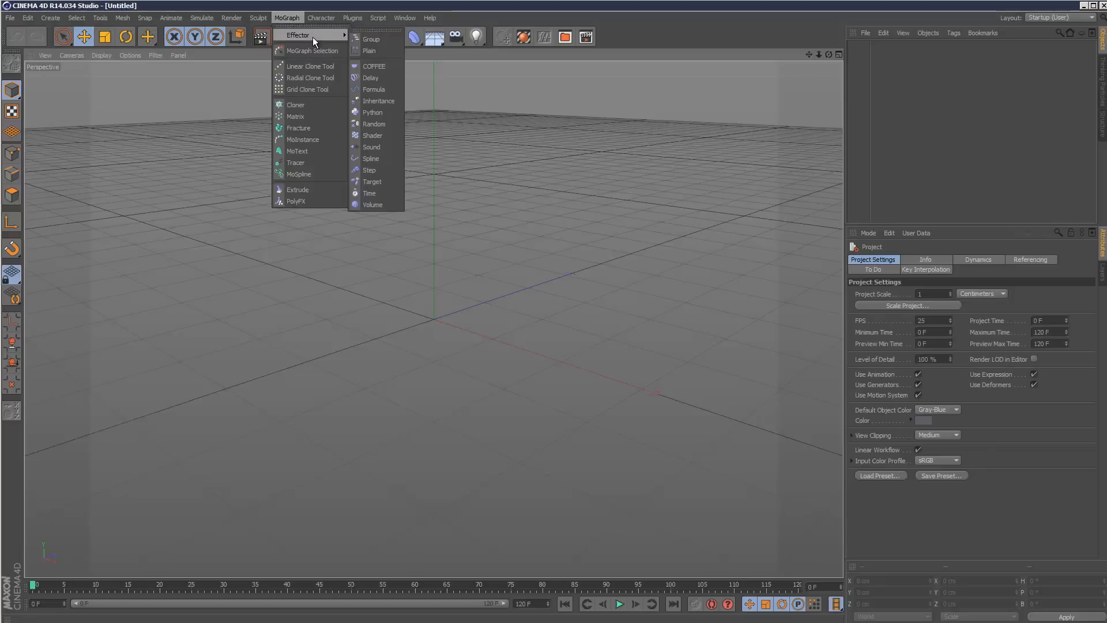
mouse_move(311, 115)
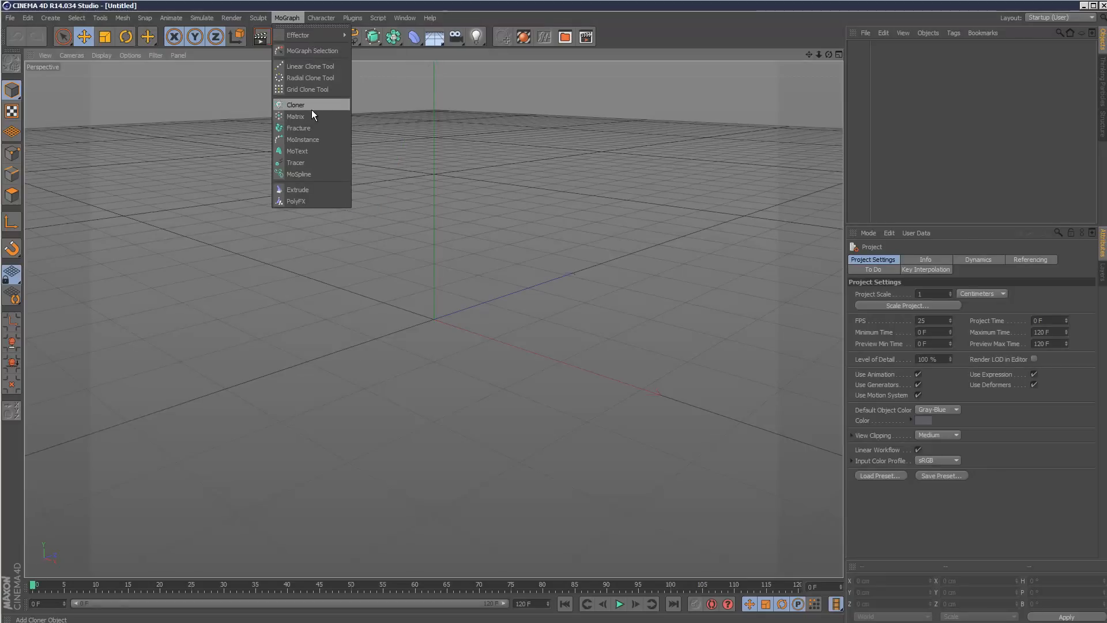
mouse_move(304, 118)
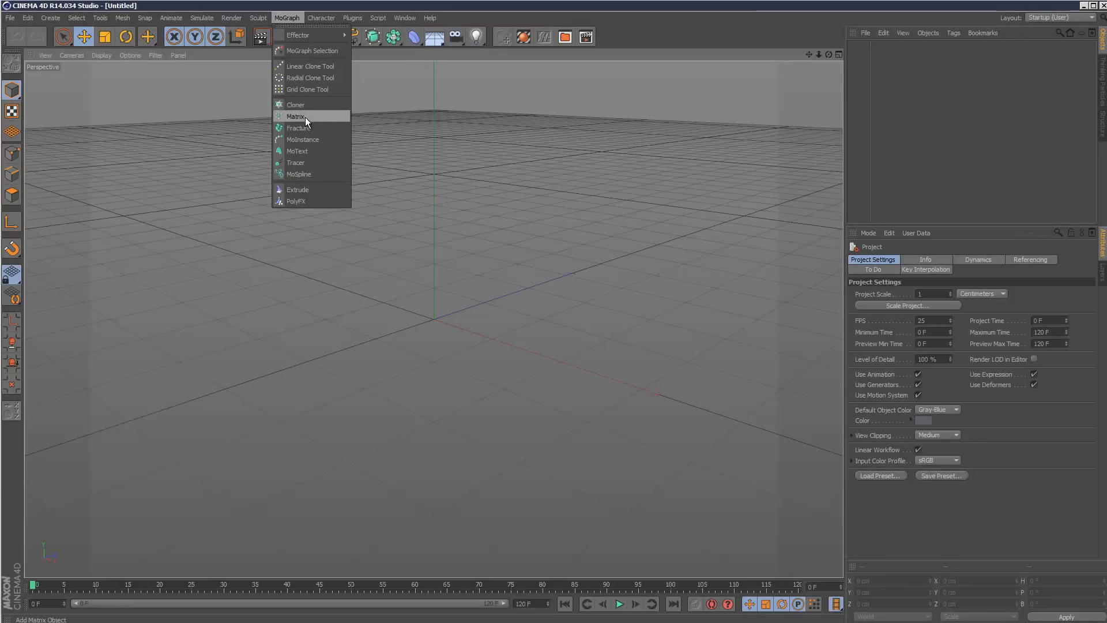
- Create a MoGraph Matrix object showing a 3D grid of cube points
left_click(297, 115)
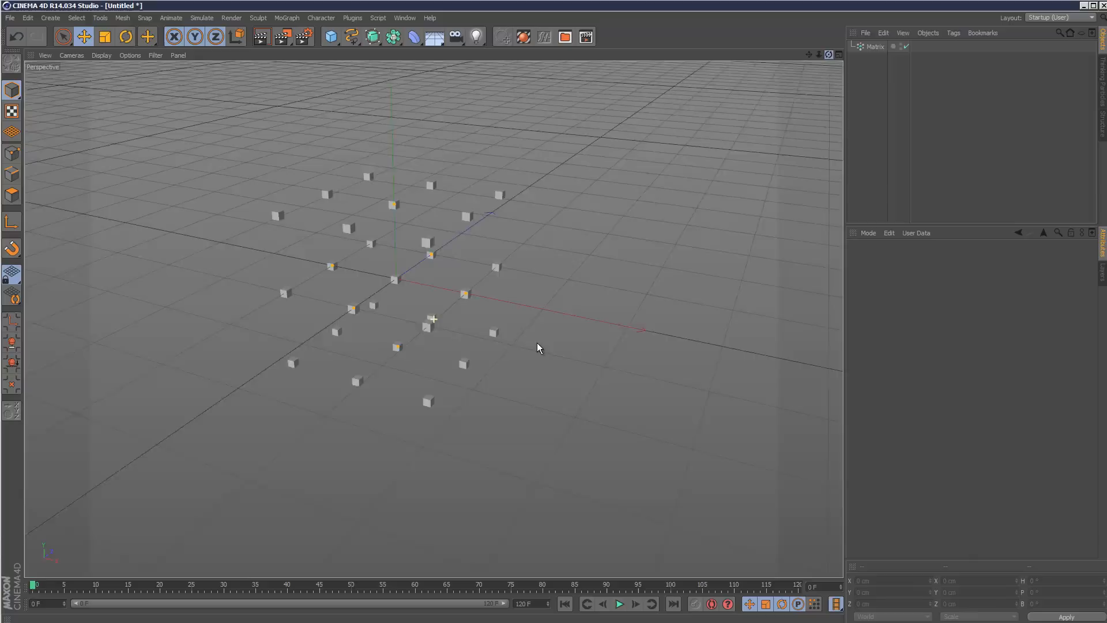
left_click(876, 46)
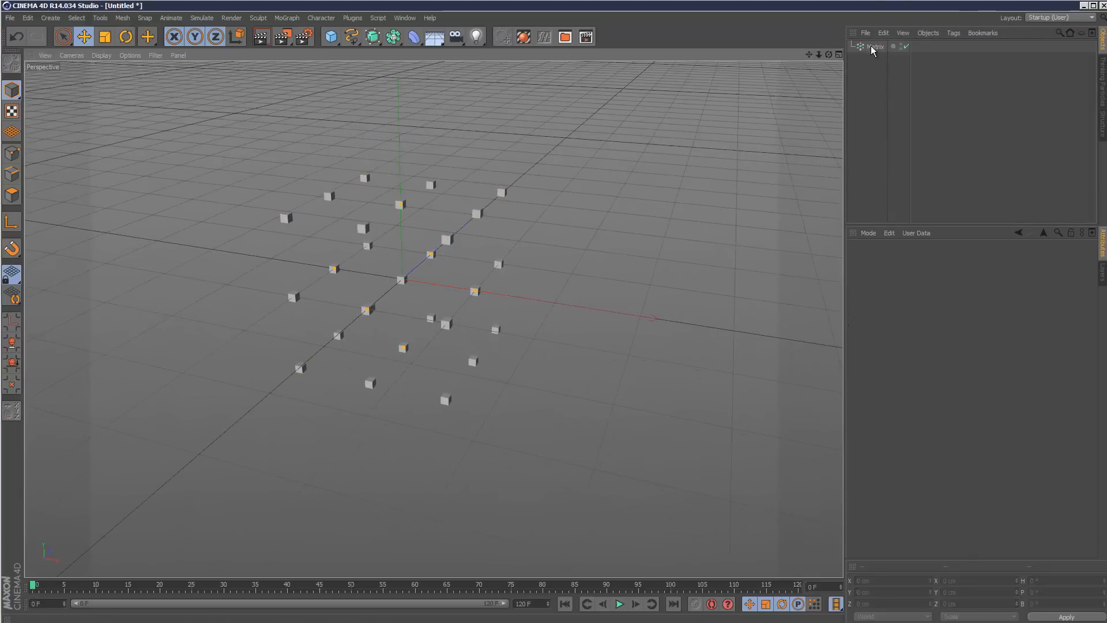
left_click(877, 46)
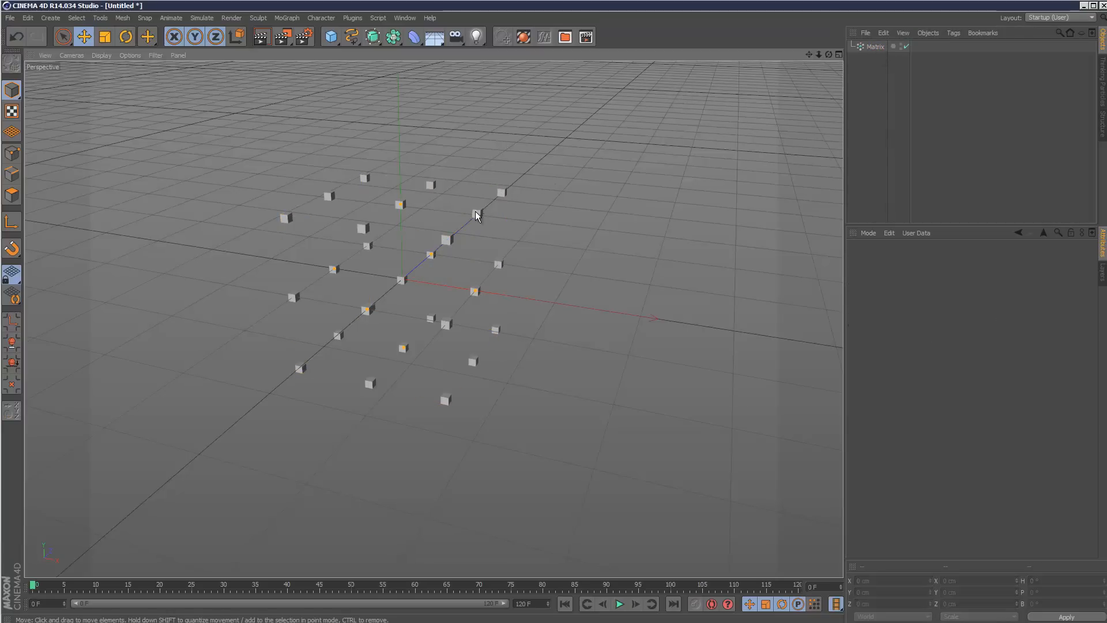
mouse_move(401, 209)
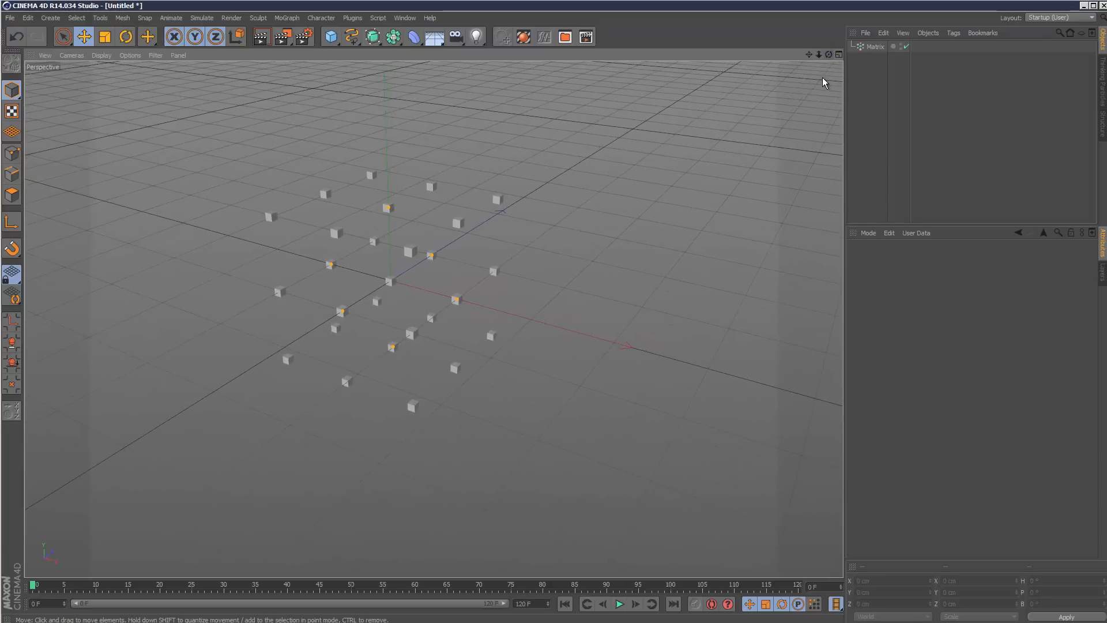
- Add a Twist deformer under the Matrix and raise its Angle so the point grid twists
left_click(876, 47)
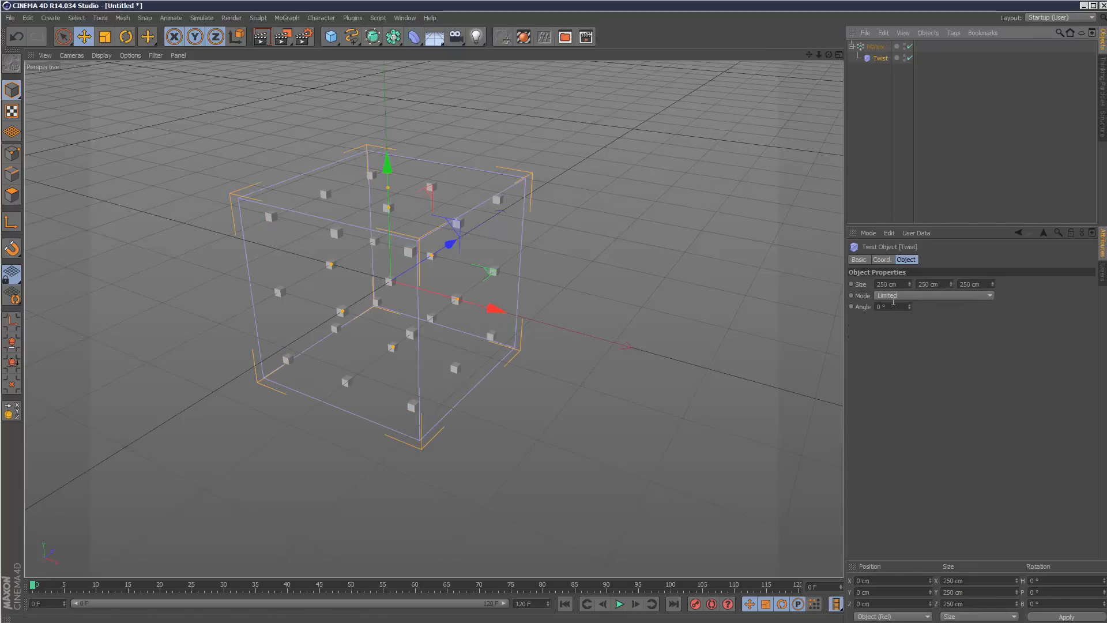
left_click_drag(889, 307, 912, 307)
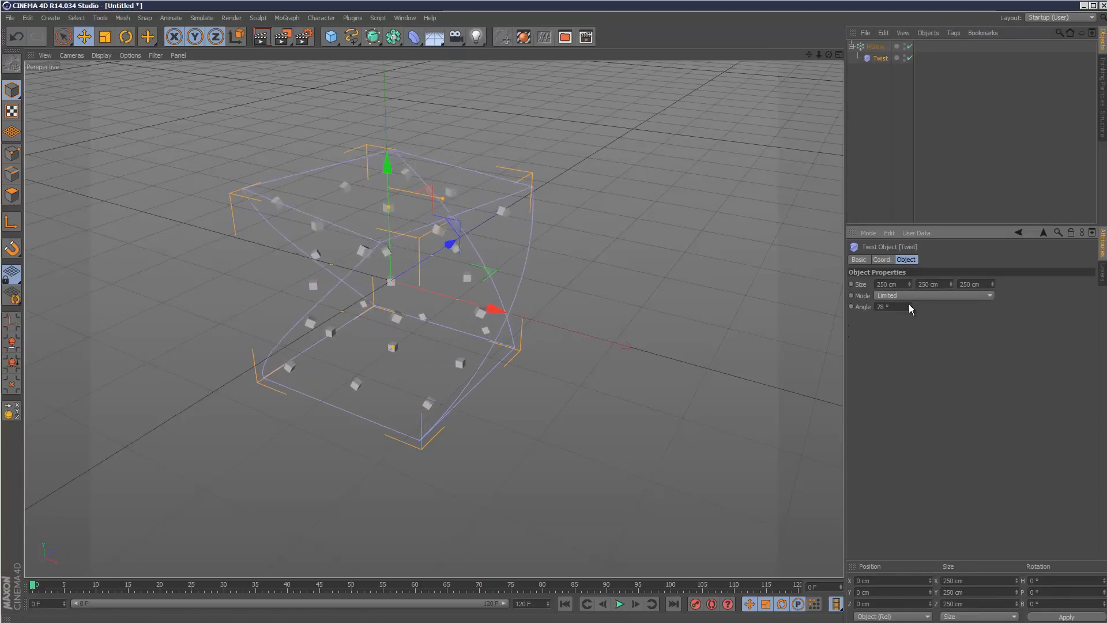
left_click_drag(888, 307, 905, 306)
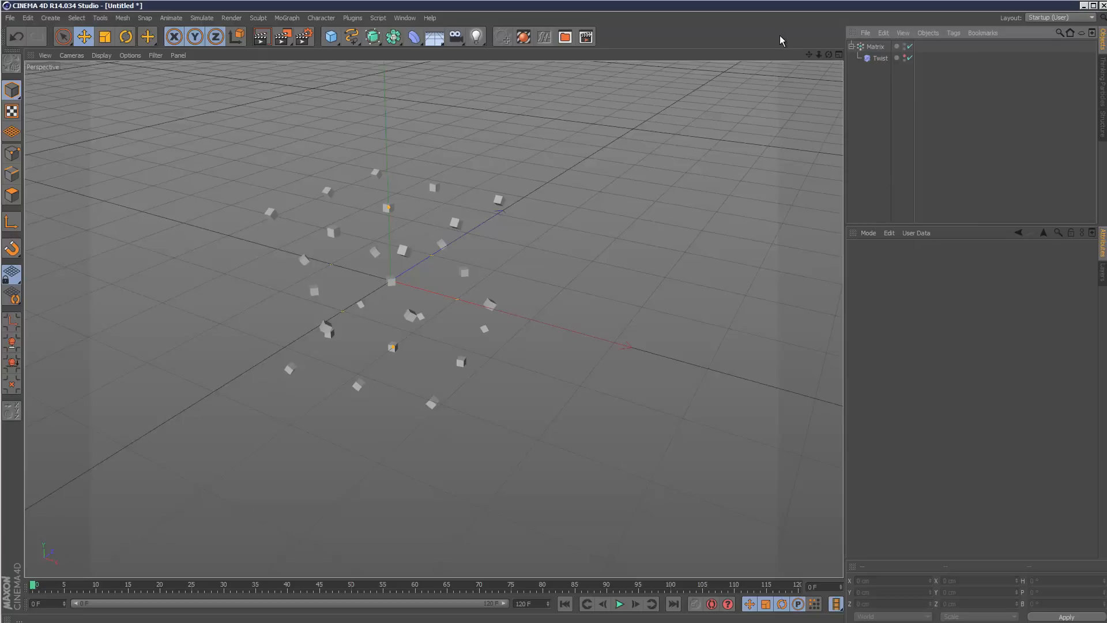
- Add a Cloner with a Sphere child, set to Object mode targeting the Matrix
left_click(286, 18)
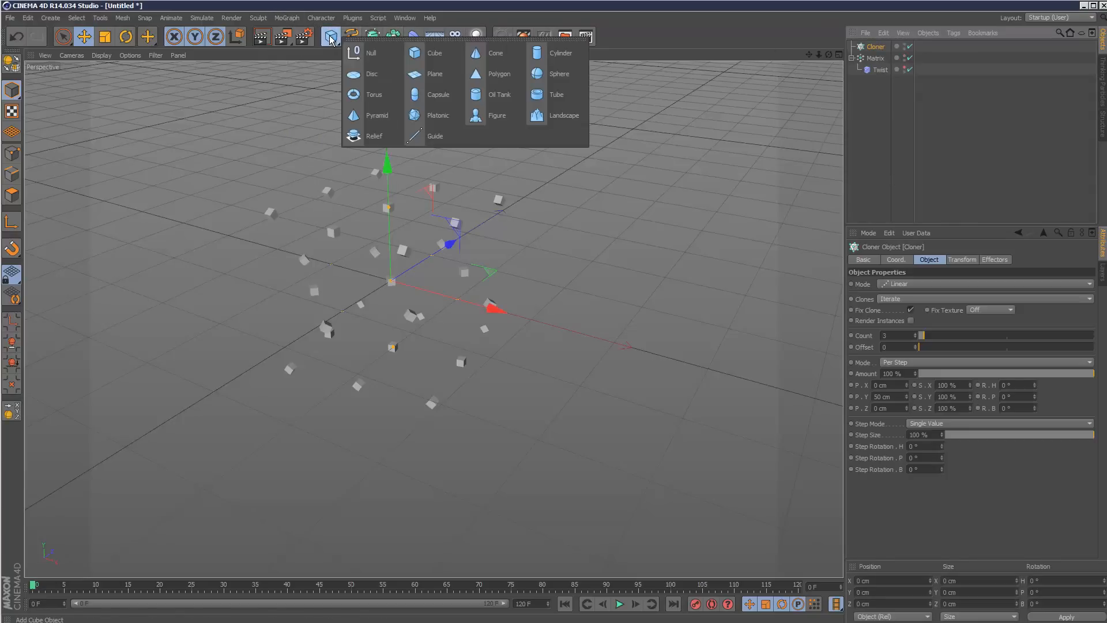
left_click(558, 74)
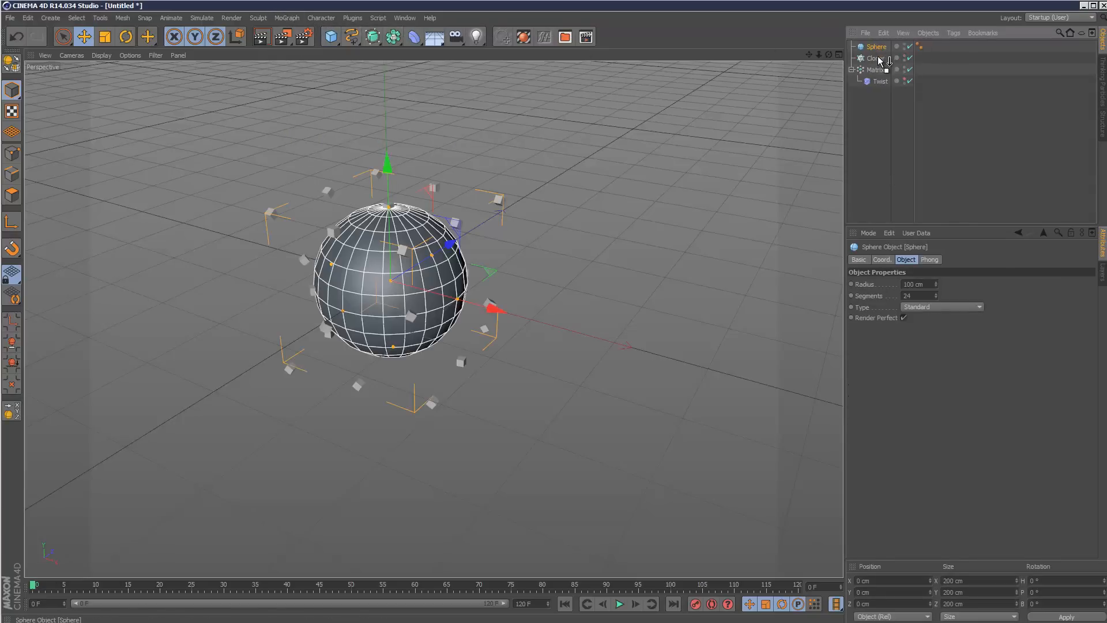
left_click(875, 58)
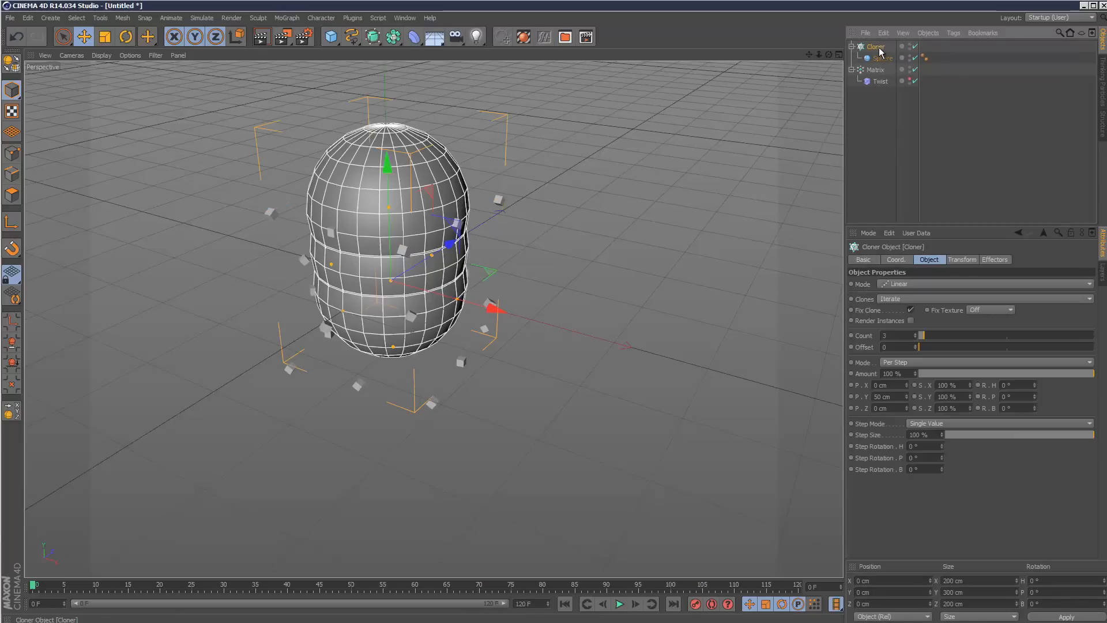
left_click(985, 284)
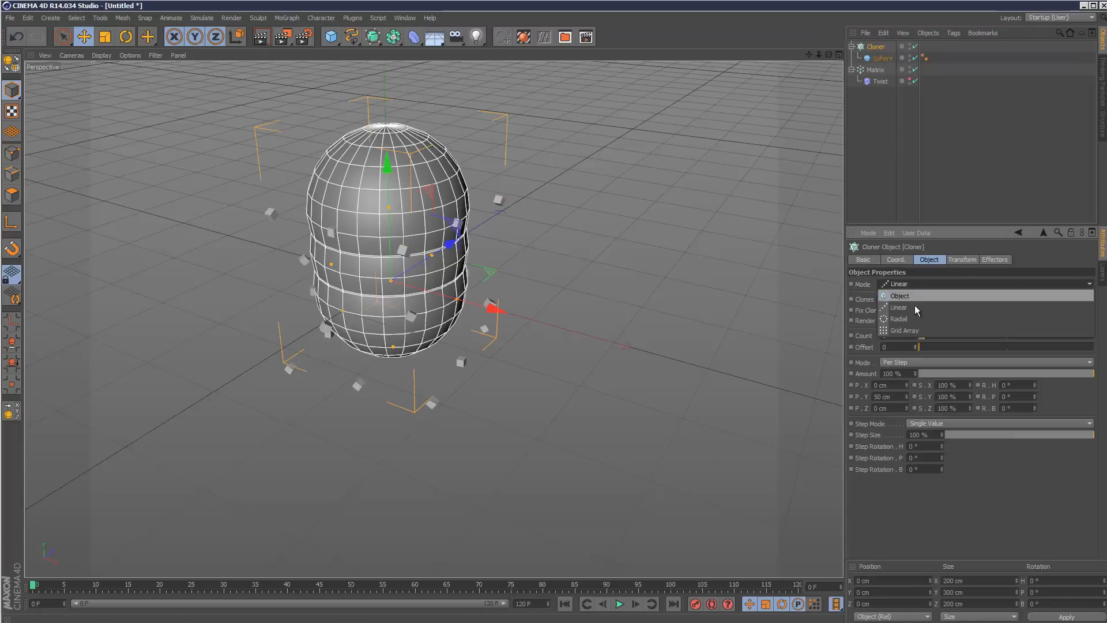
left_click(900, 295)
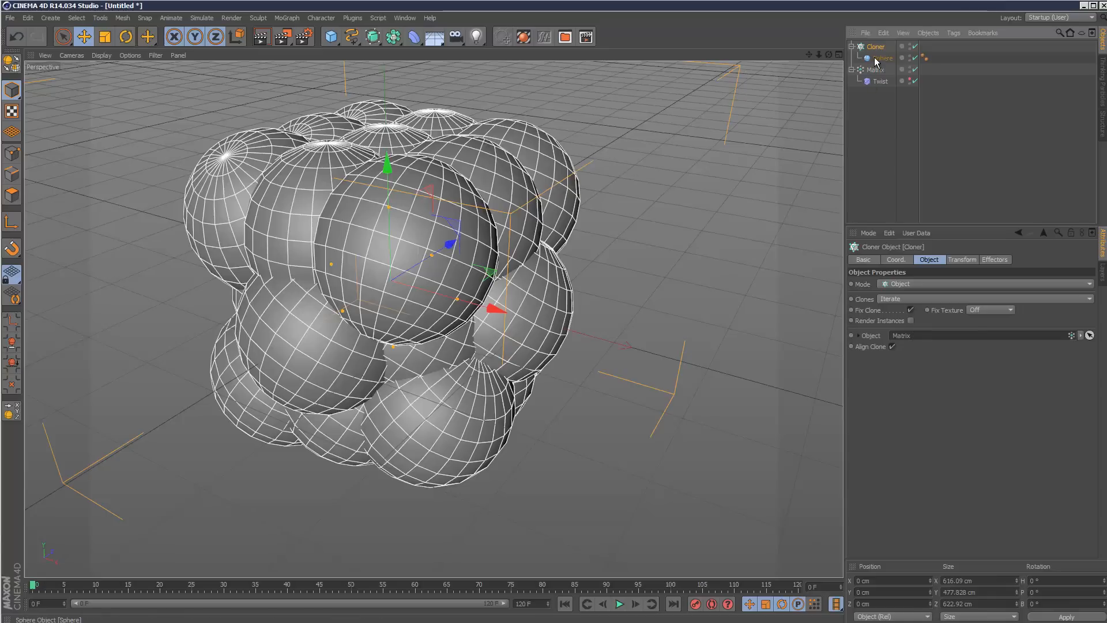
- Reduce the cloned Sphere's radius to 23 cm
left_click(882, 57)
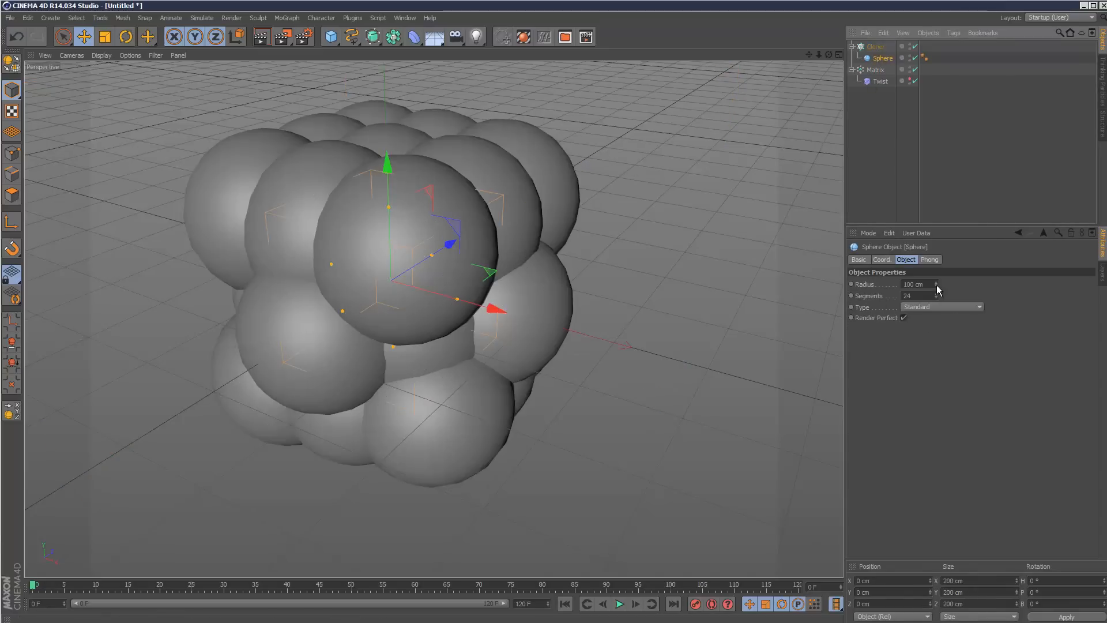
left_click_drag(914, 284, 915, 284)
type("23")
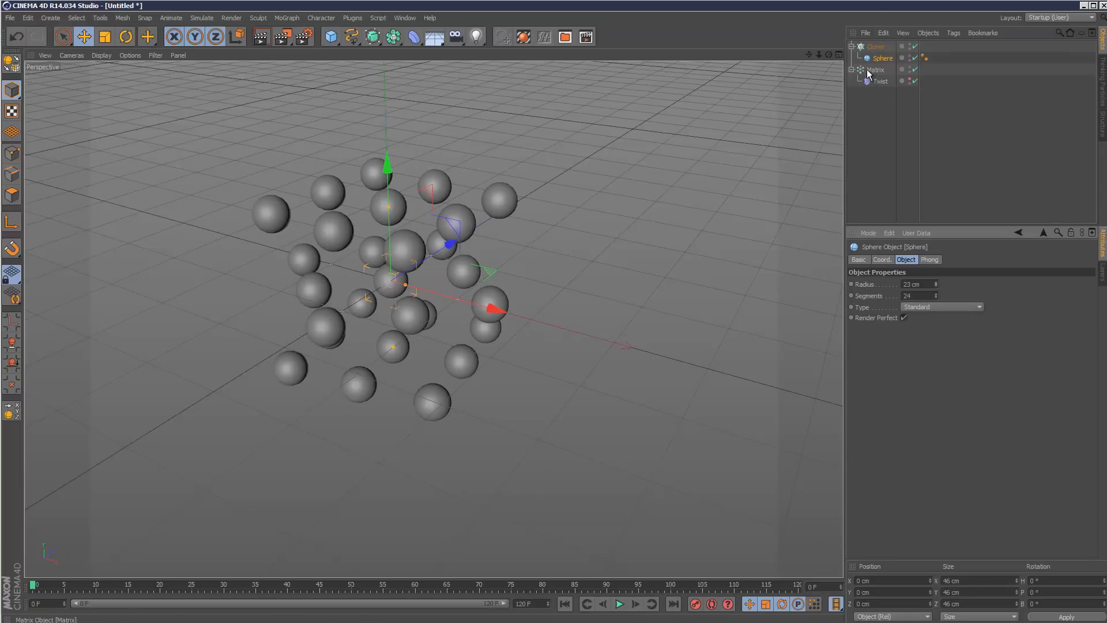
left_click(882, 57)
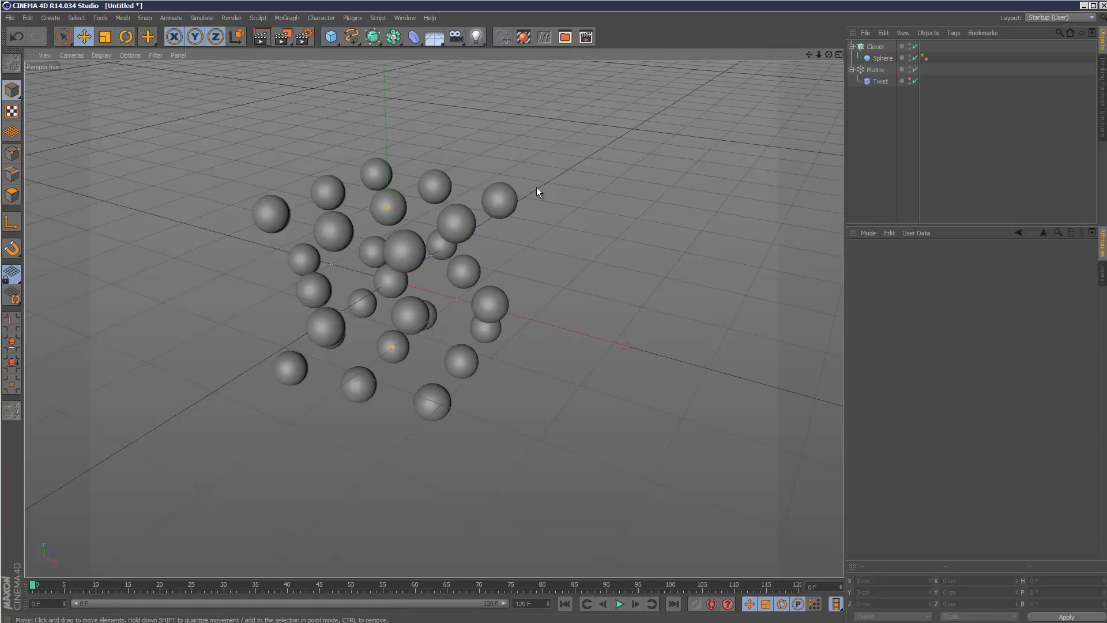
- Test the Twist under the Cloner, group under a Null, then return Twist beneath the Matrix
left_click(879, 81)
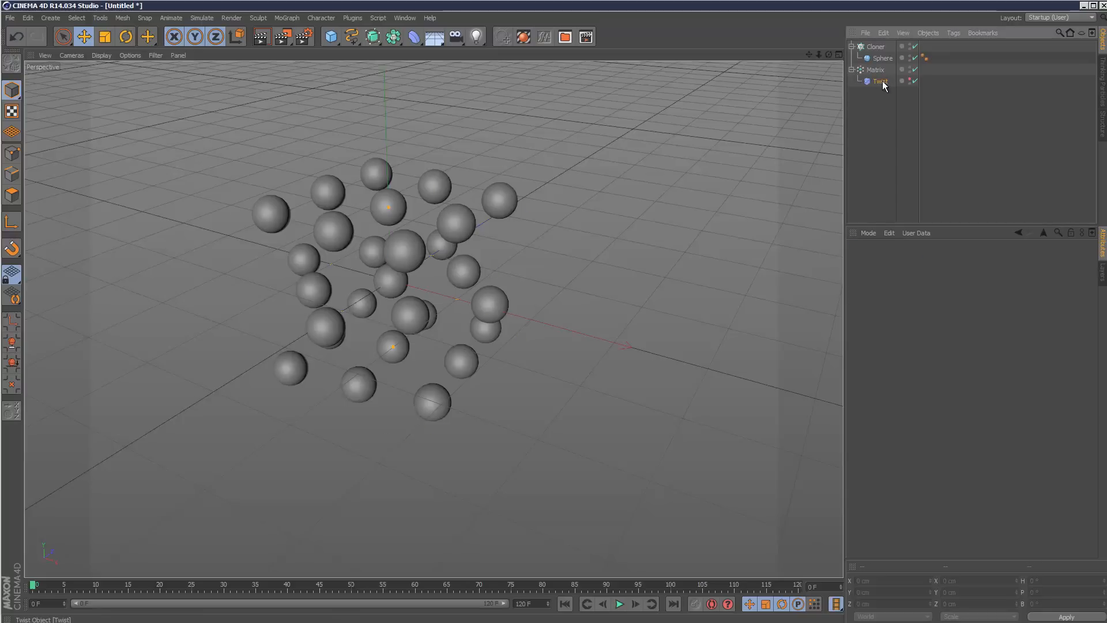
left_click(879, 80)
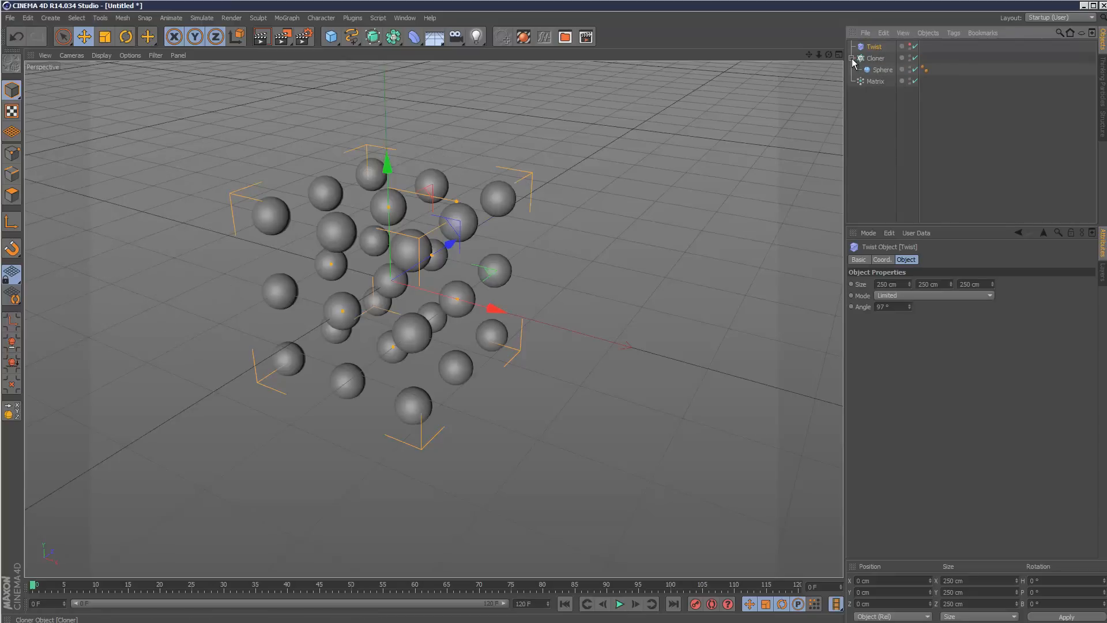
left_click(876, 58)
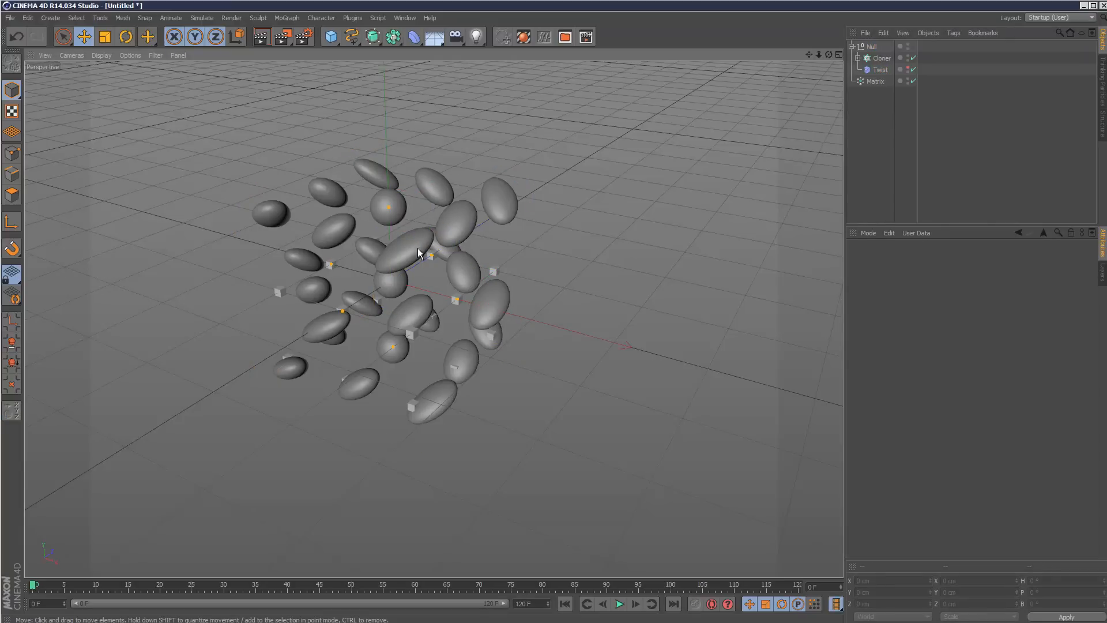
mouse_move(363, 229)
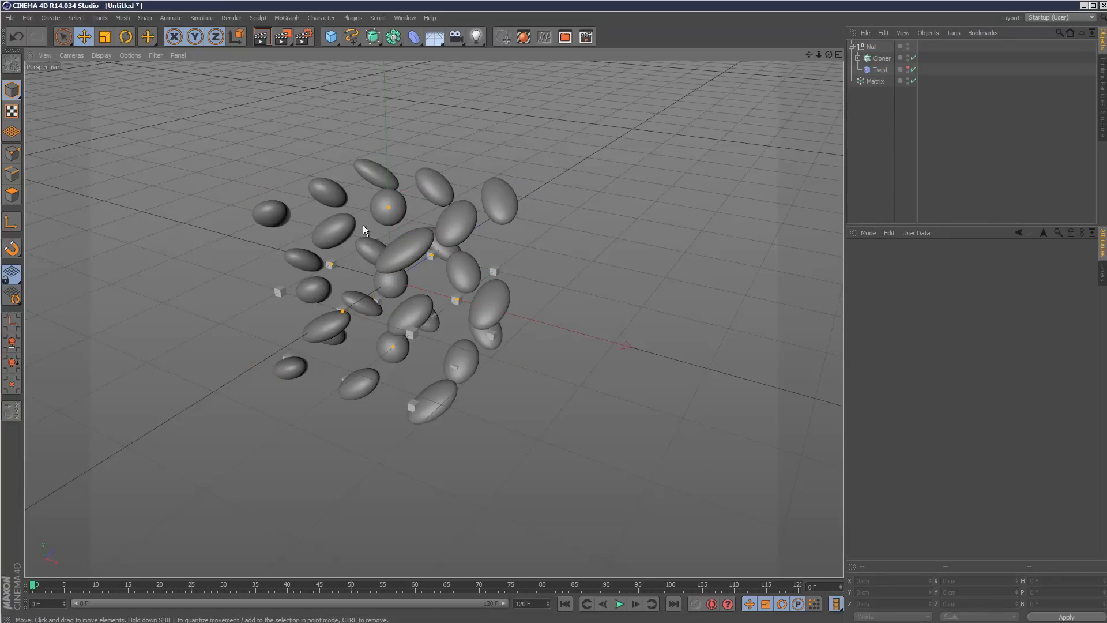
mouse_move(530, 312)
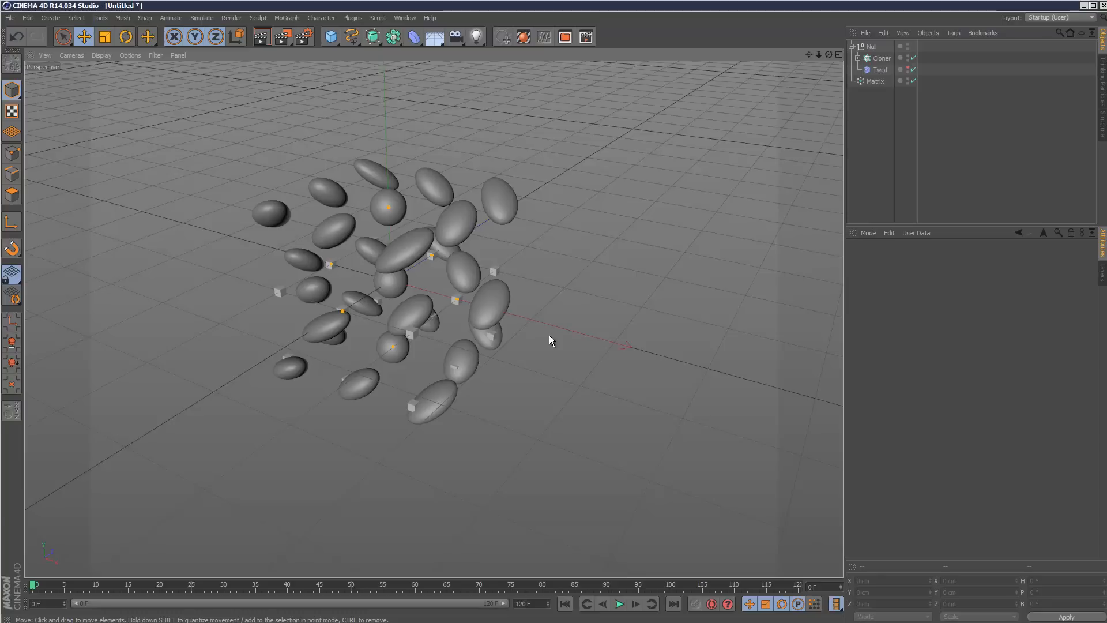
mouse_move(420, 262)
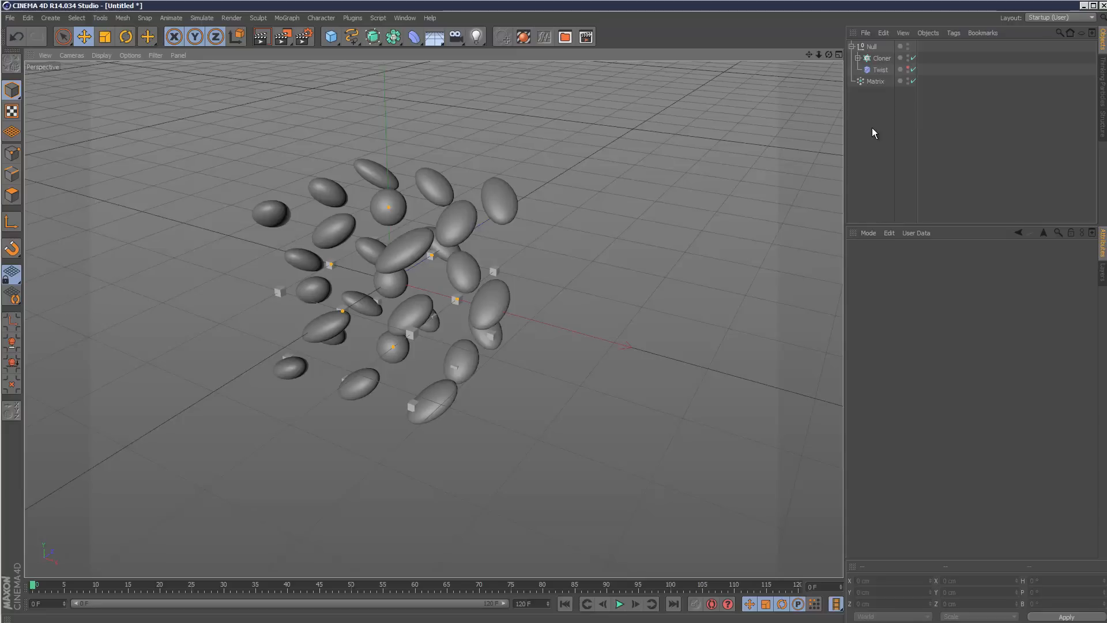
mouse_move(898, 81)
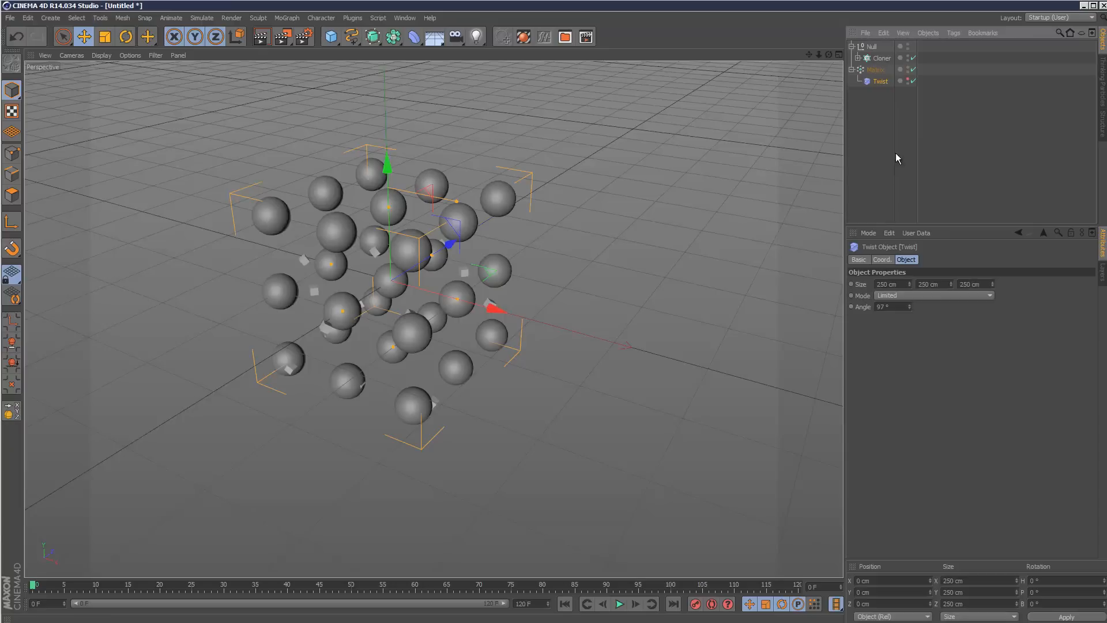
- Select every object in the Object Manager and delete them, emptying the scene
left_click(882, 58)
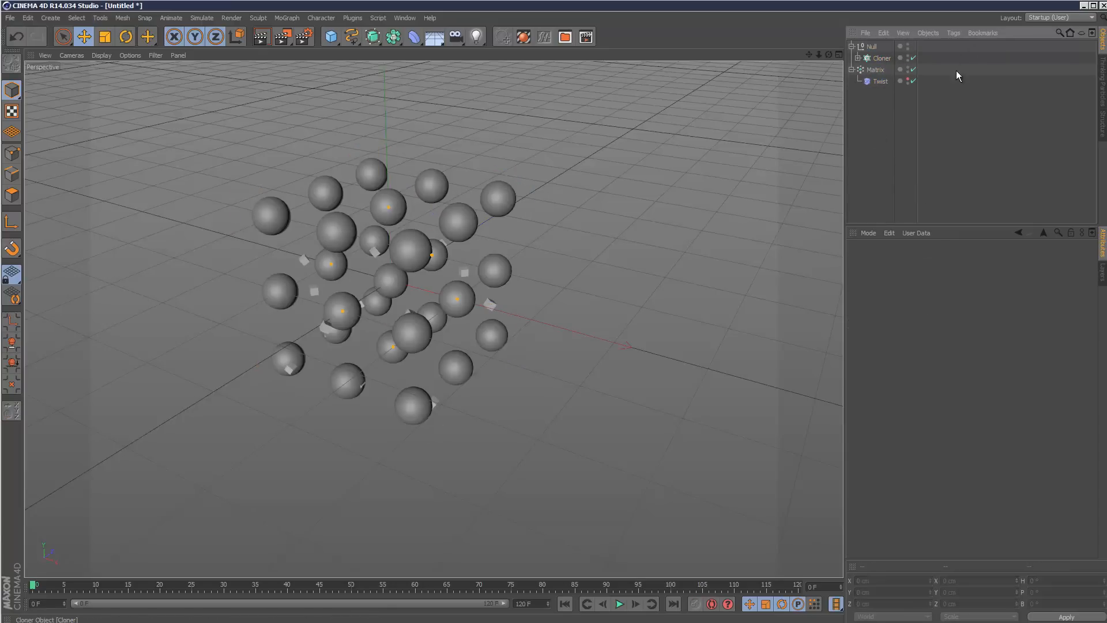
left_click(877, 69)
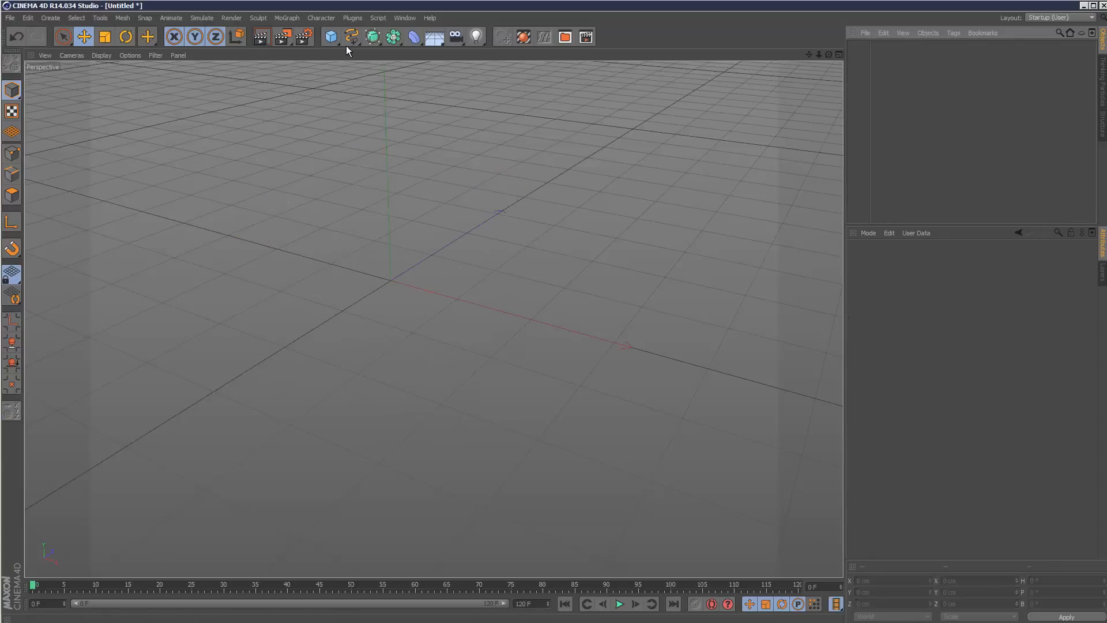
- Create a Null displayed as a circle with a custom green colour
left_click(331, 35)
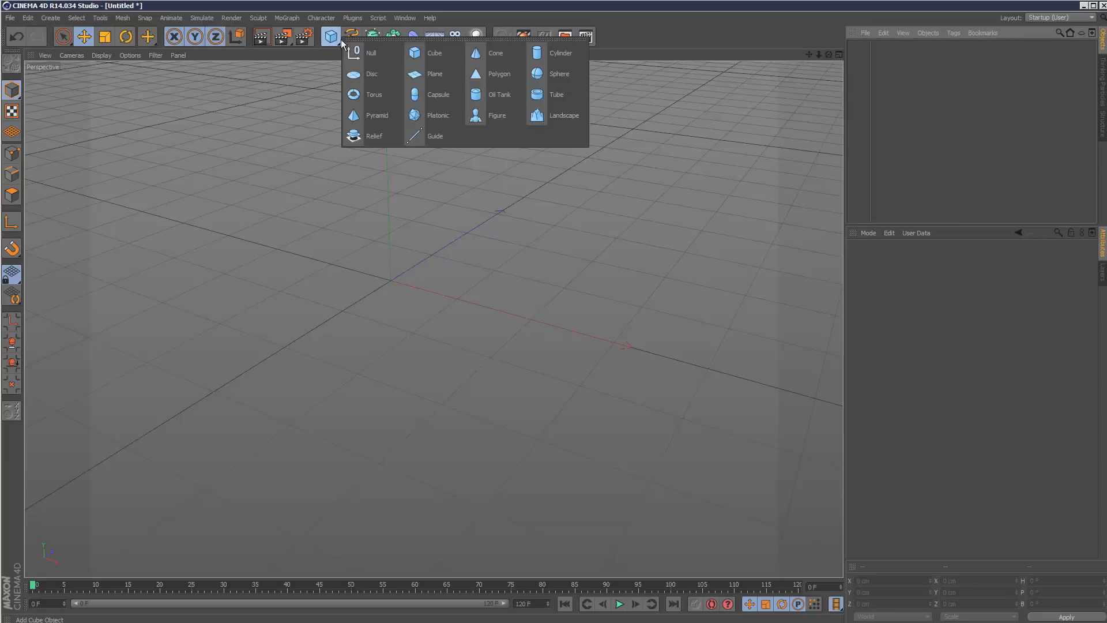
left_click(370, 53)
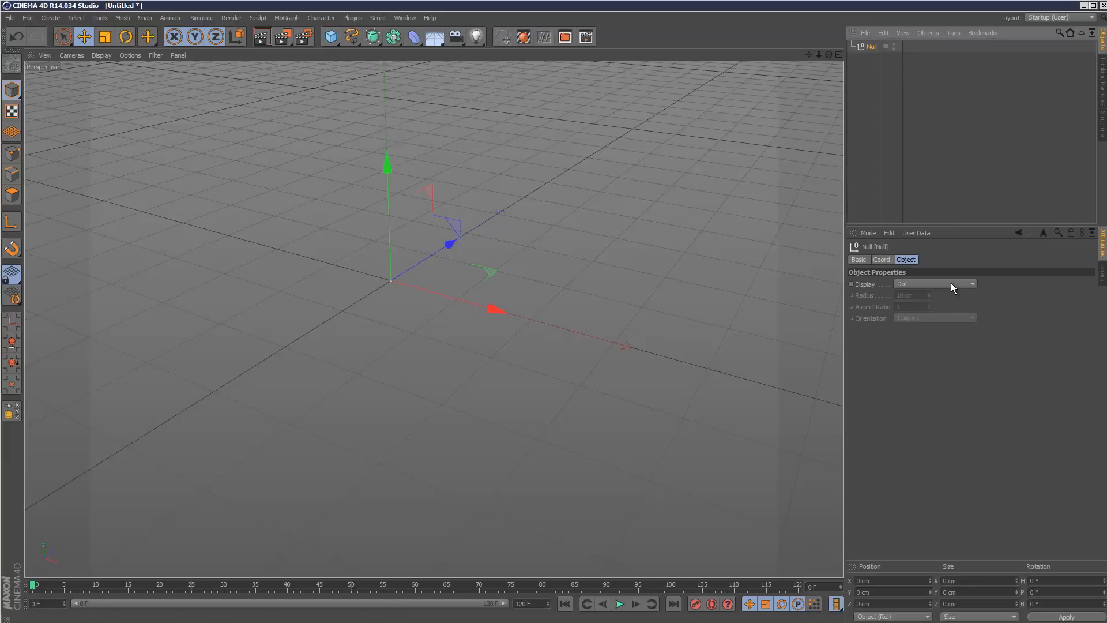
left_click(858, 260)
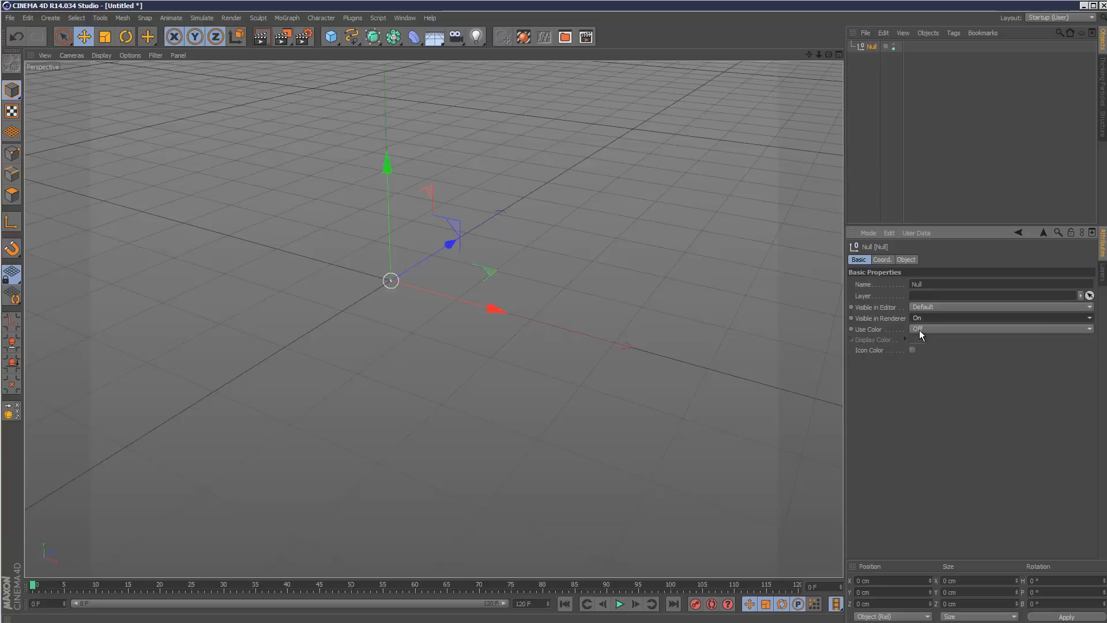
left_click(911, 339)
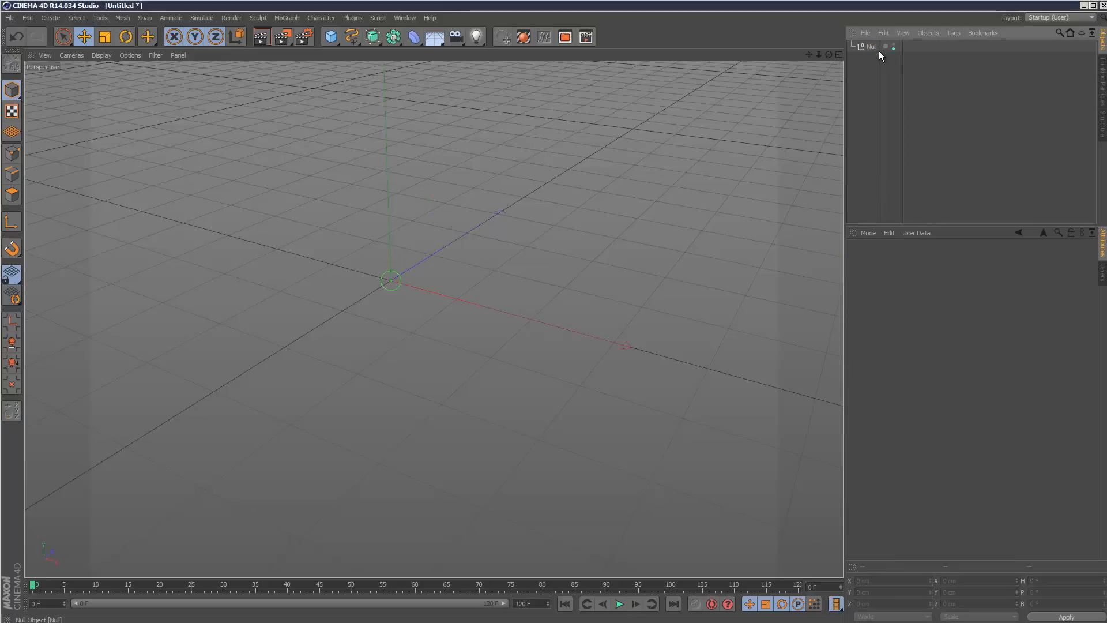
left_click(953, 33)
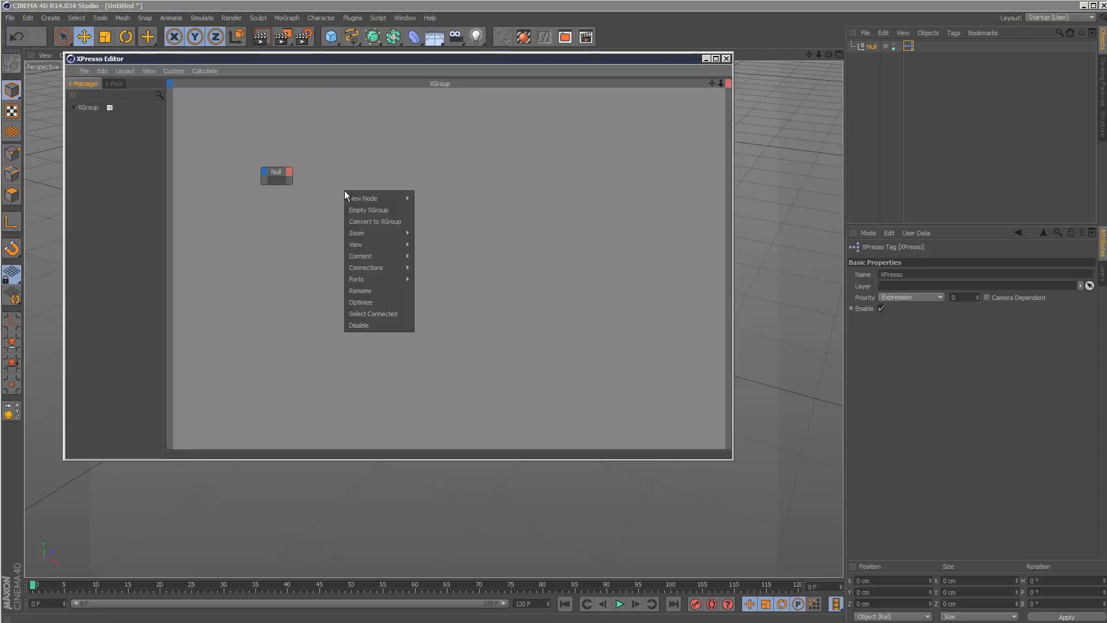
mouse_move(487, 198)
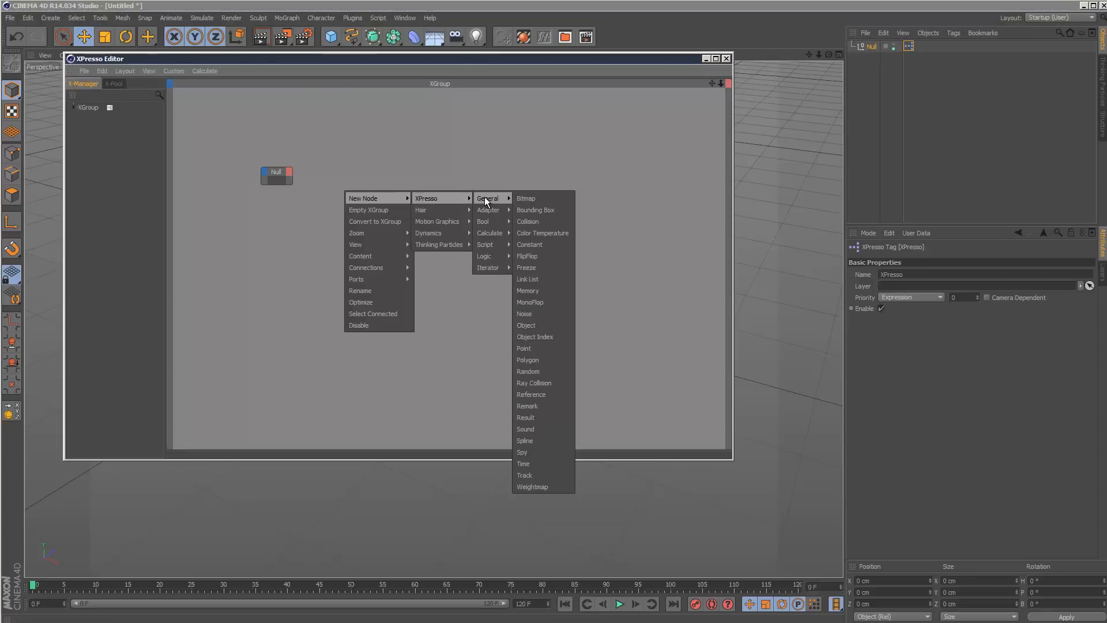
mouse_move(488, 209)
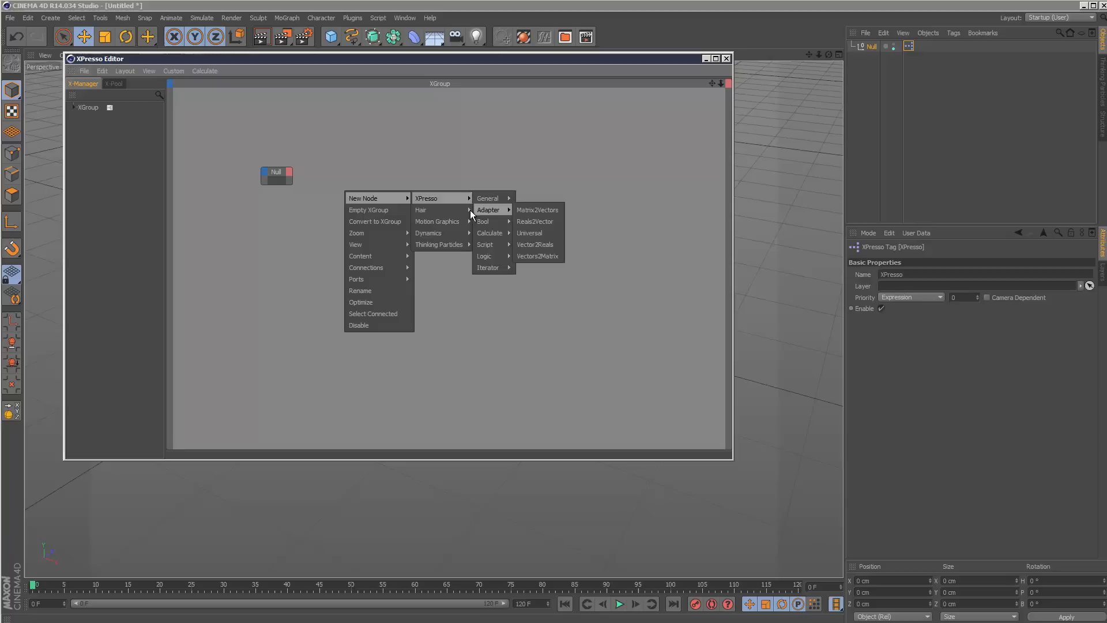
mouse_move(438, 244)
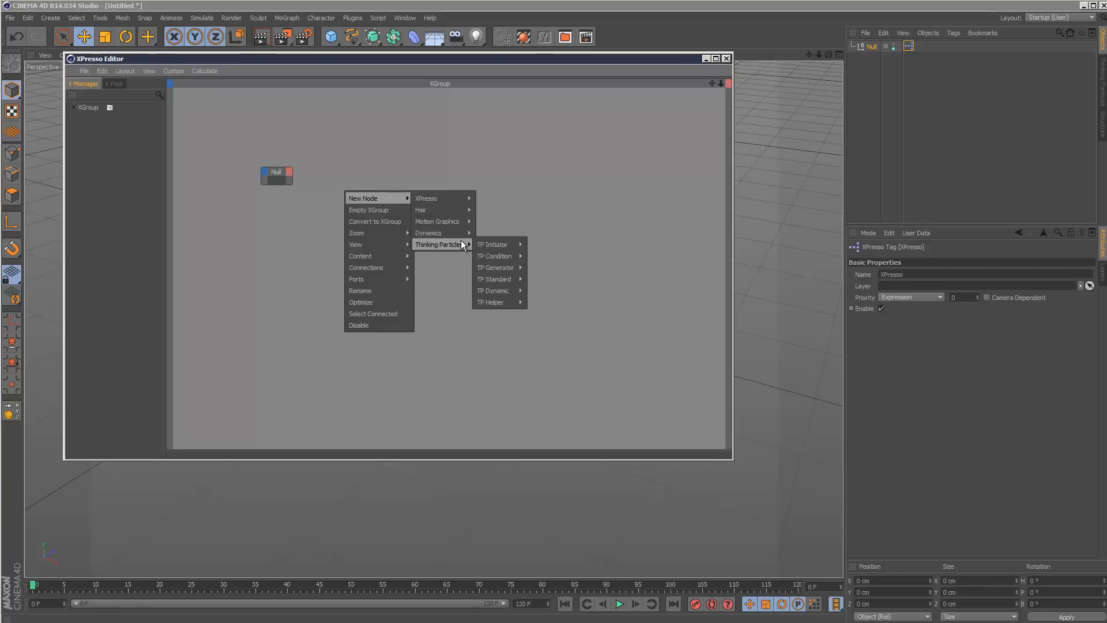
mouse_move(496, 266)
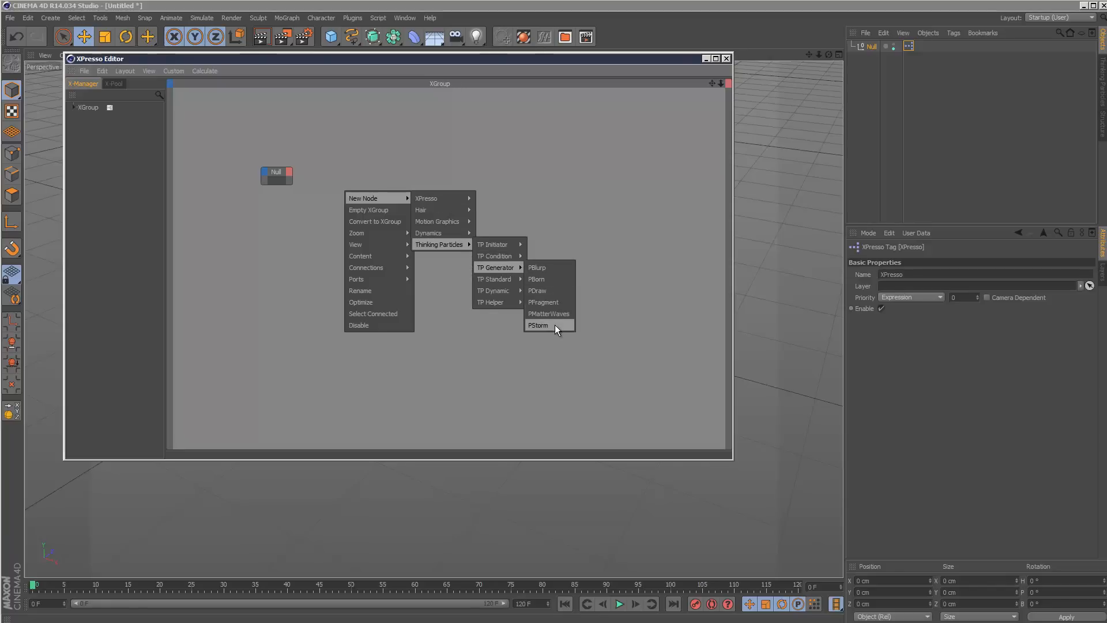
- Add a PStorm node and wire the Null's Global Position into its Emitter Position
left_click(538, 325)
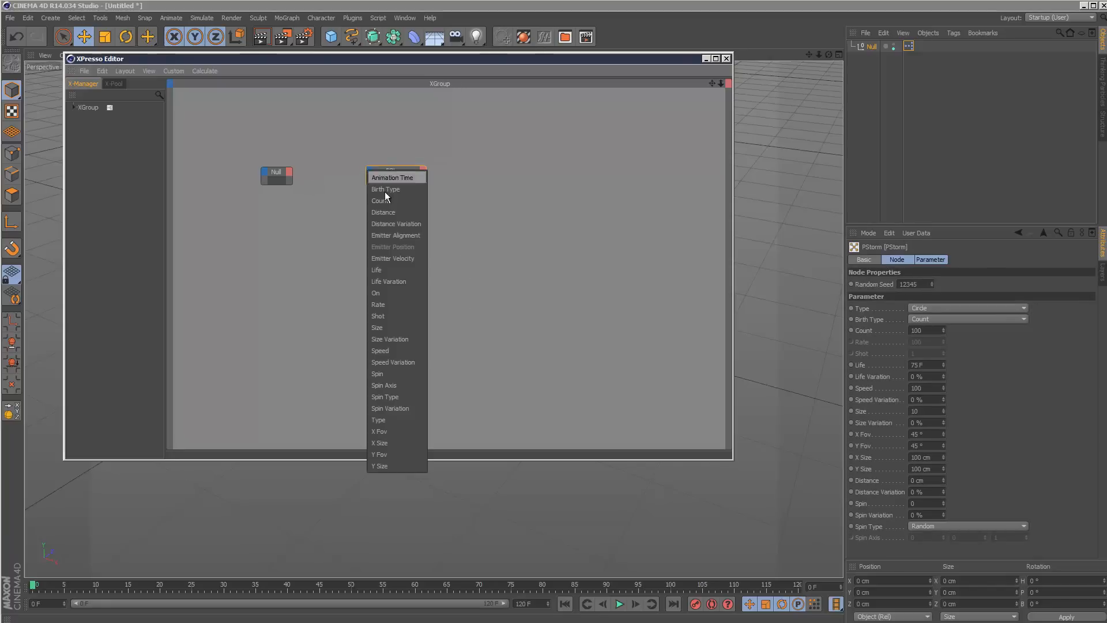
left_click(396, 236)
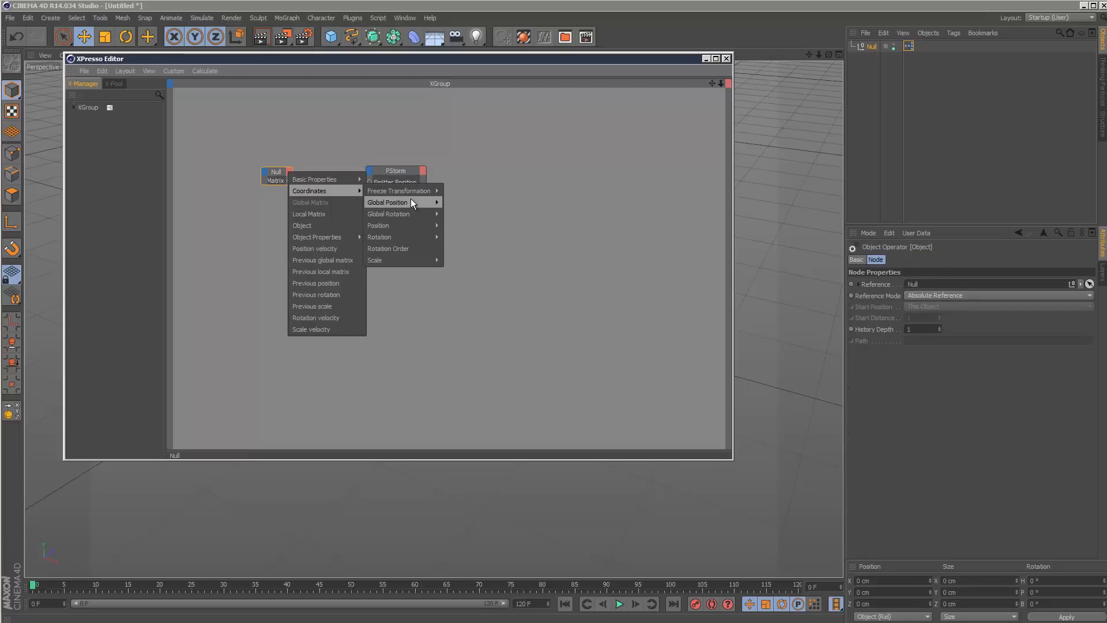
left_click(388, 203)
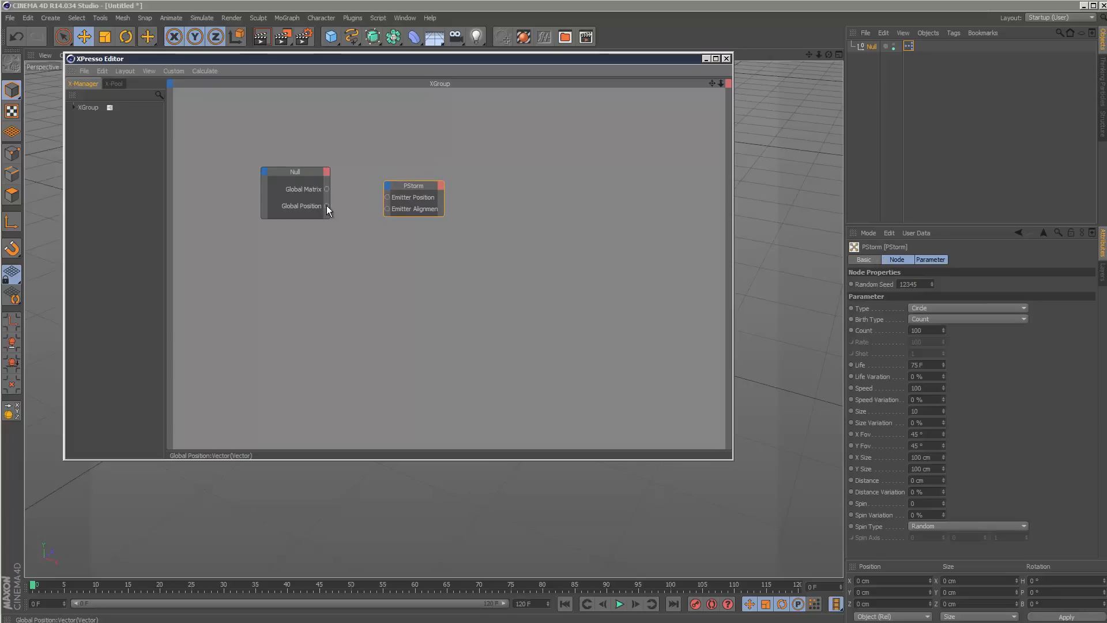
left_click_drag(326, 206, 386, 197)
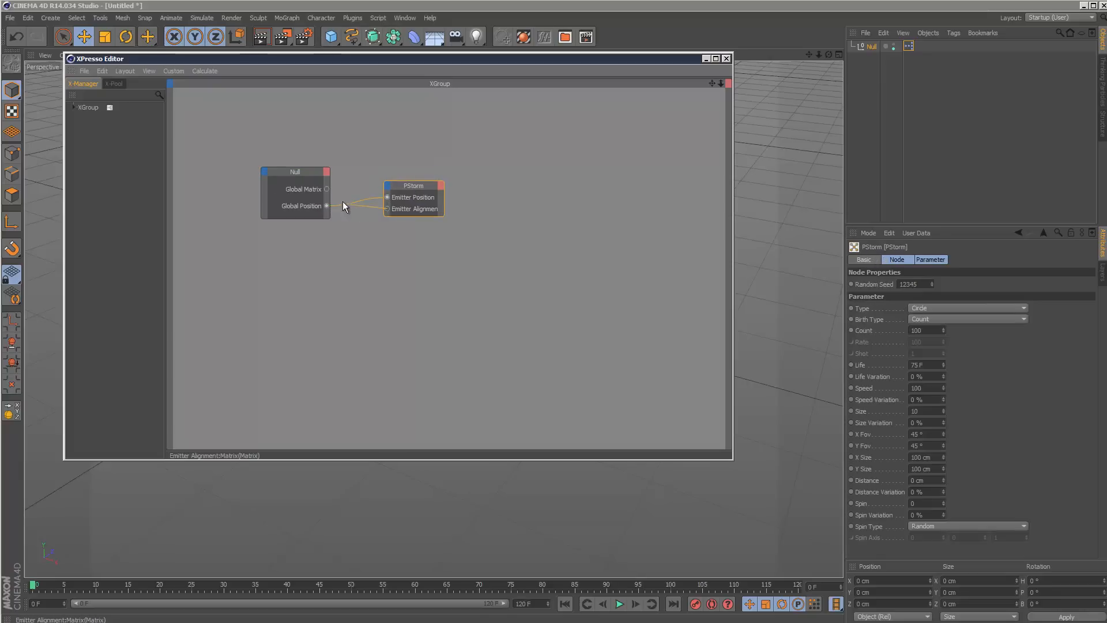
- Preview the particle emission, then rotate the Null to tilt the emitter circle
left_click(726, 59)
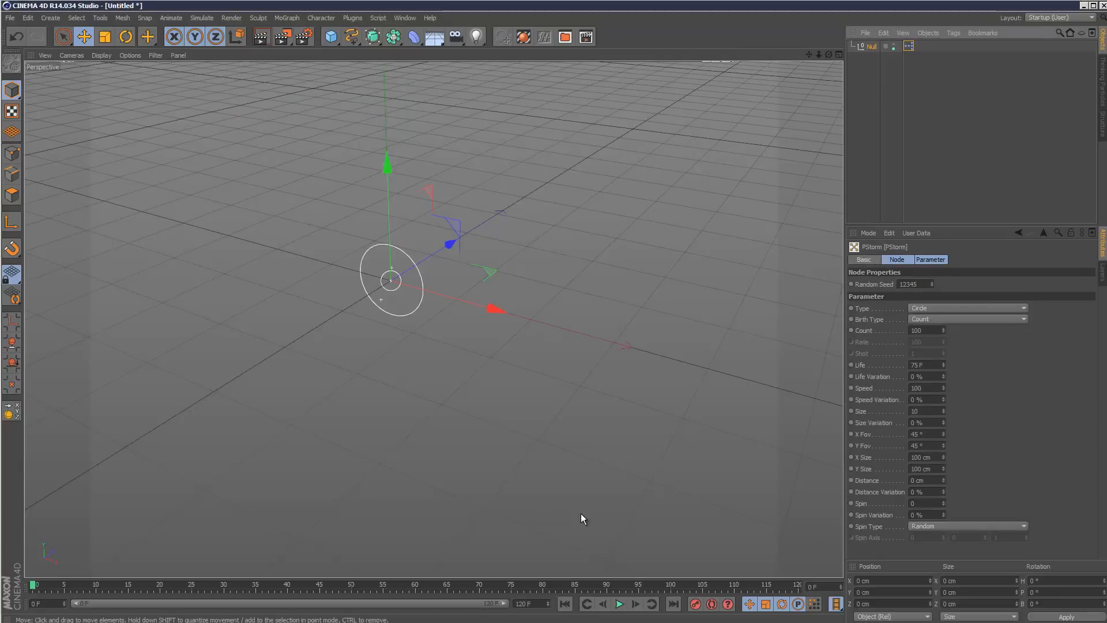
left_click(619, 603)
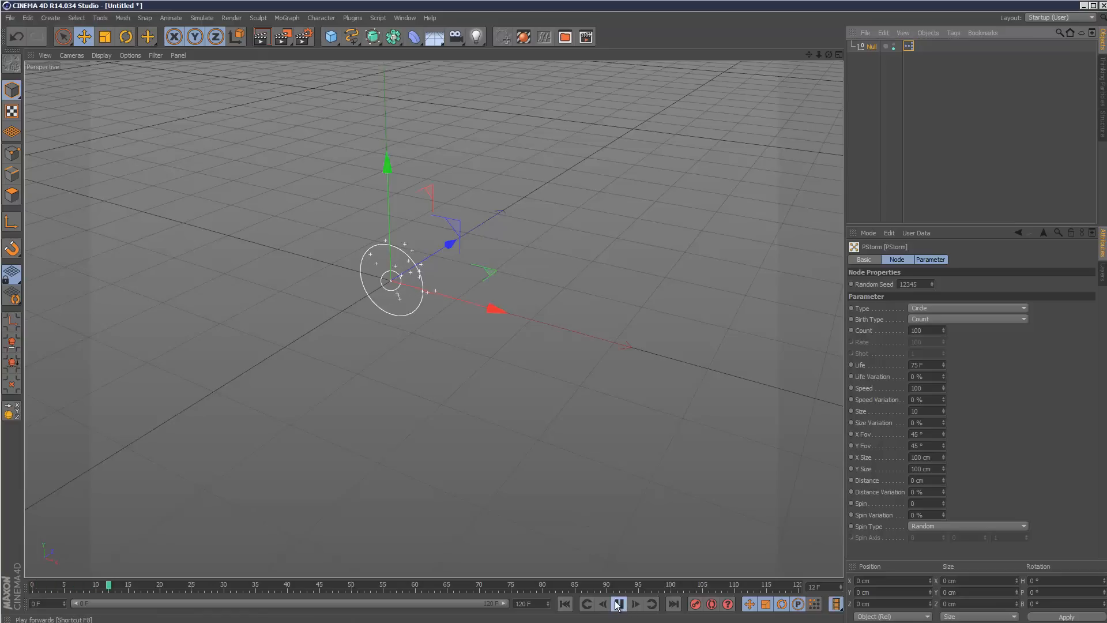
left_click(618, 604)
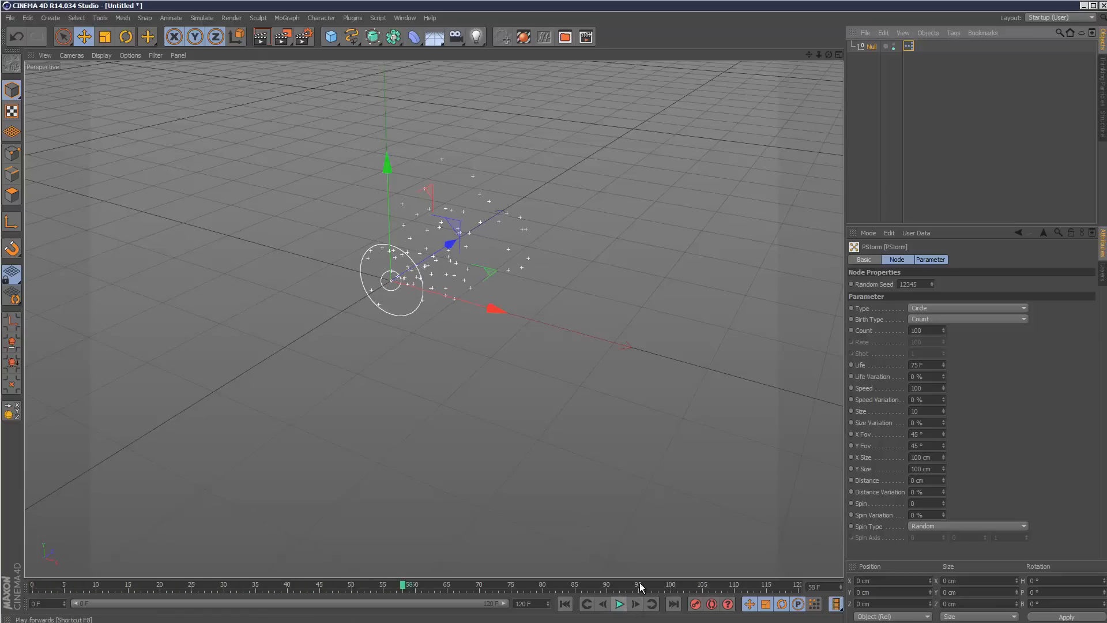
left_click(124, 37)
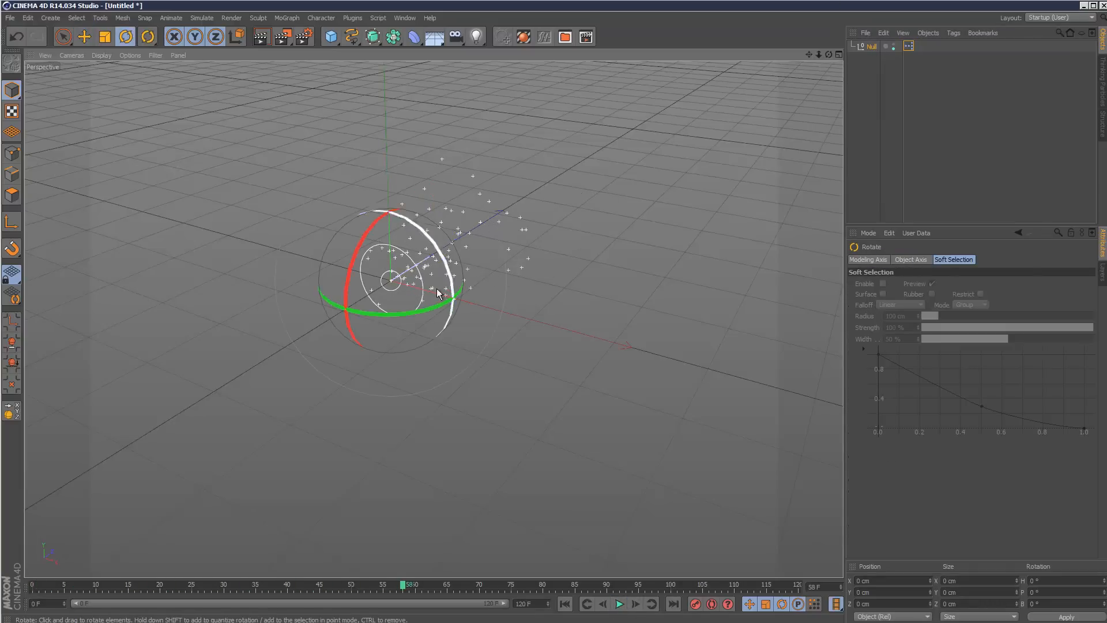
left_click_drag(439, 293, 329, 318)
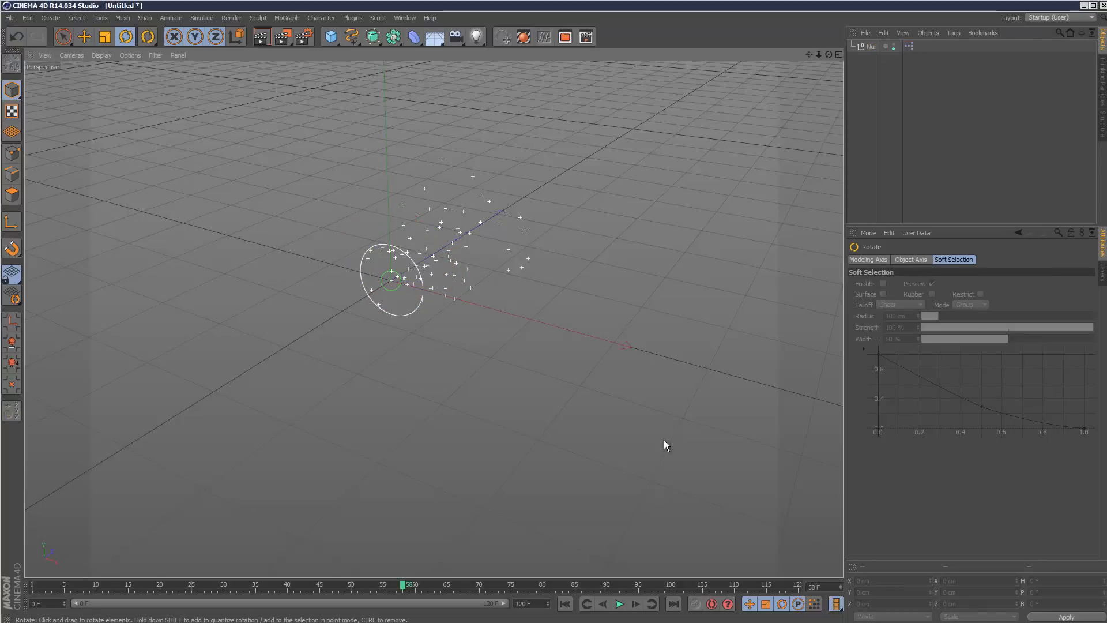
left_click(618, 604)
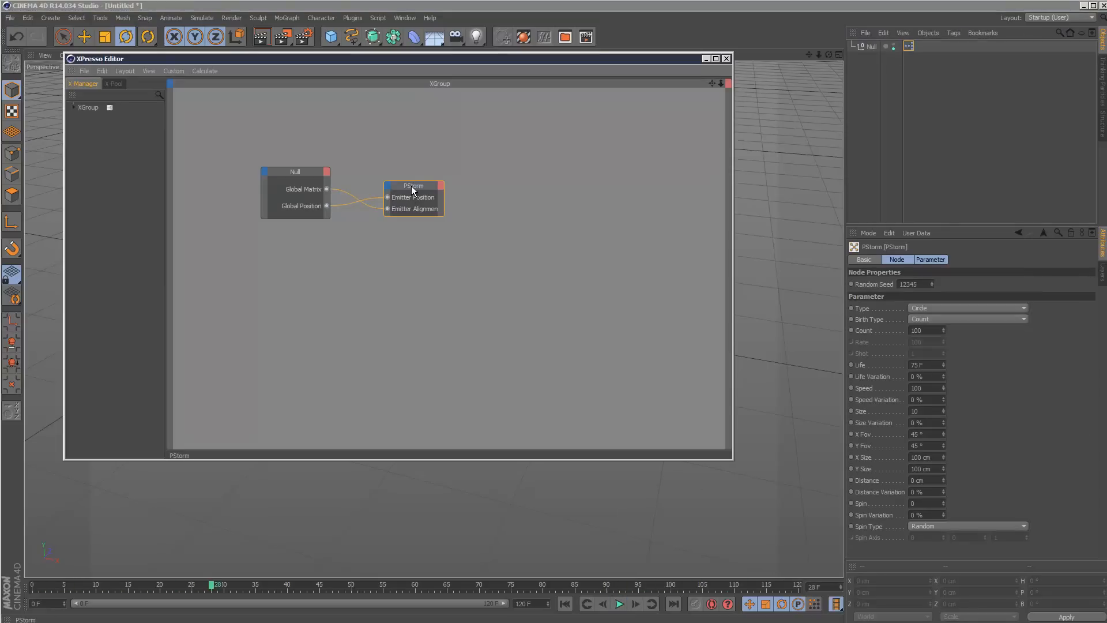
- Select the PStorm node and set its particle Count to 12
left_click(925, 330)
type("12")
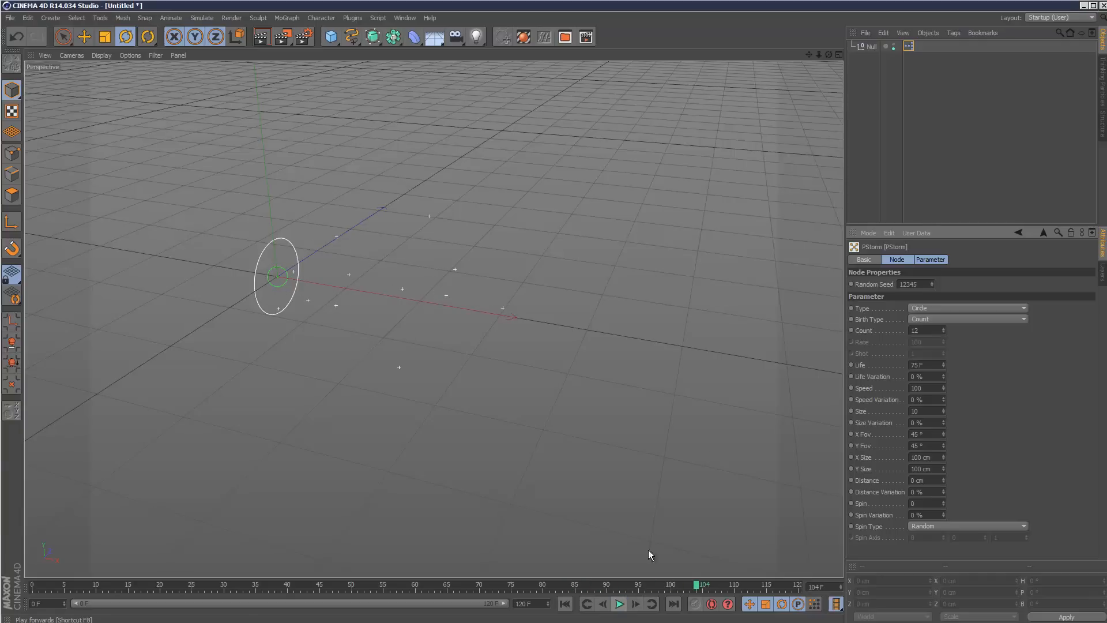
- Create a MoGraph Matrix object above the Null, in Object mode with no object assigned
left_click(287, 17)
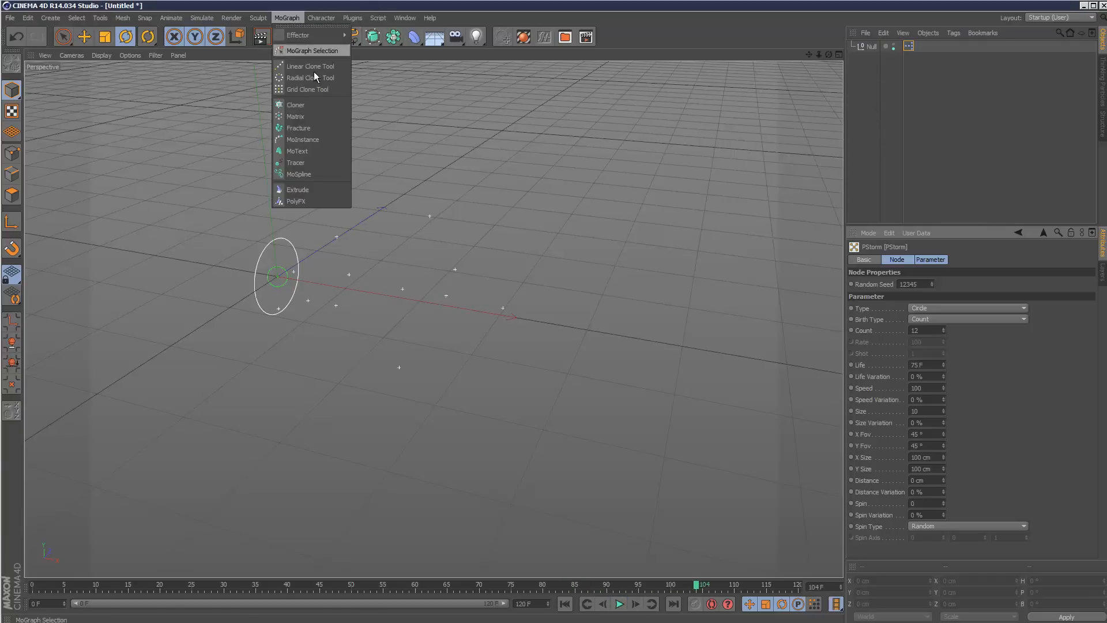
left_click(295, 116)
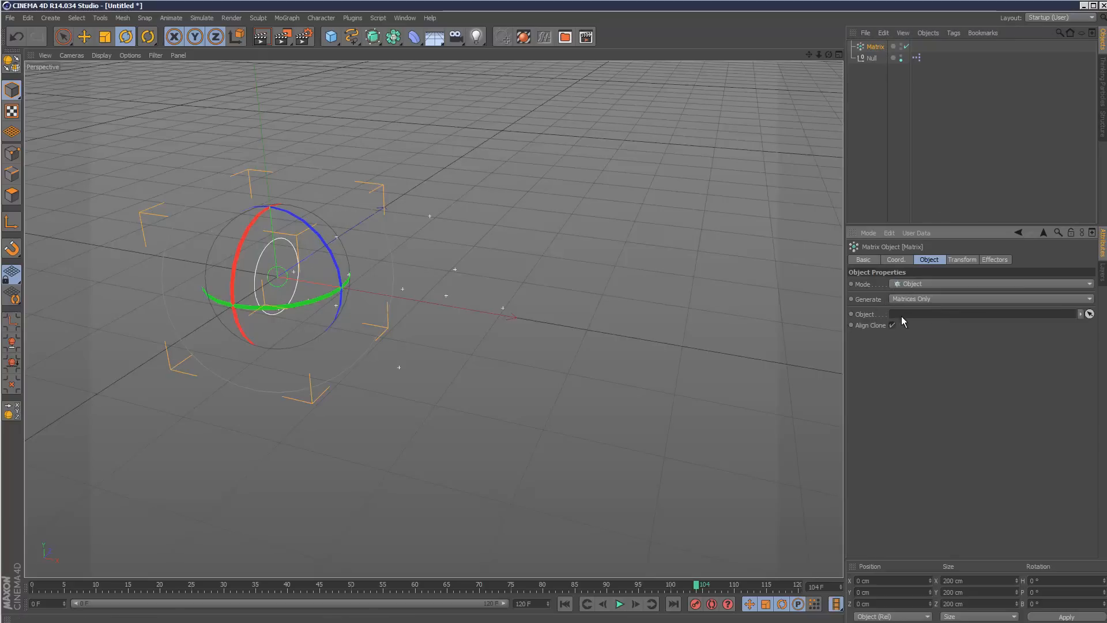
mouse_move(920, 320)
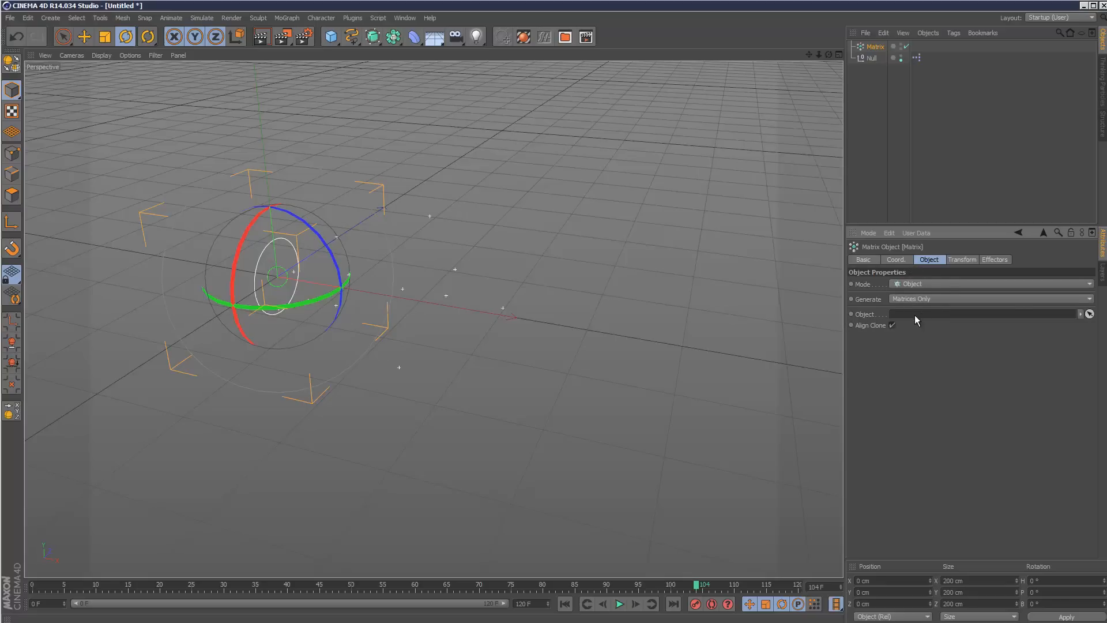
mouse_move(916, 320)
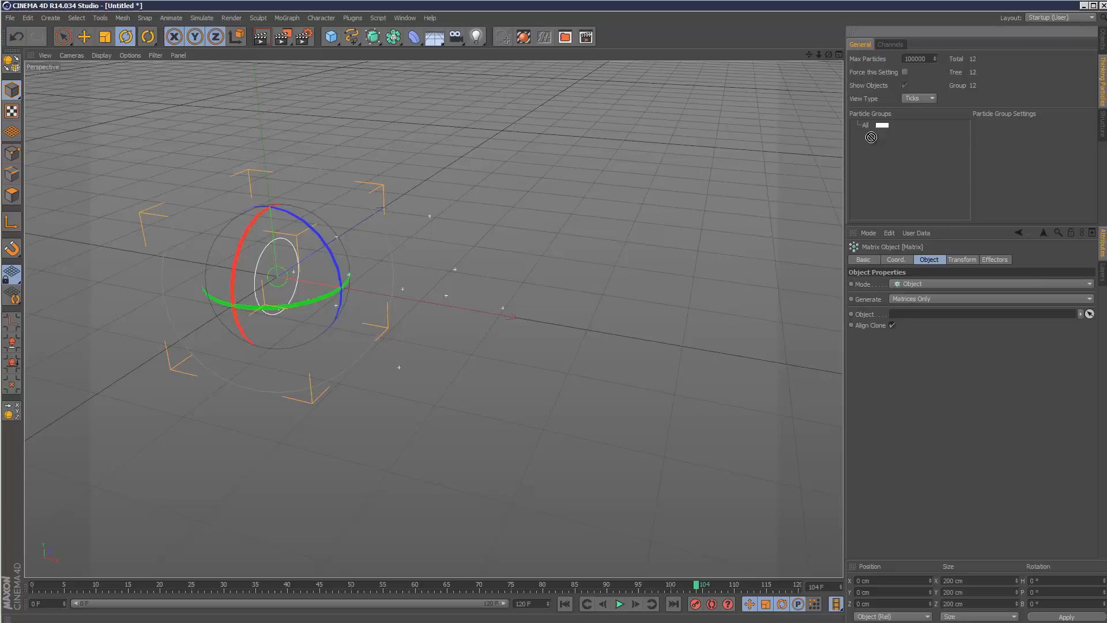
- Assign the 'All' particle group to the Matrix and bring up the Thinking Particles settings
left_click(866, 125)
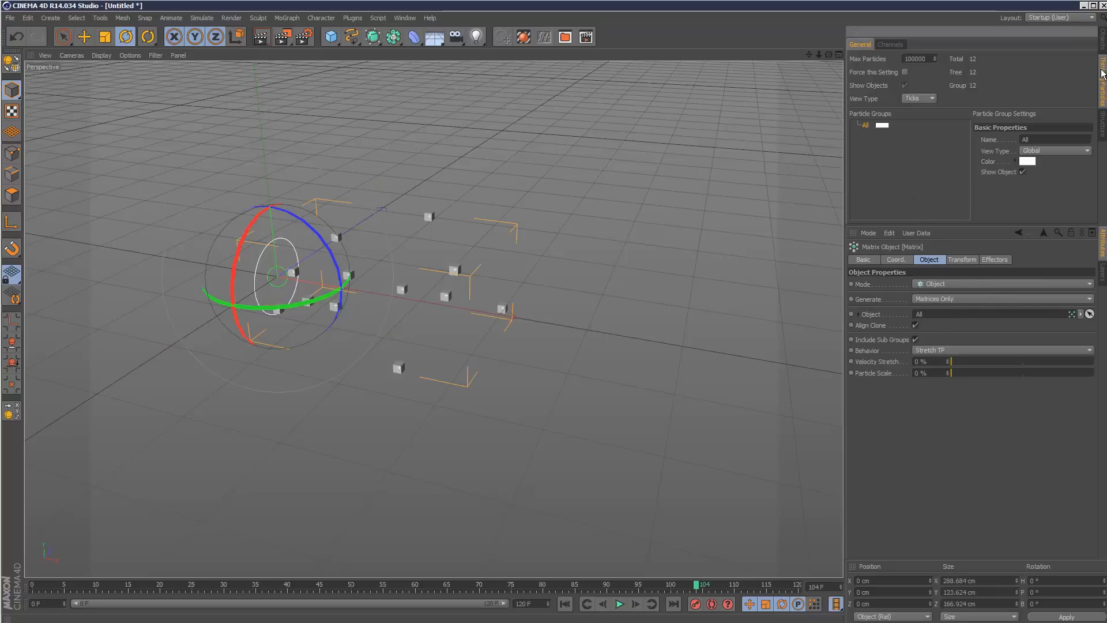
left_click(100, 17)
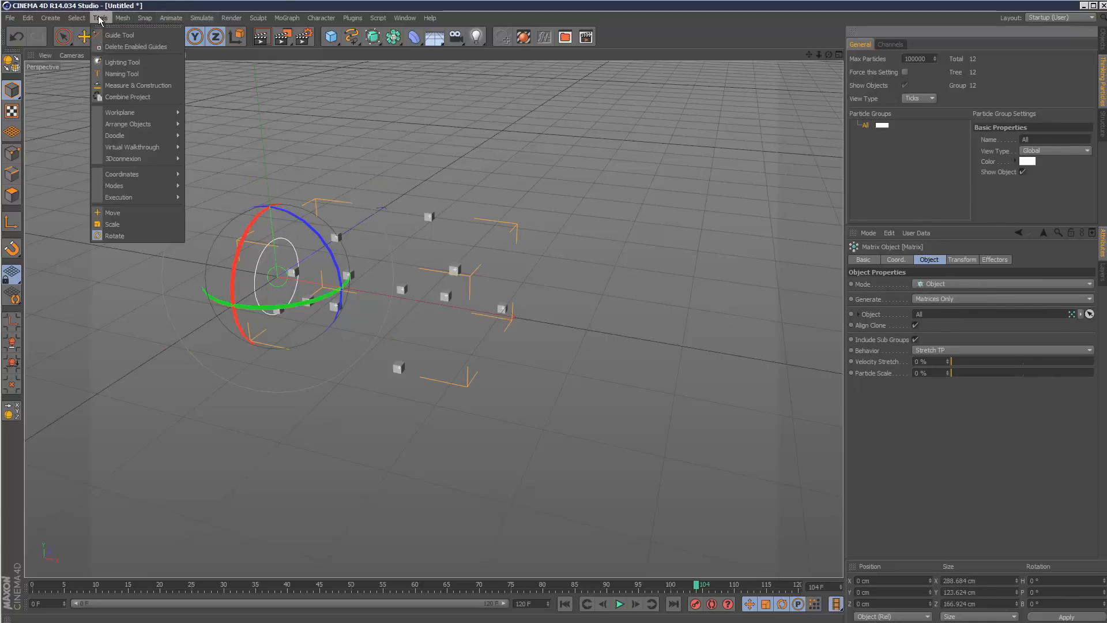
left_click(202, 17)
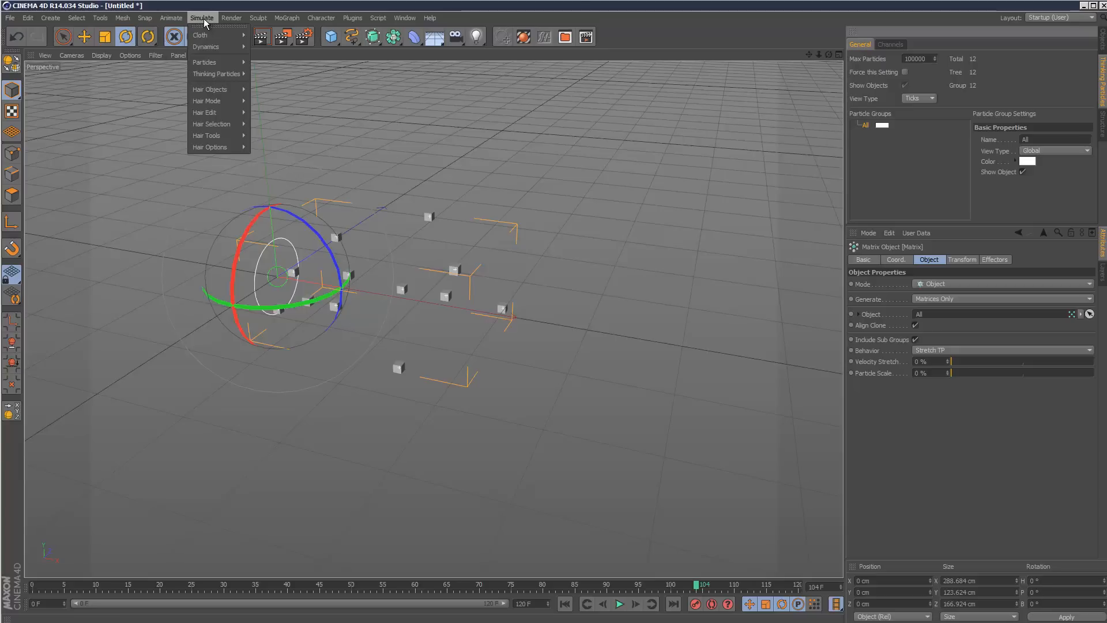
mouse_move(218, 74)
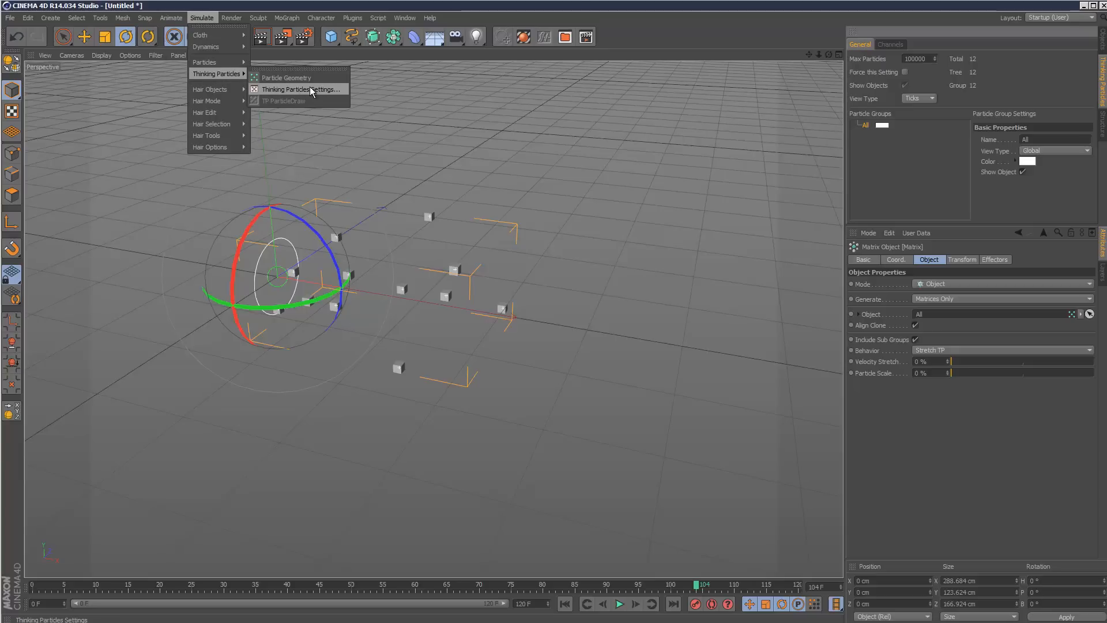
left_click(309, 88)
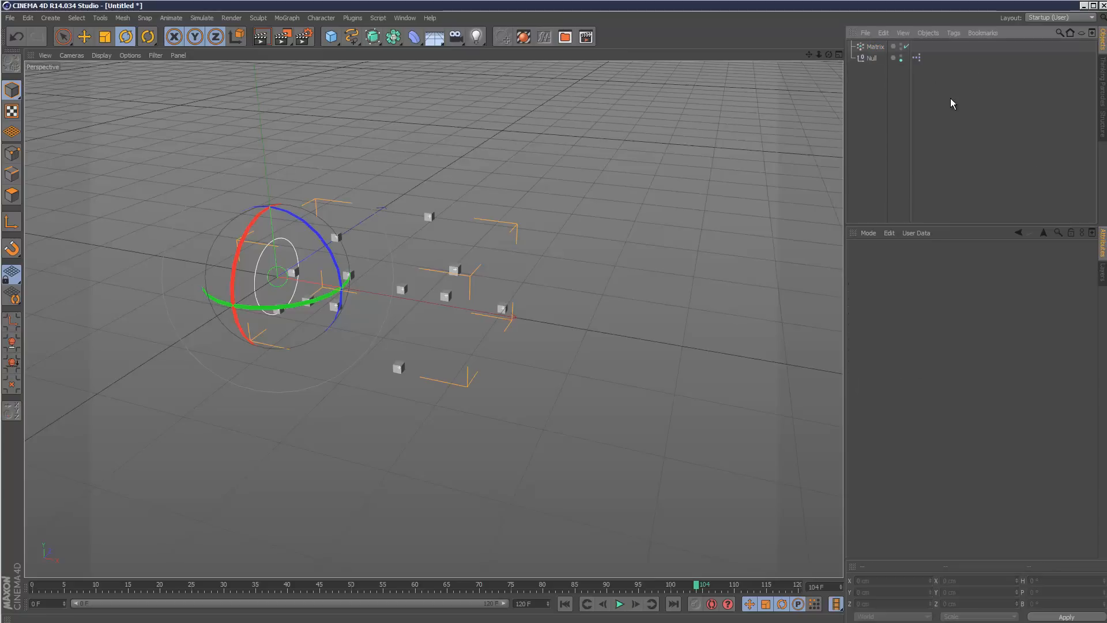
- Deselect everything and preview the particle animation, then stop playback
left_click(876, 46)
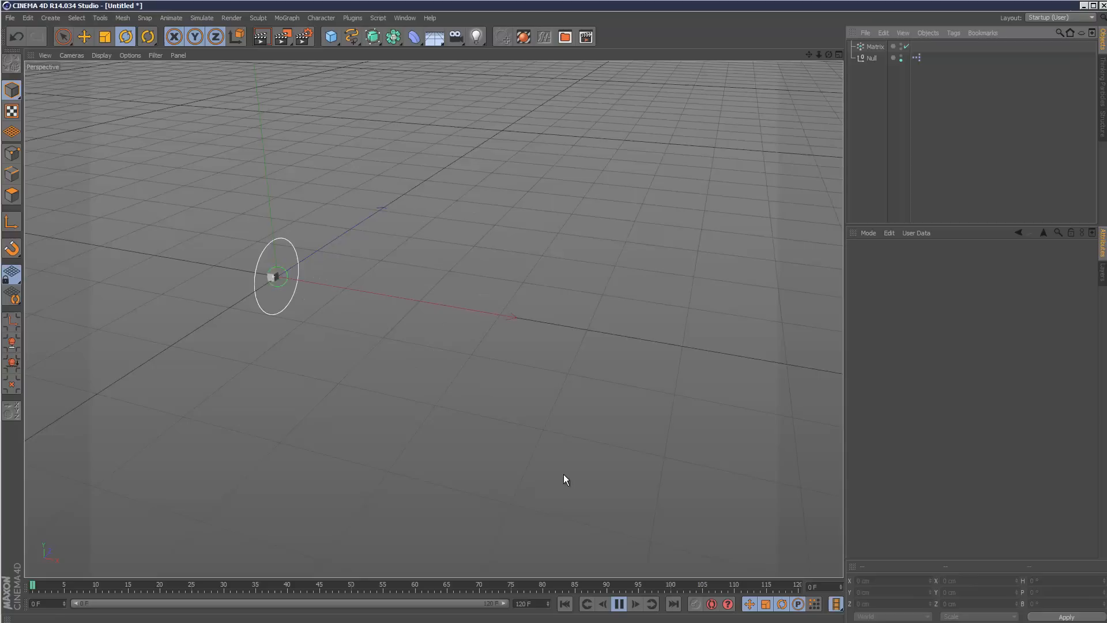
left_click(619, 604)
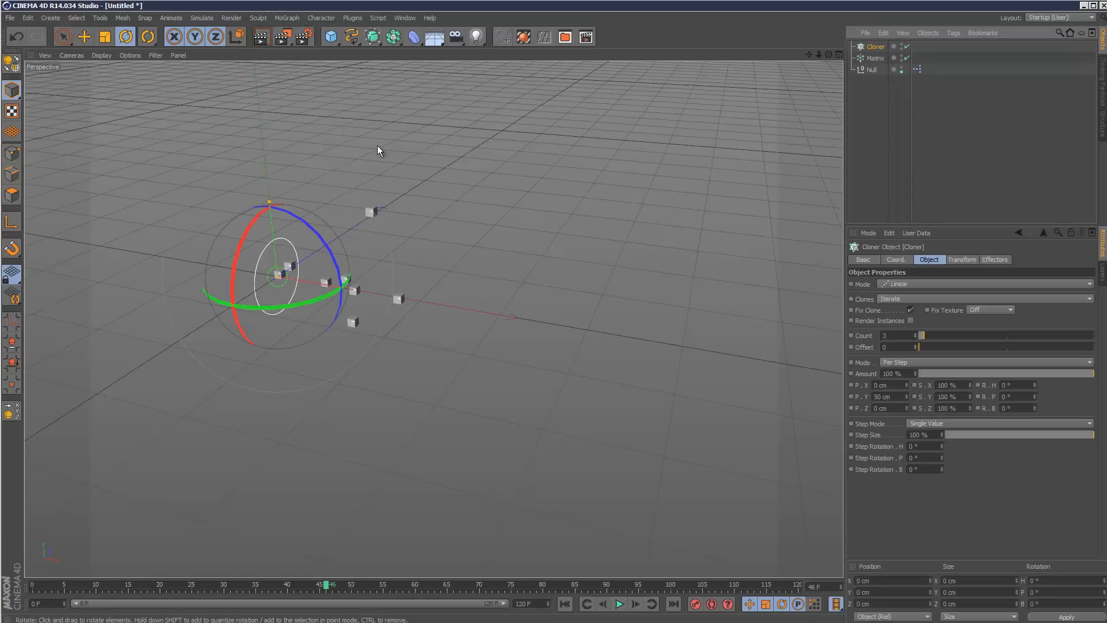
- Set the Cloner to Object mode with the Matrix linked as its source object
left_click(985, 284)
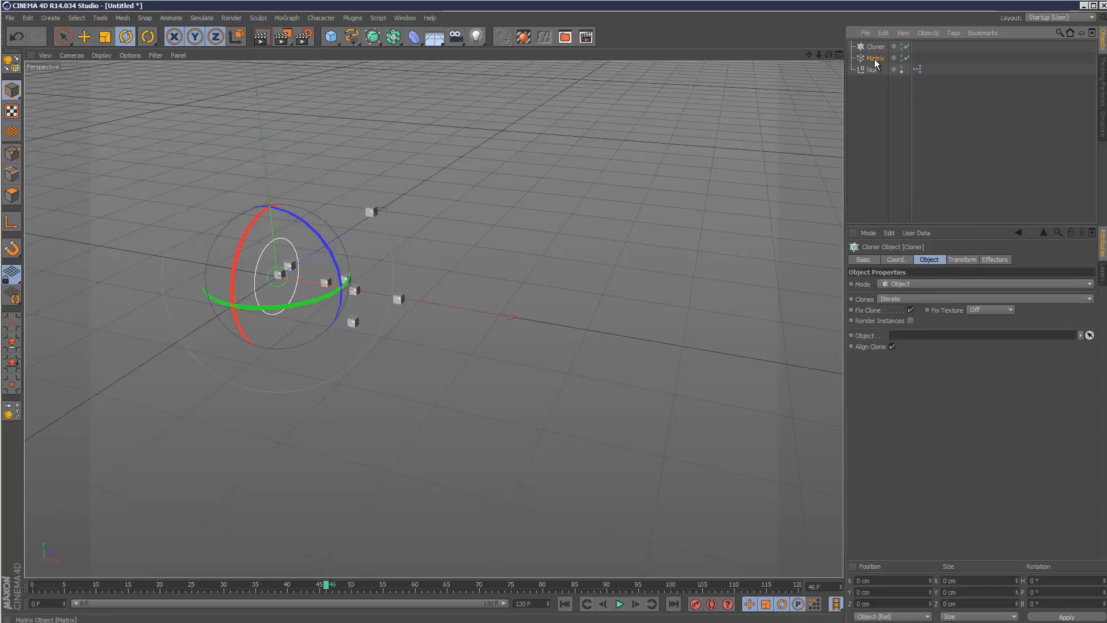
left_click_drag(875, 58, 902, 335)
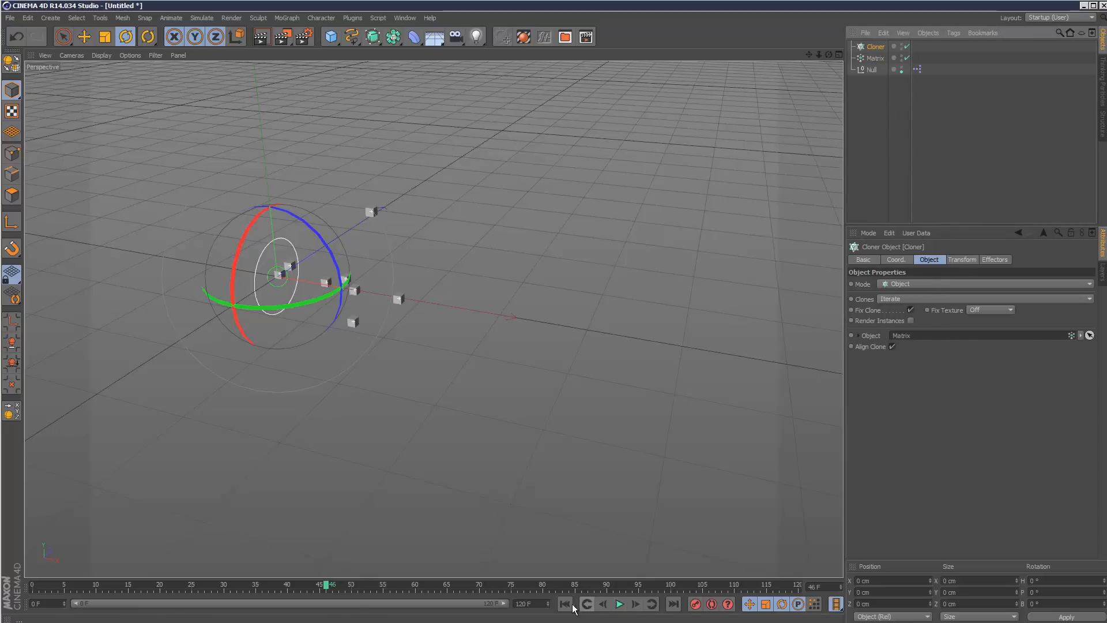
left_click(330, 36)
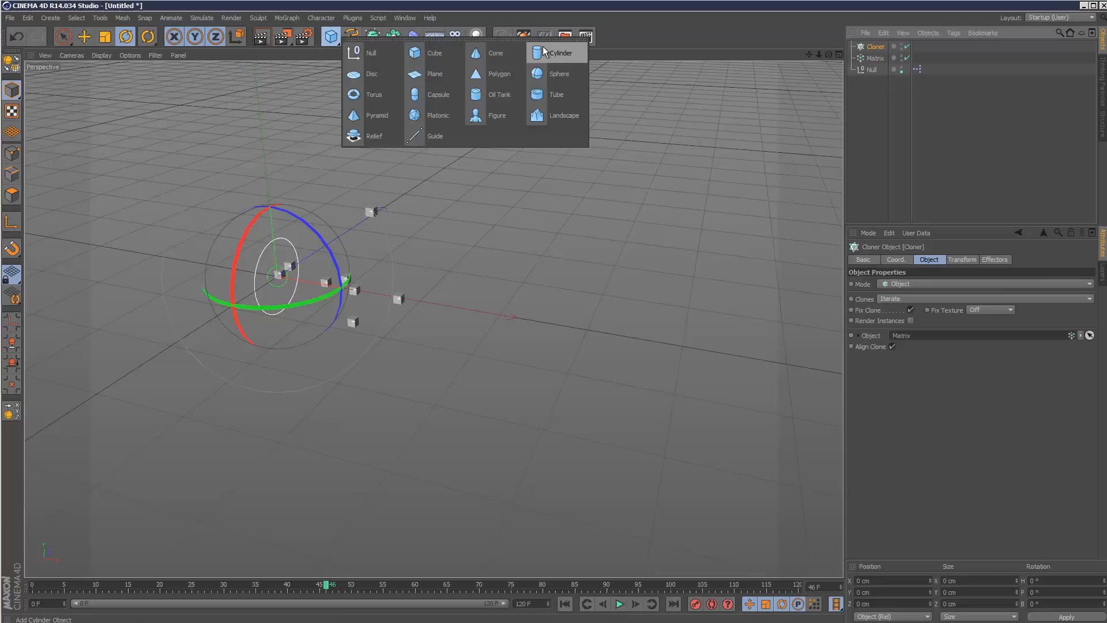
- Add a Cone under the Cloner and shrink it to about 19 cm radius and 28 cm height
left_click(495, 52)
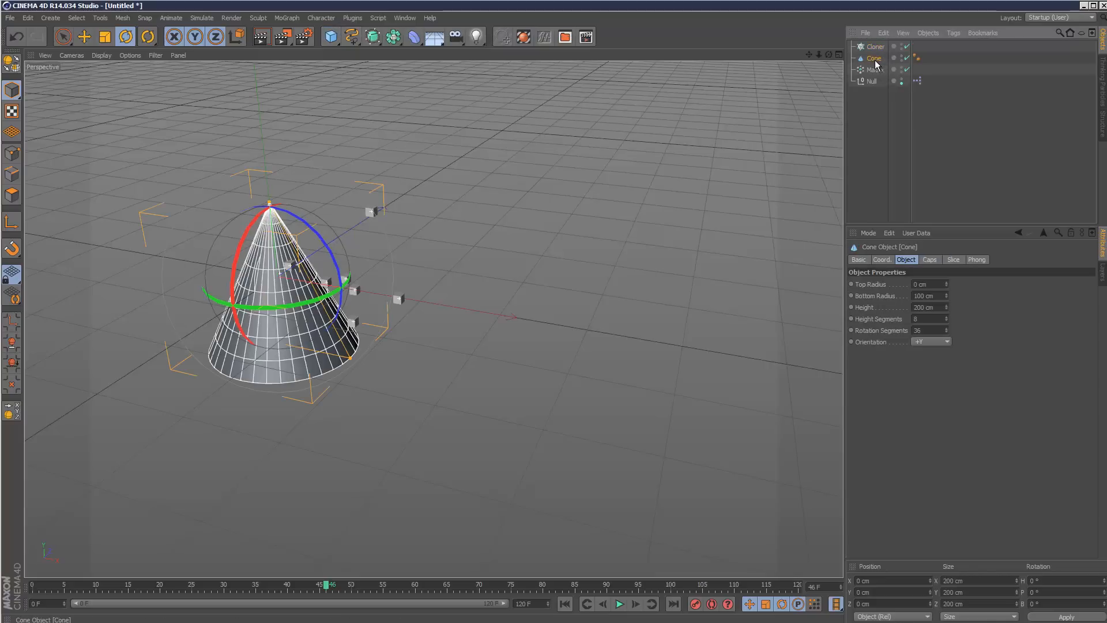
left_click(877, 46)
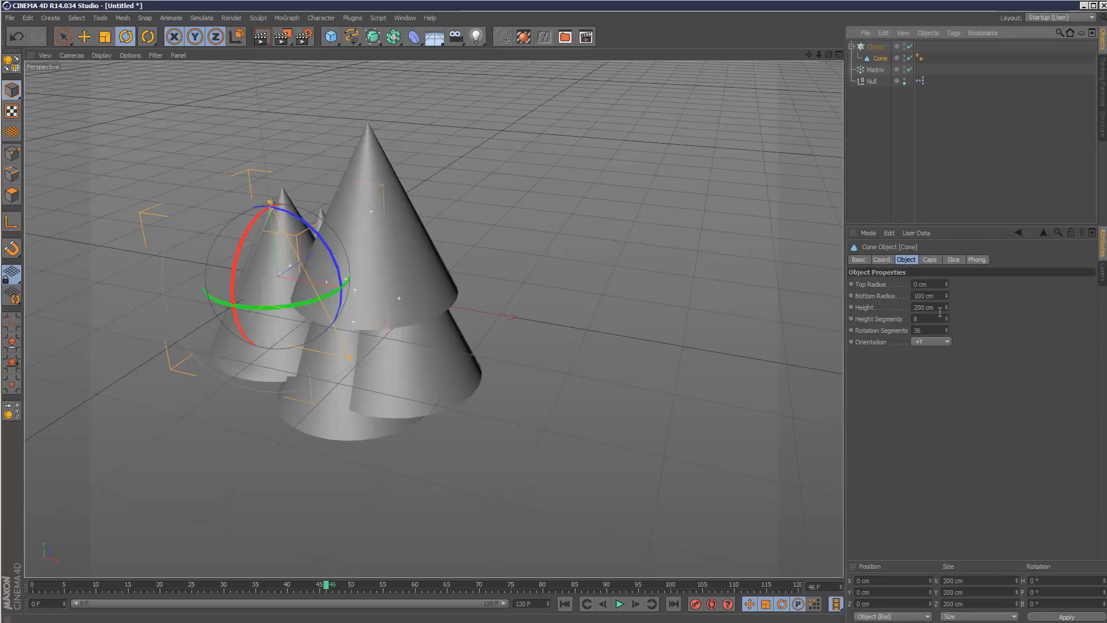
mouse_move(948, 311)
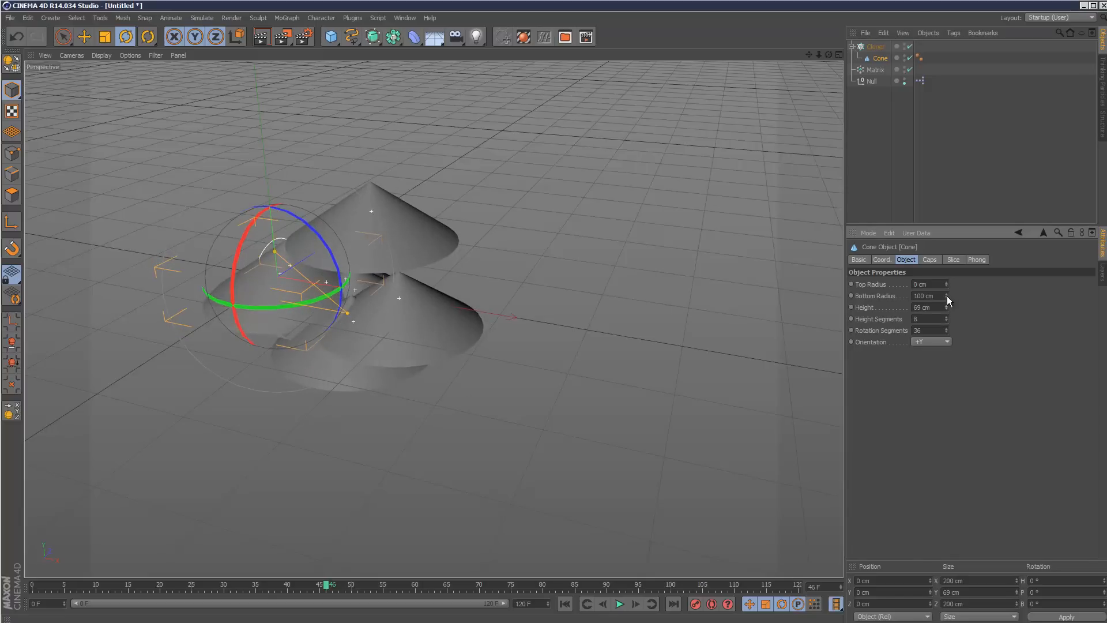
left_click_drag(948, 295, 948, 307)
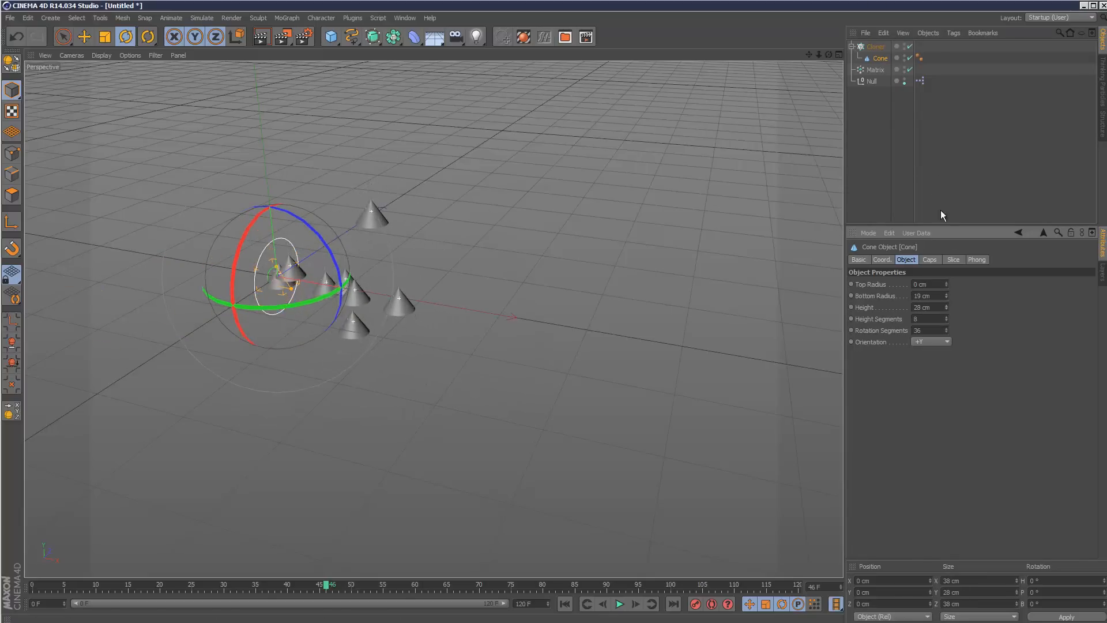
- Play back the cones riding the particles, stop at frame 61 and reselect the Matrix
left_click(620, 603)
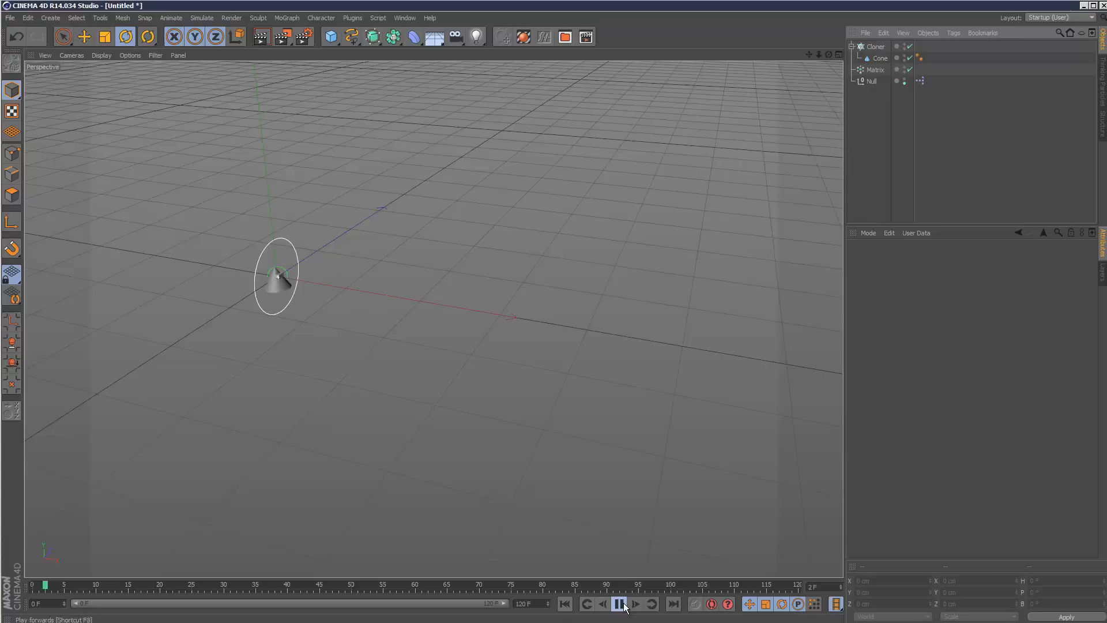
left_click(619, 603)
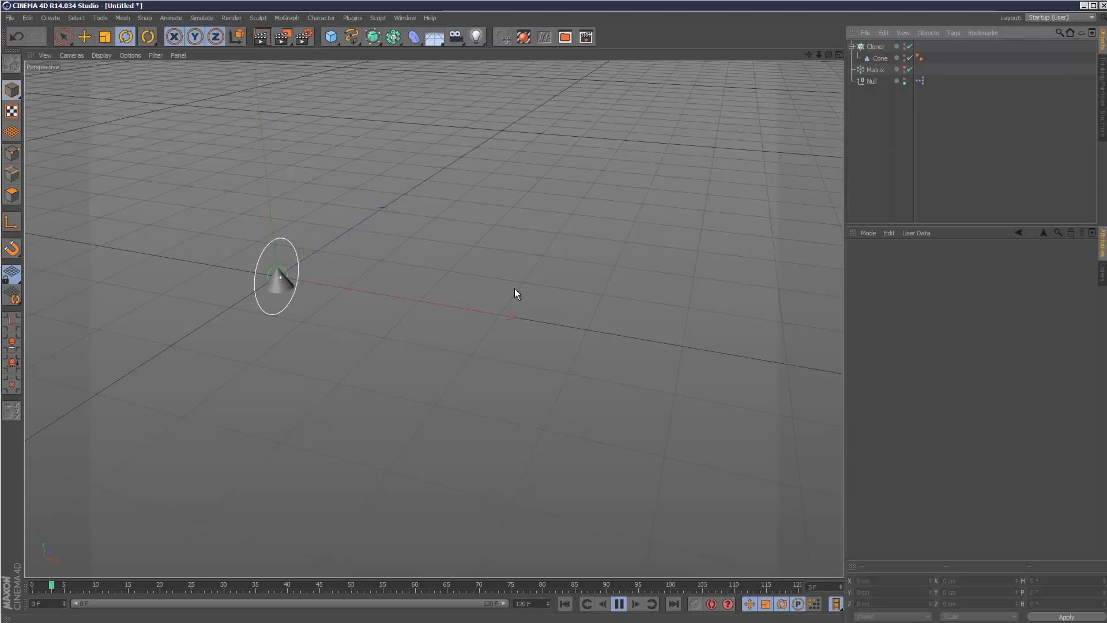
left_click(364, 585)
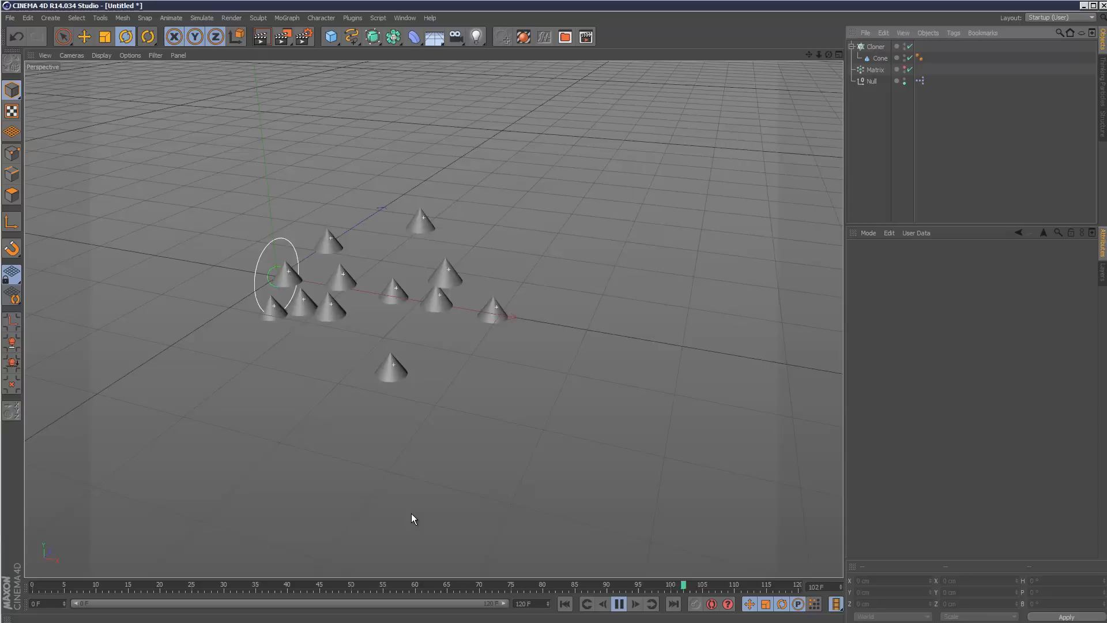
left_click(619, 603)
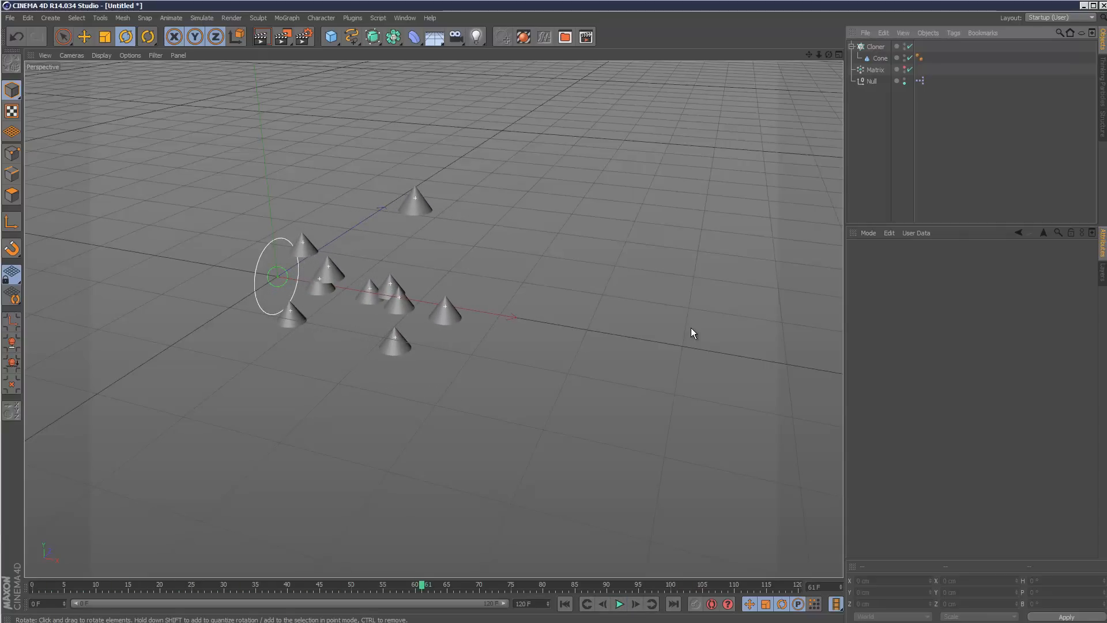
mouse_move(812, 97)
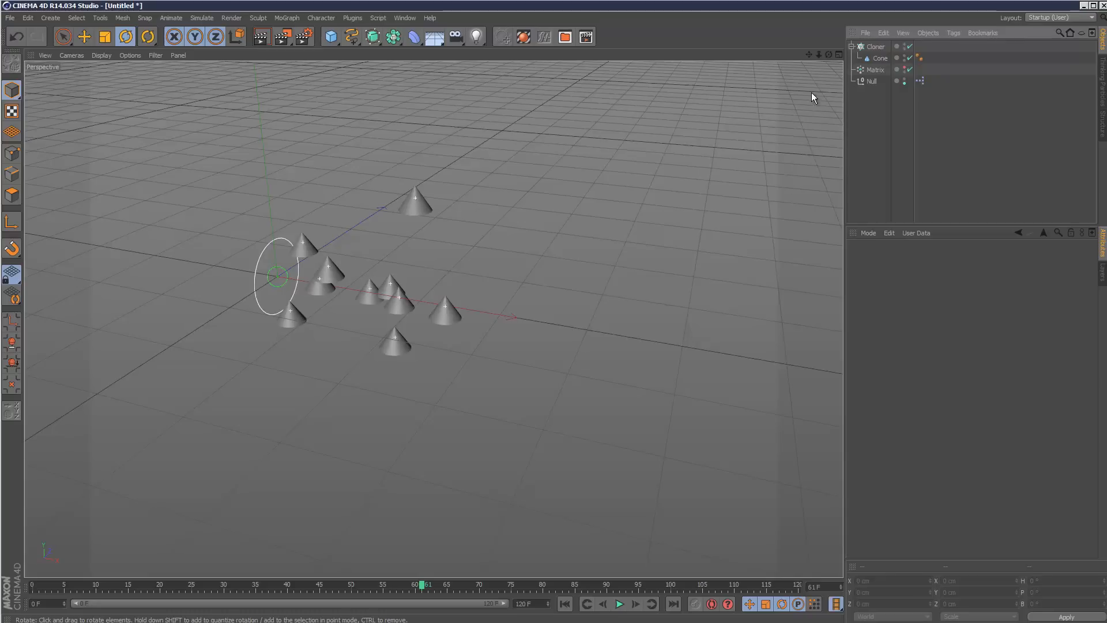
left_click(875, 69)
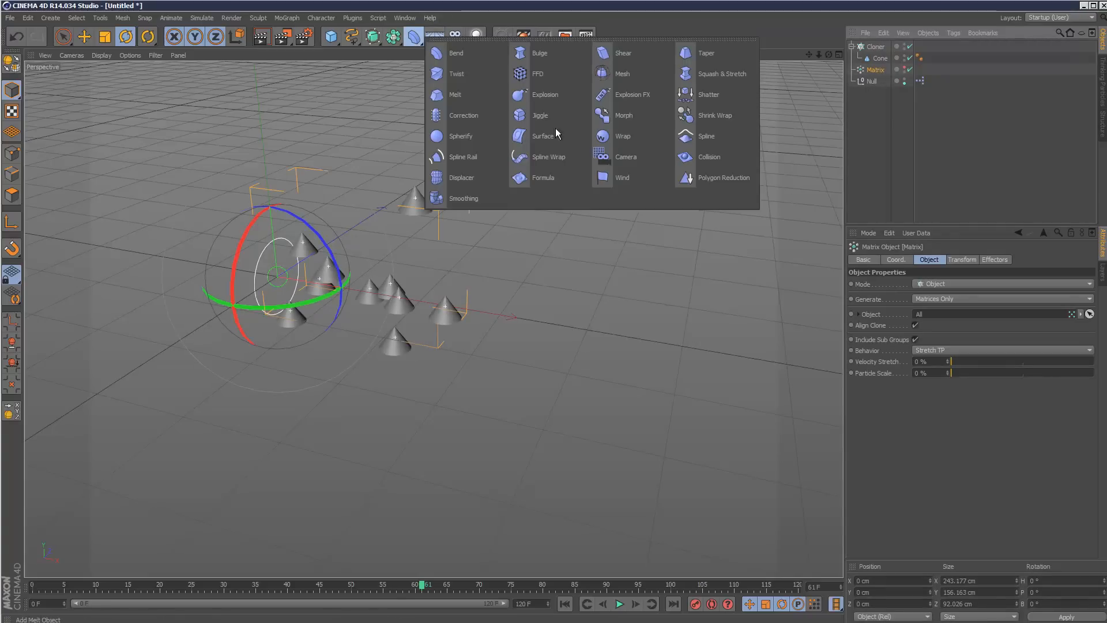
- Add a Twist deformer under the Matrix in Unlimited mode, rotated 90°
left_click(457, 74)
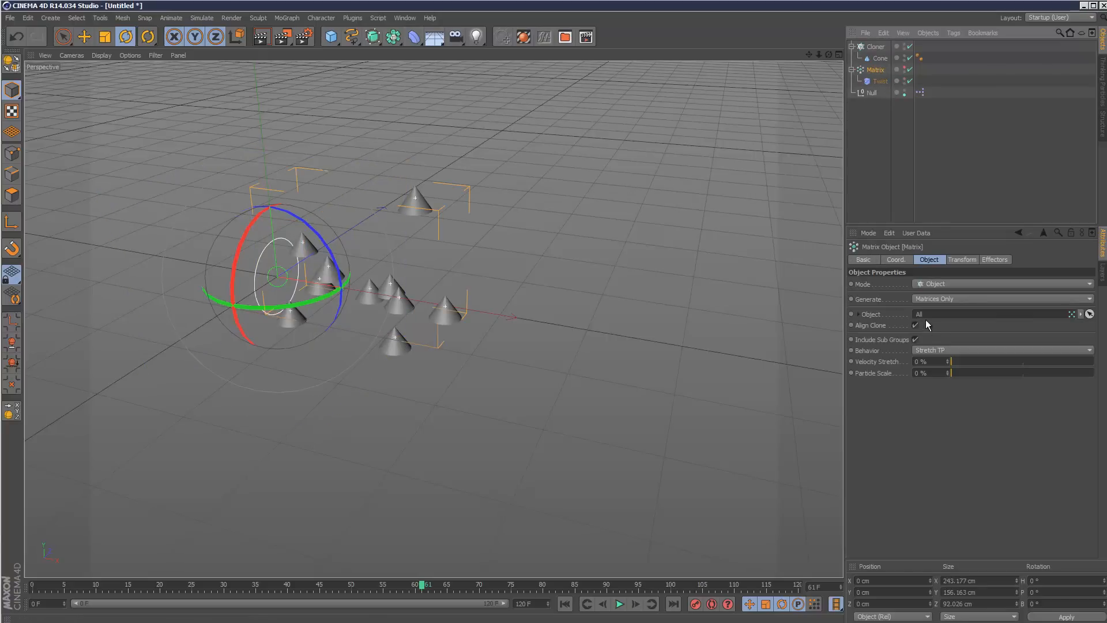
left_click(880, 81)
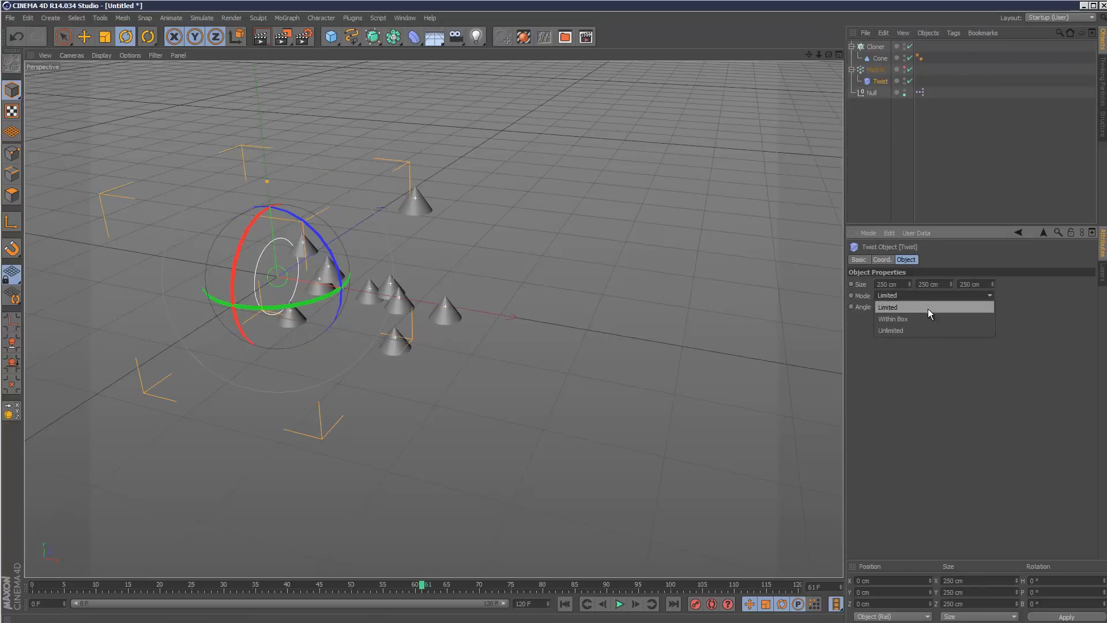
left_click(890, 331)
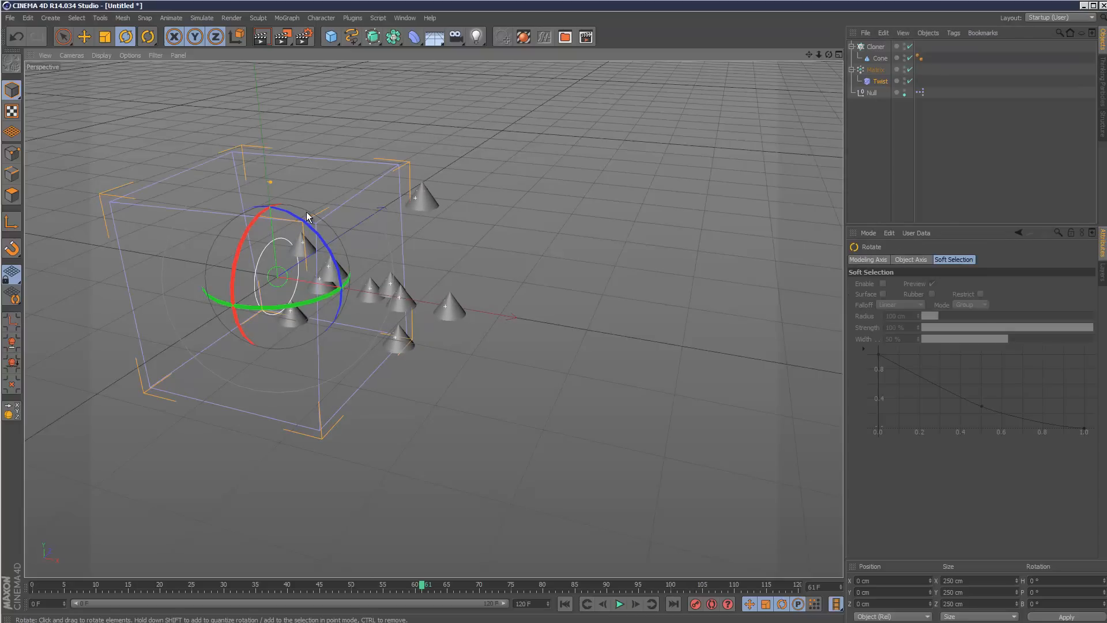
left_click_drag(307, 216, 346, 303)
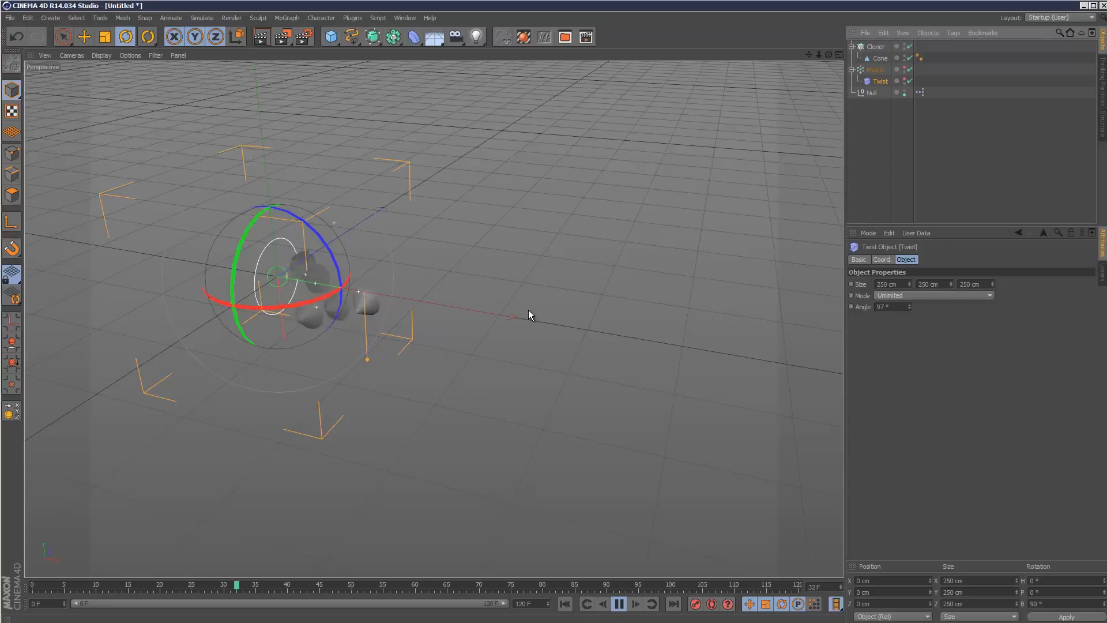
- Play back the twisted cones, stop and reselect the Matrix
left_click(618, 603)
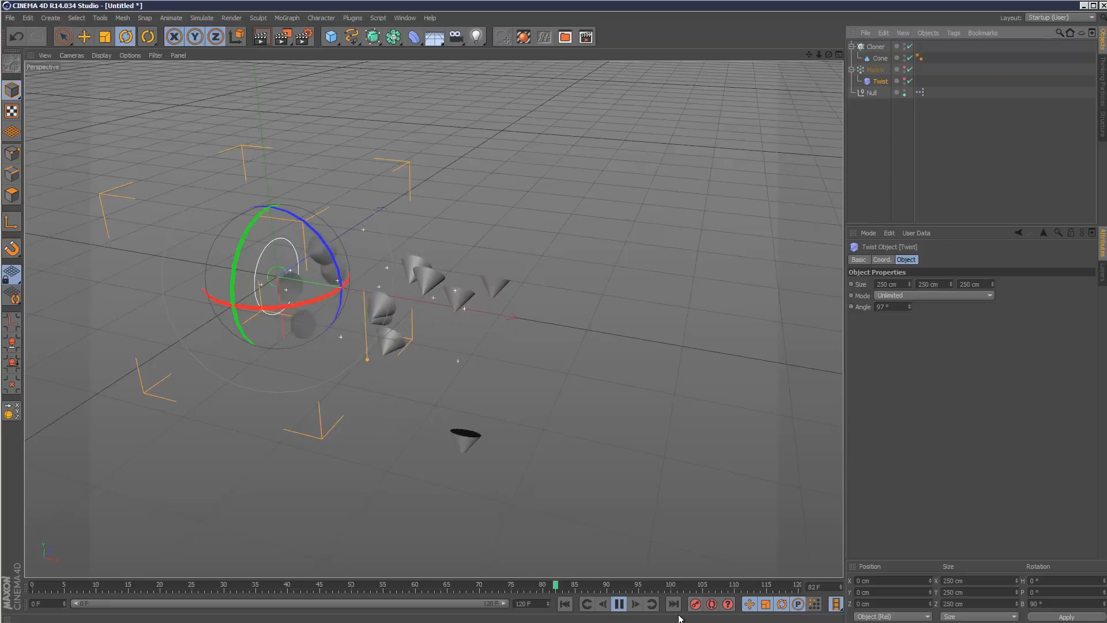
left_click(619, 603)
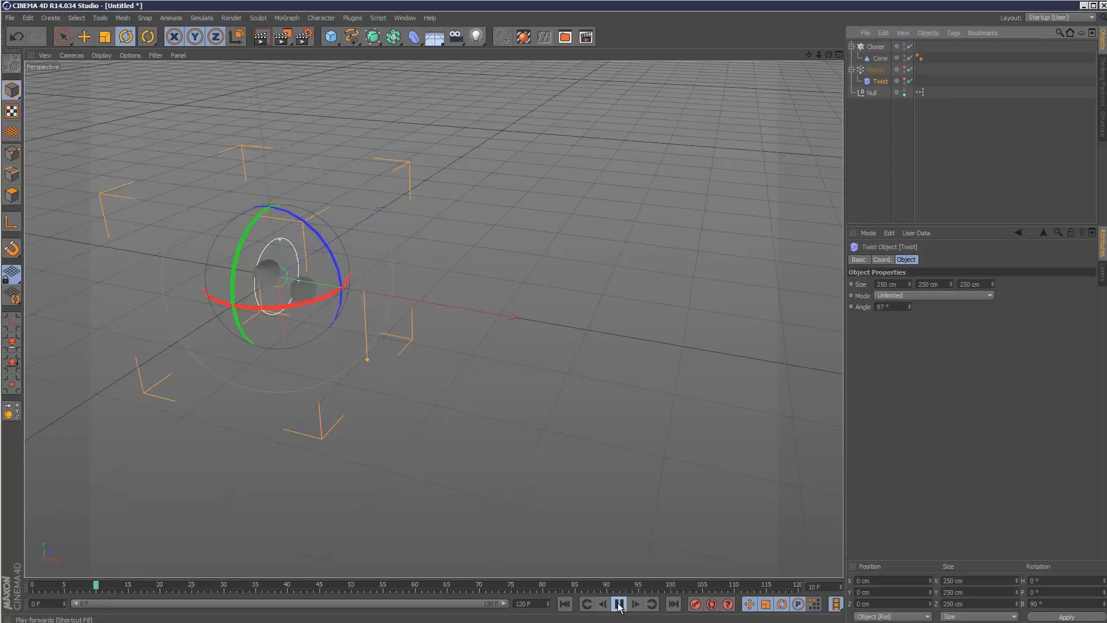
left_click(619, 604)
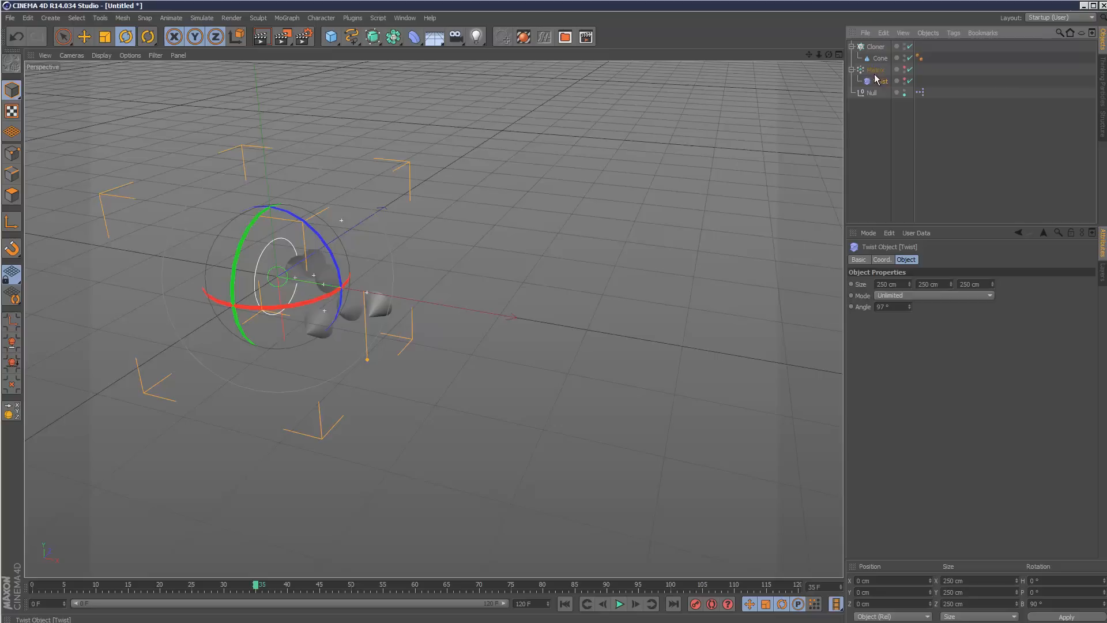
left_click(876, 69)
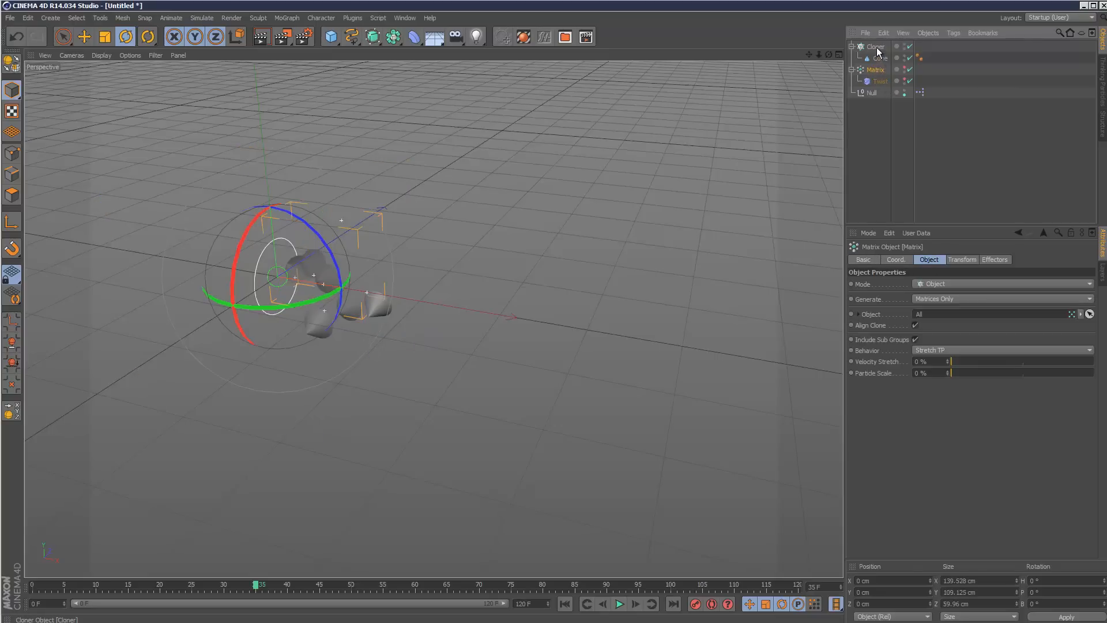
- Review the Formula effector's strength and uniform-scale parameters on the Cloner and play the result
left_click(876, 46)
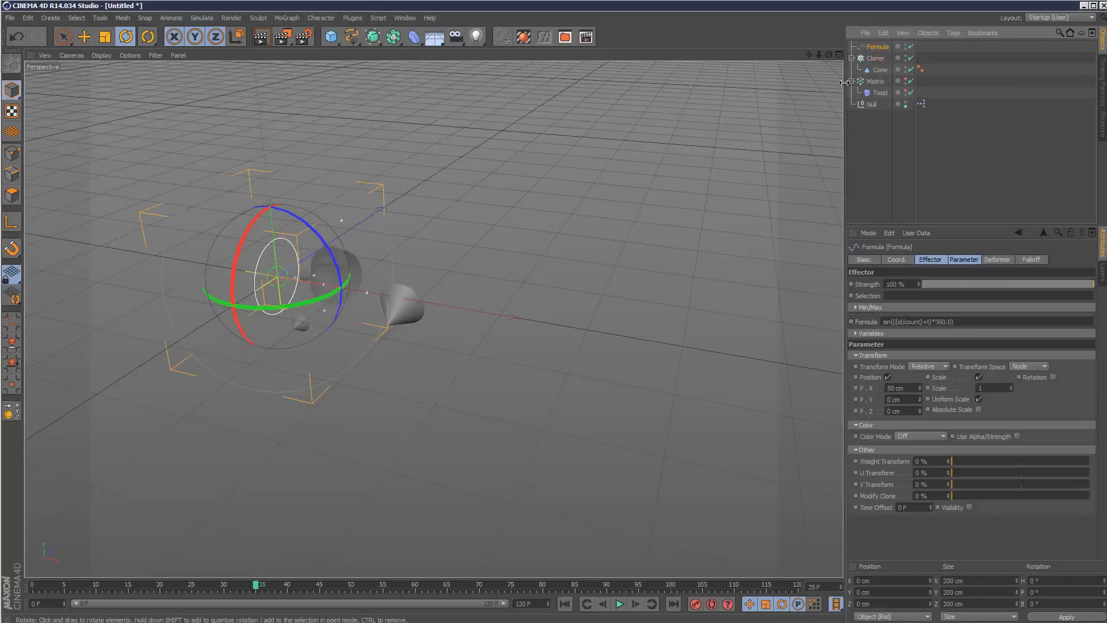
left_click(929, 260)
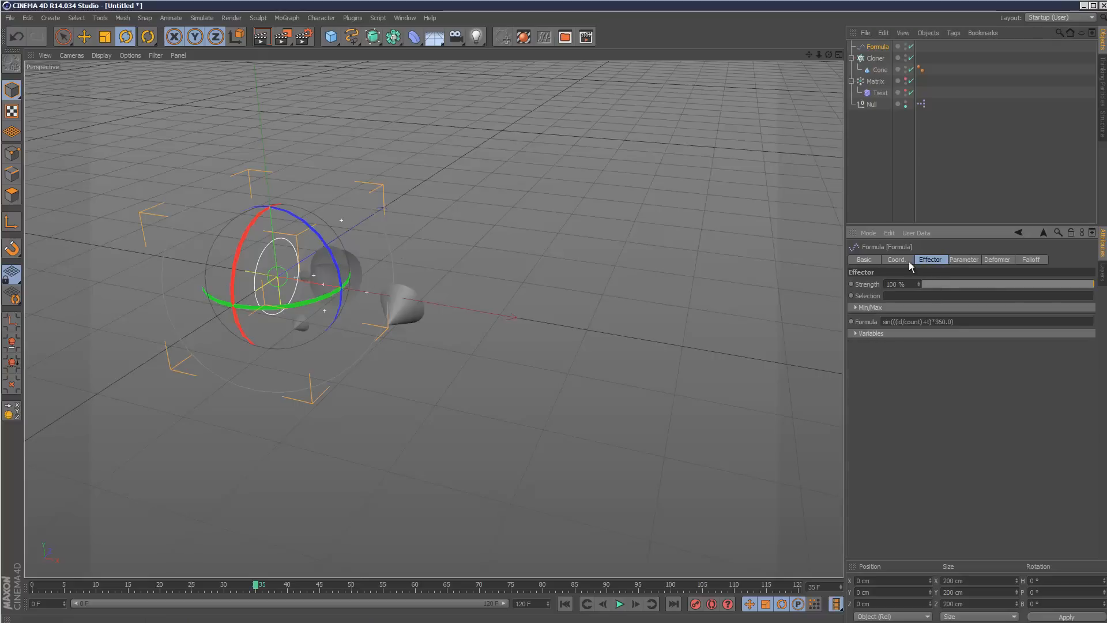
left_click(963, 260)
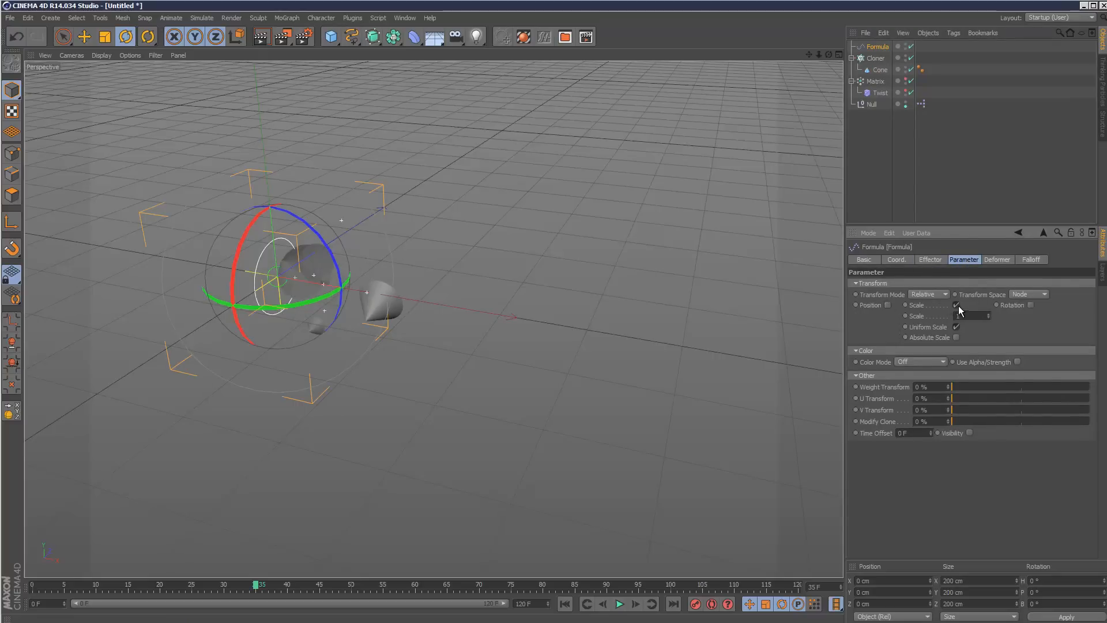
left_click(930, 259)
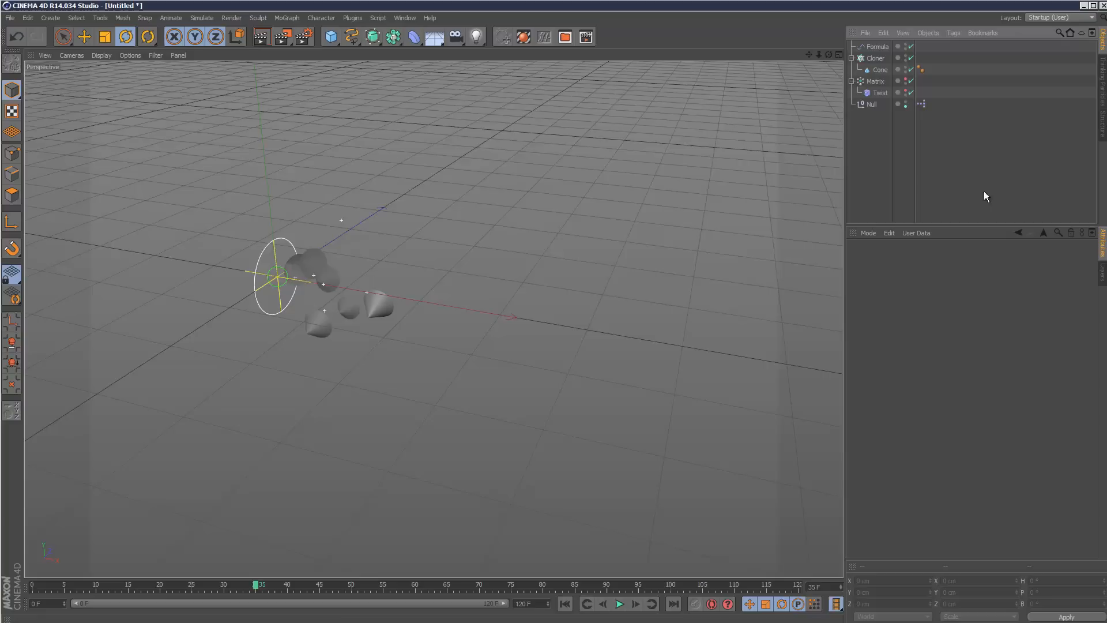
left_click(619, 603)
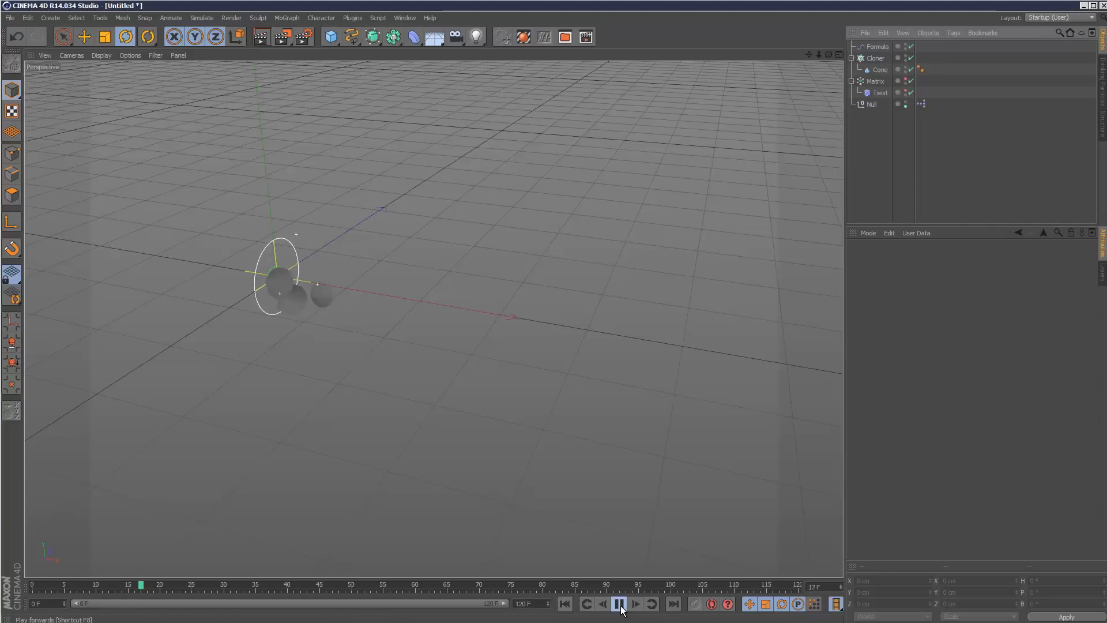
left_click(619, 604)
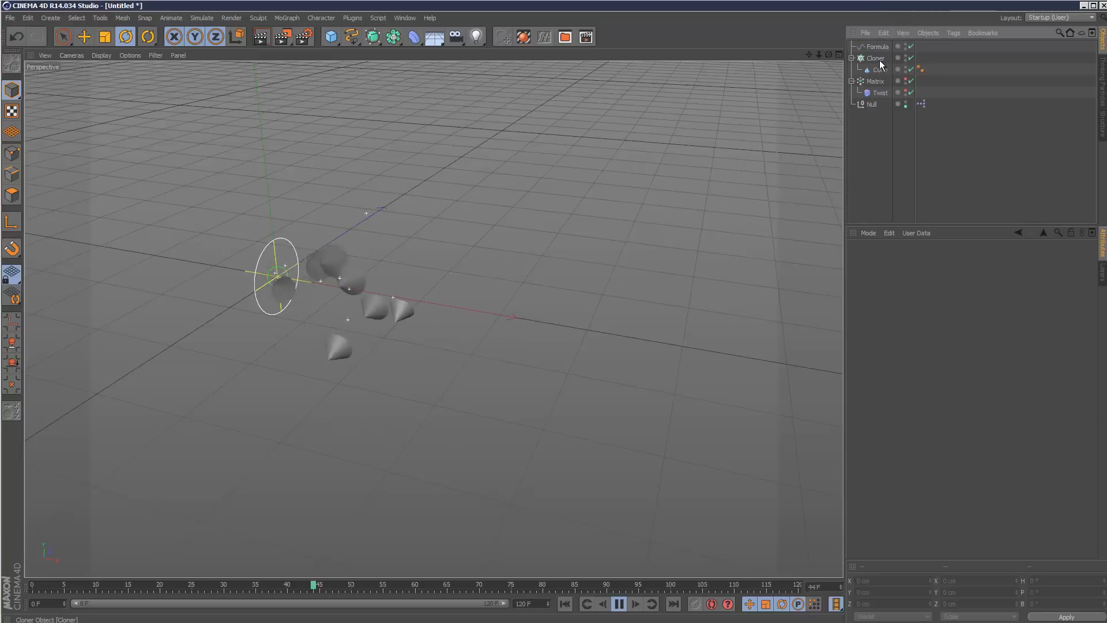
- Rewind to frame 0, replay the emerging cones and stop again at the start
left_click(618, 604)
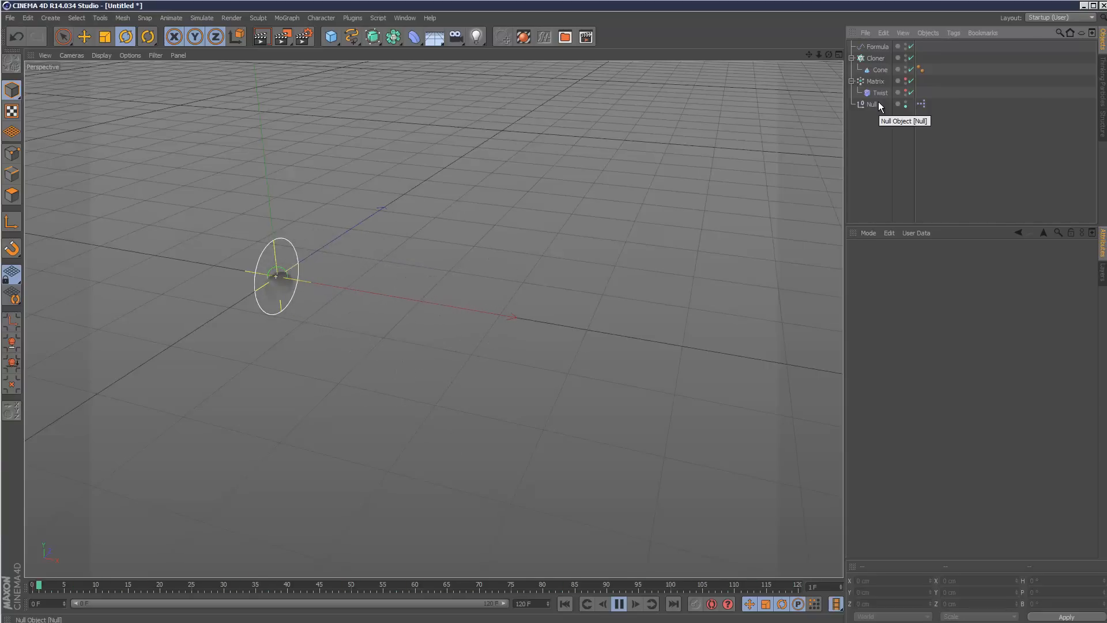
left_click(618, 604)
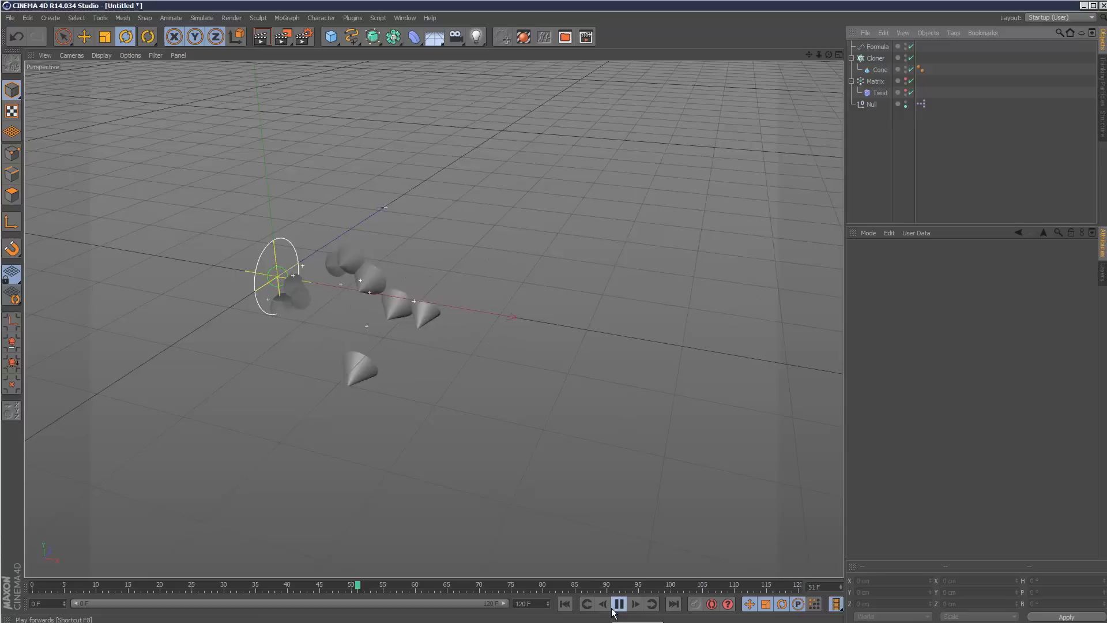
left_click(617, 603)
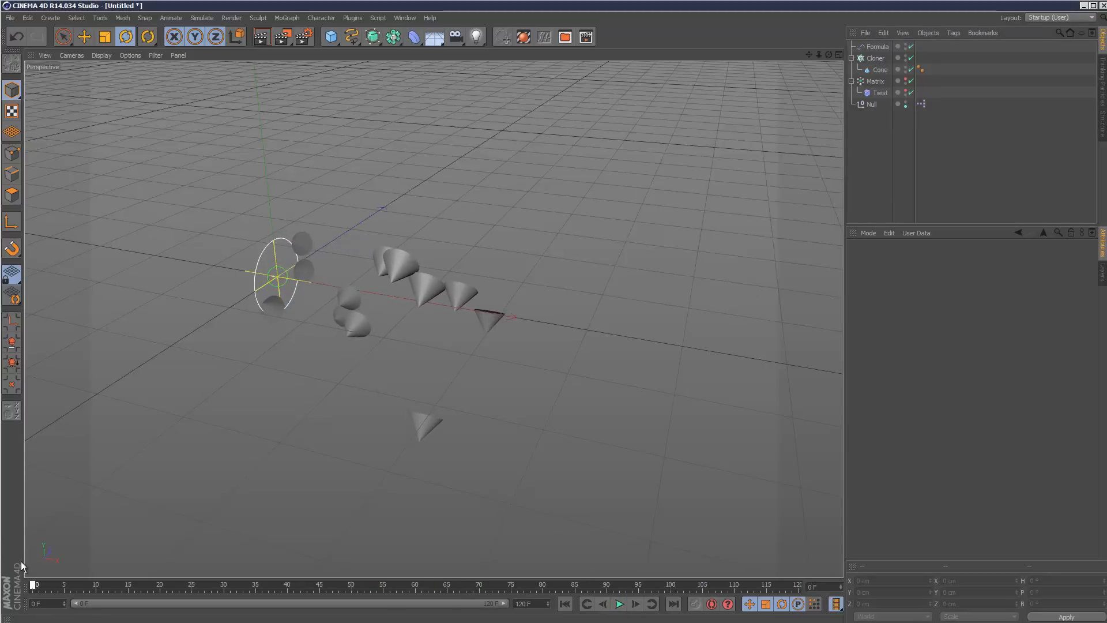
- Inspect the Twist's 97° keyframe at frame 90 and scrub the timeline to preview the twist
left_click(880, 92)
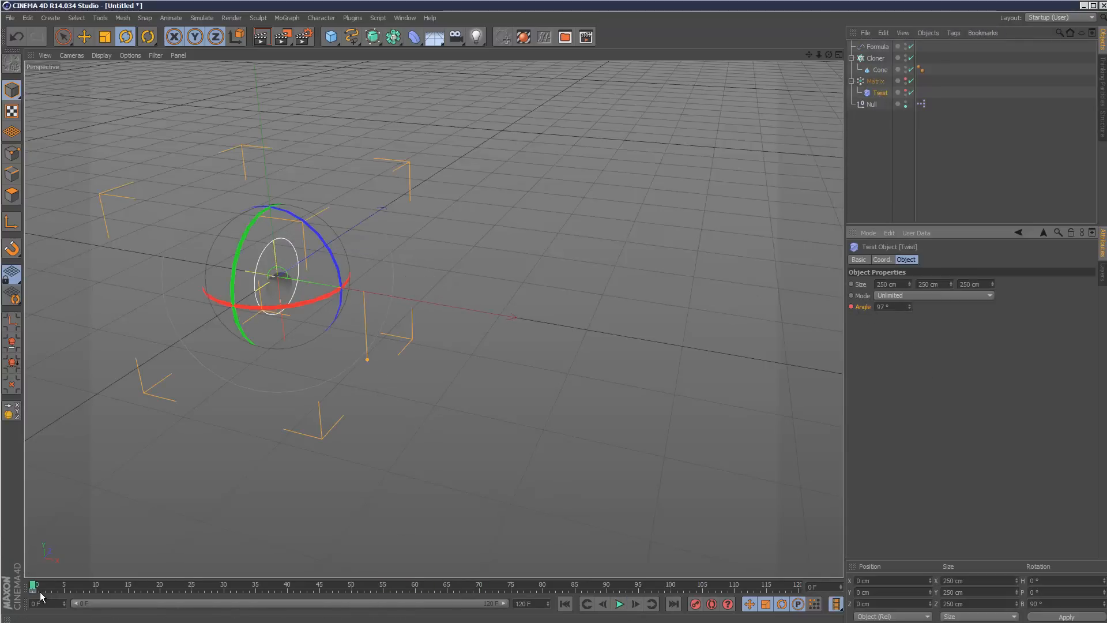
left_click(608, 583)
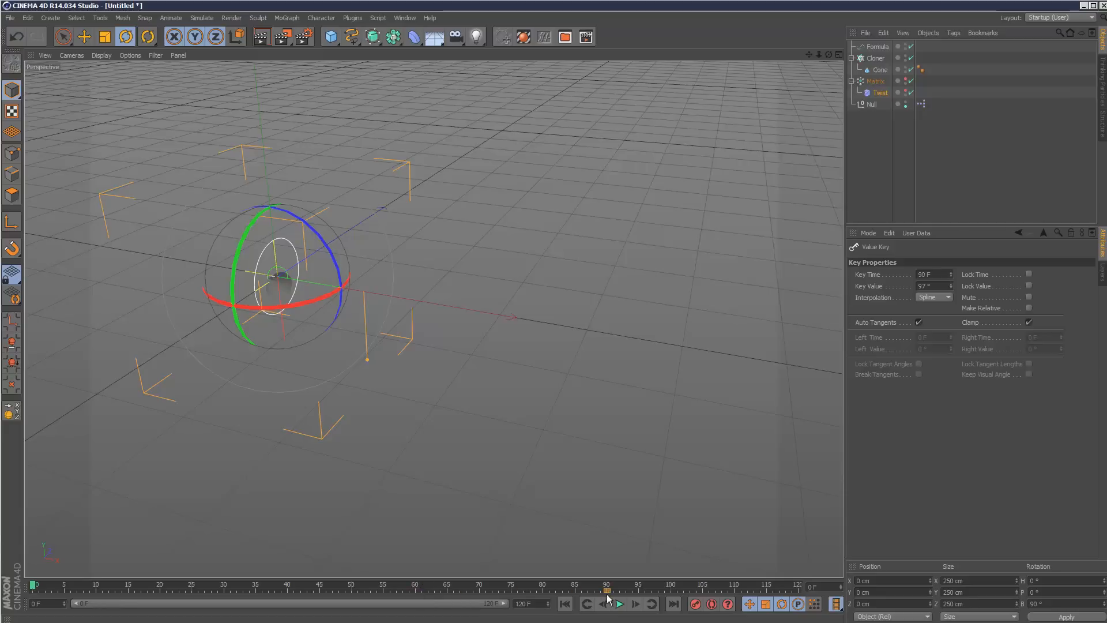
left_click(880, 93)
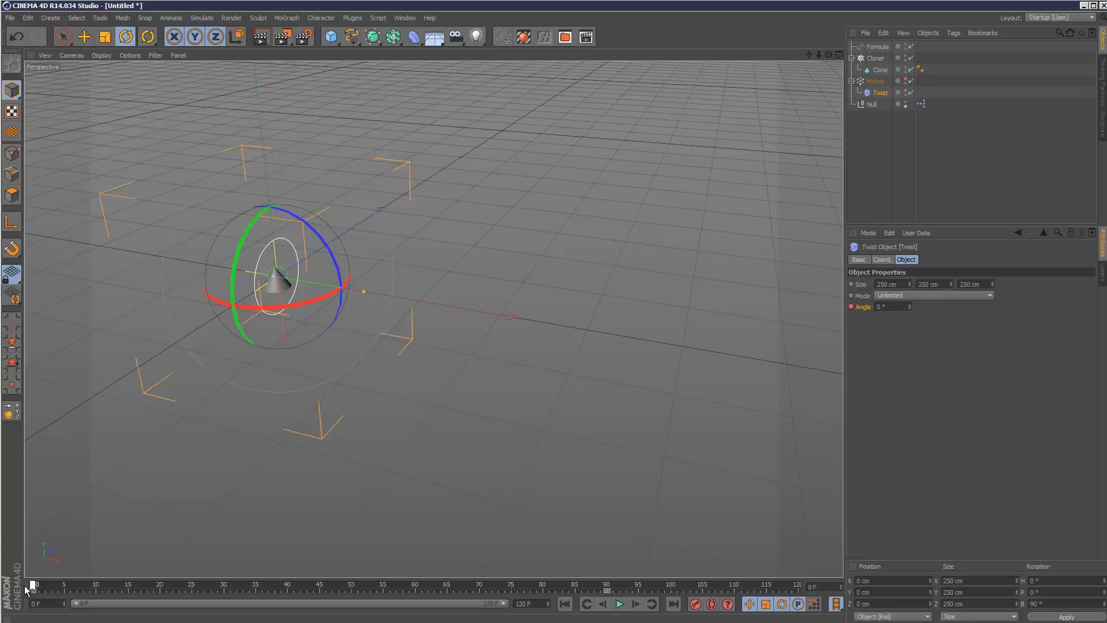
left_click_drag(33, 583, 621, 584)
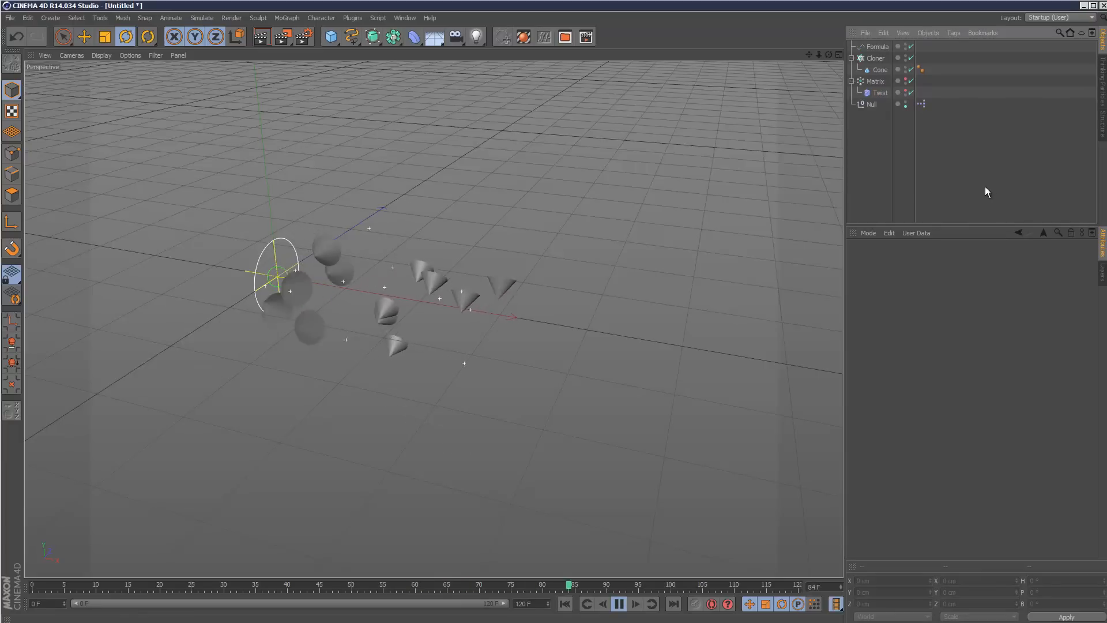
- Set the PStorm node's particle Life to 200 frames in the XPresso setup
double_click(920, 104)
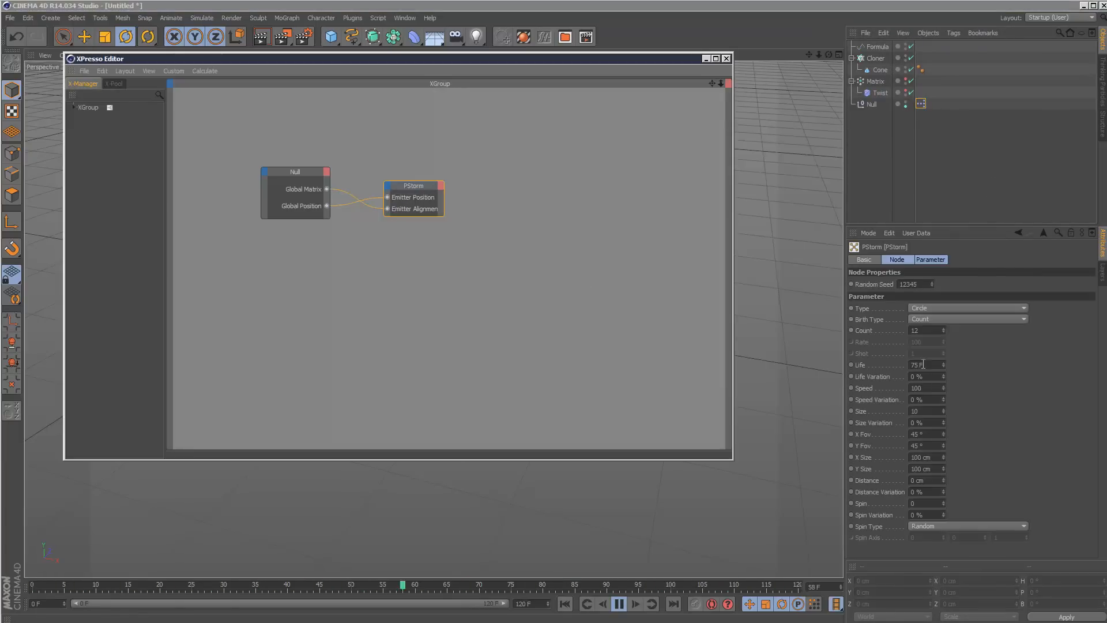
type("200")
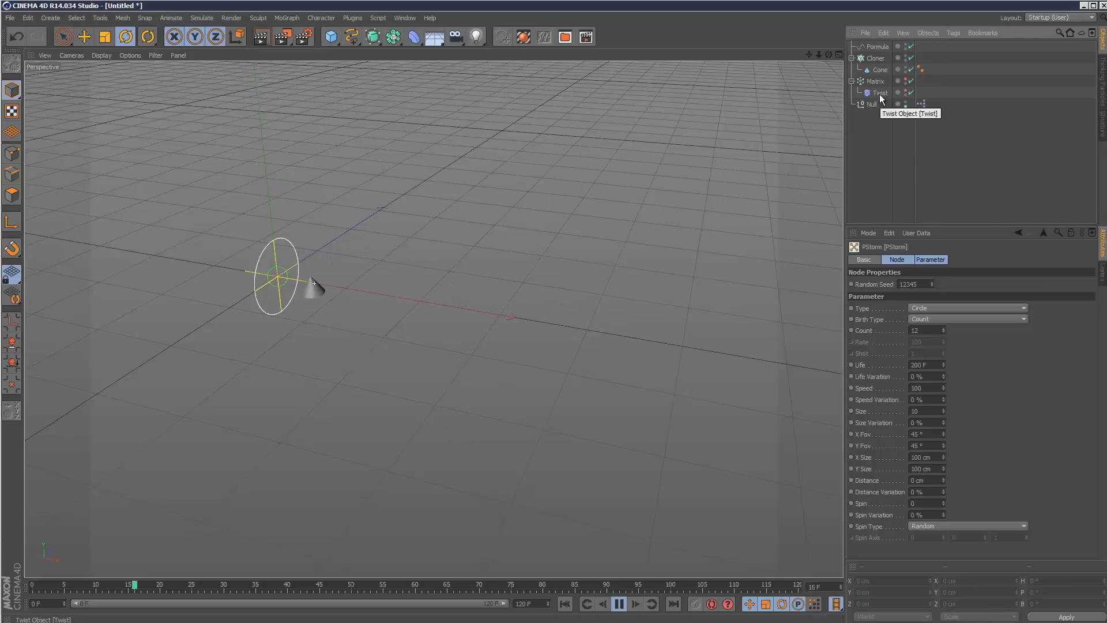
- Replay the particles past frame 100 and pause at frame 105
left_click(618, 603)
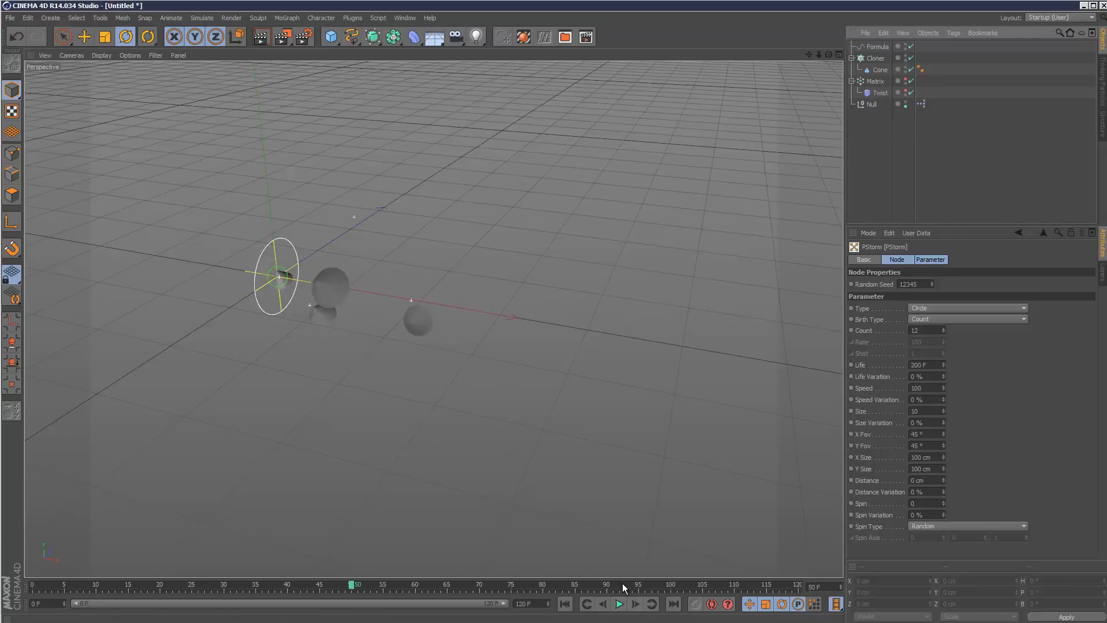
left_click(880, 92)
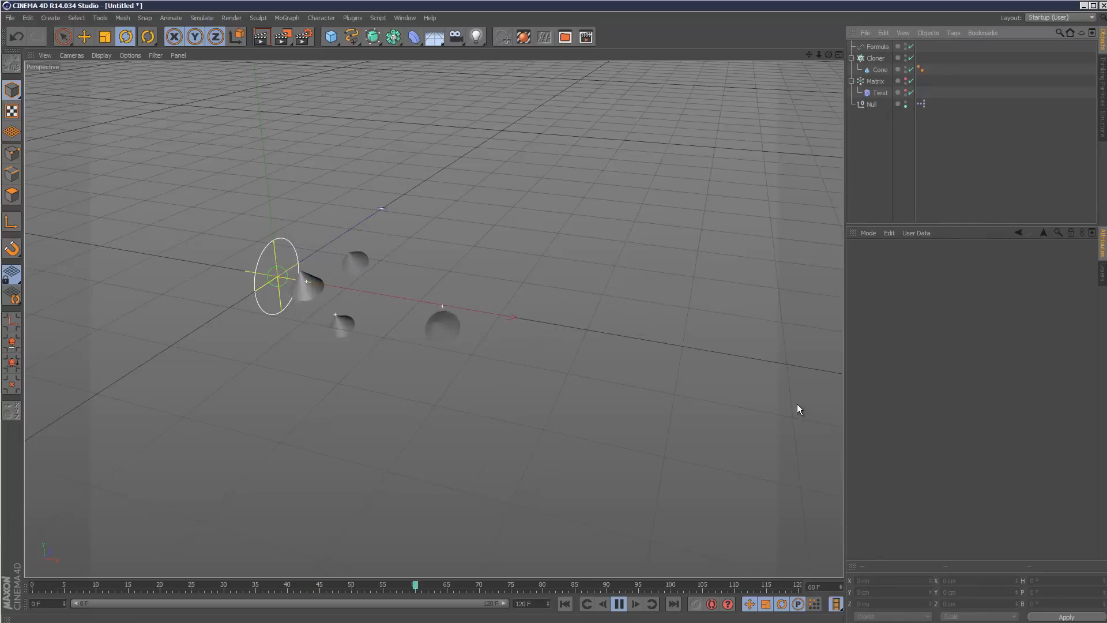
left_click(619, 604)
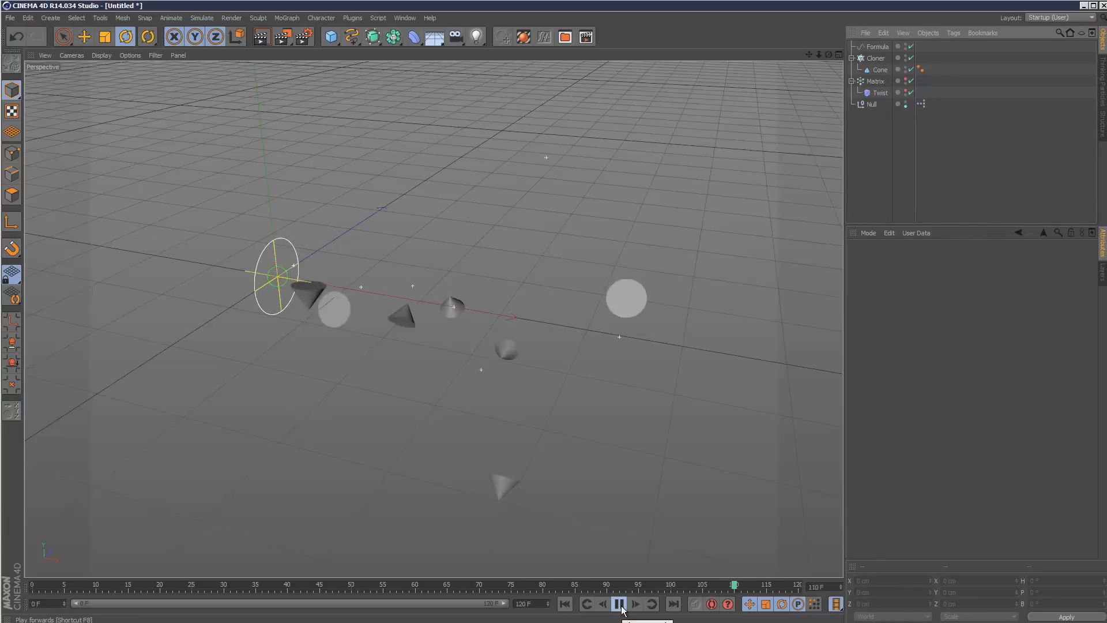
left_click(620, 604)
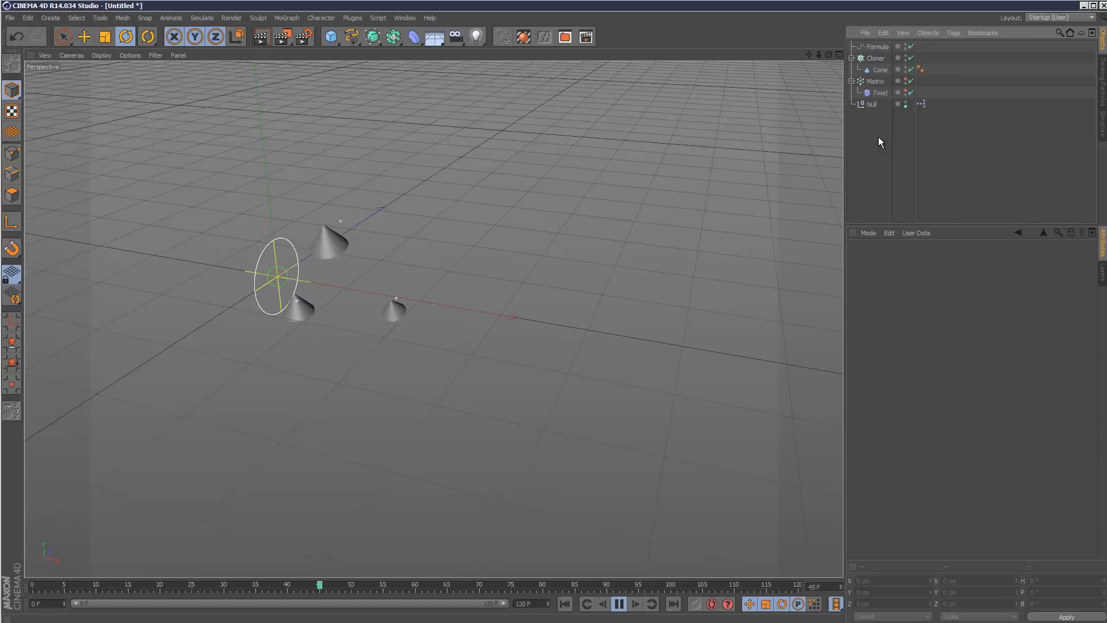
left_click(620, 604)
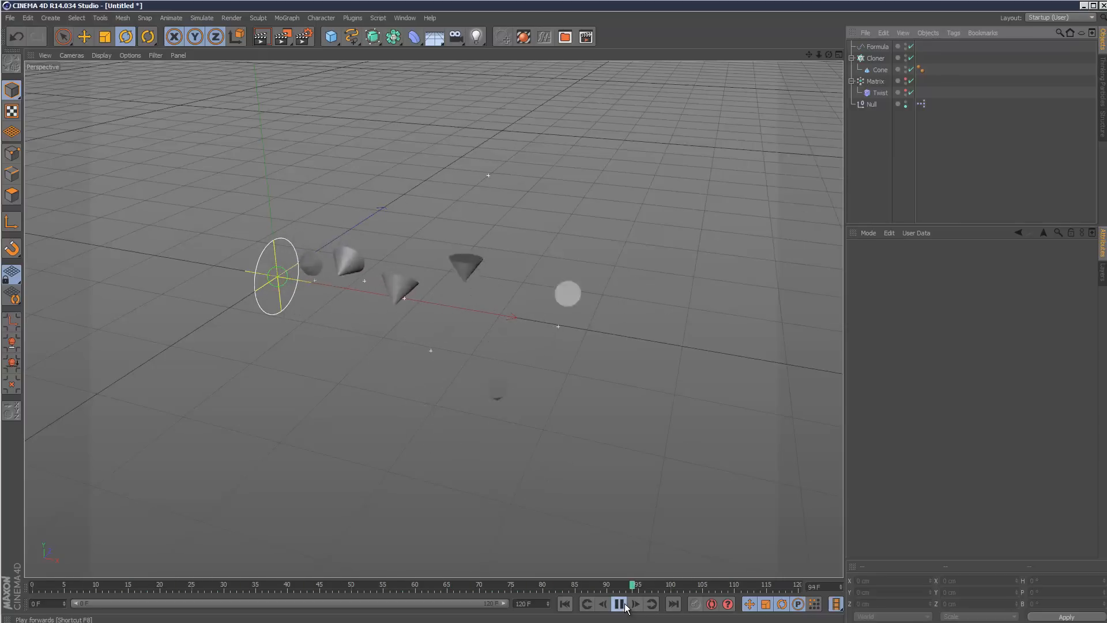
left_click(619, 603)
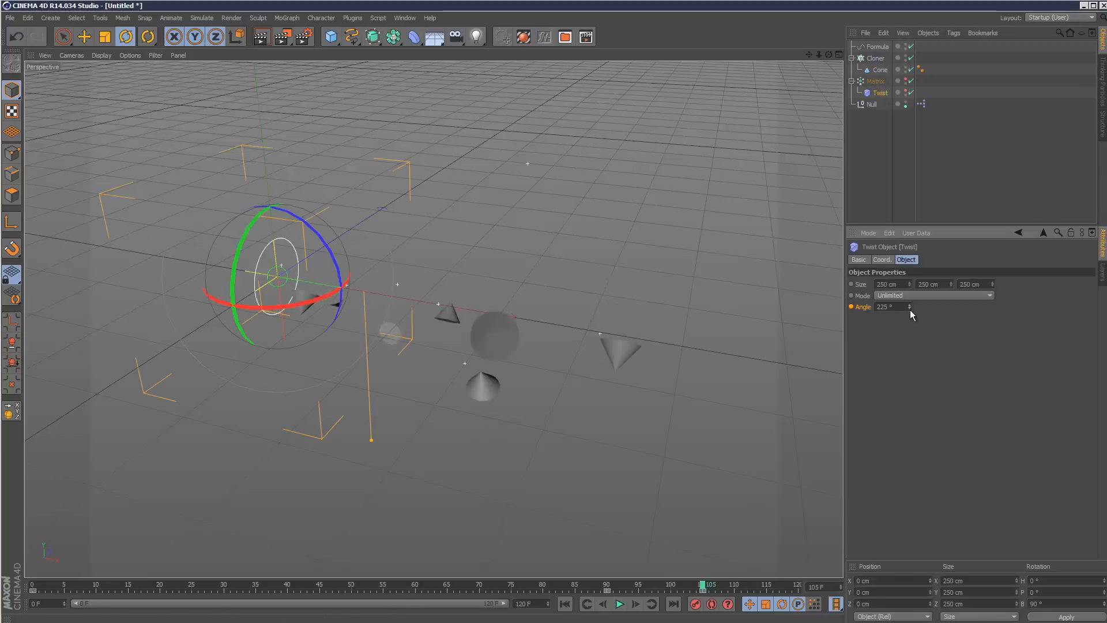
- Reduce the Twist angle to 176° at frame 105, then reselect the Matrix
left_click_drag(890, 307, 889, 307)
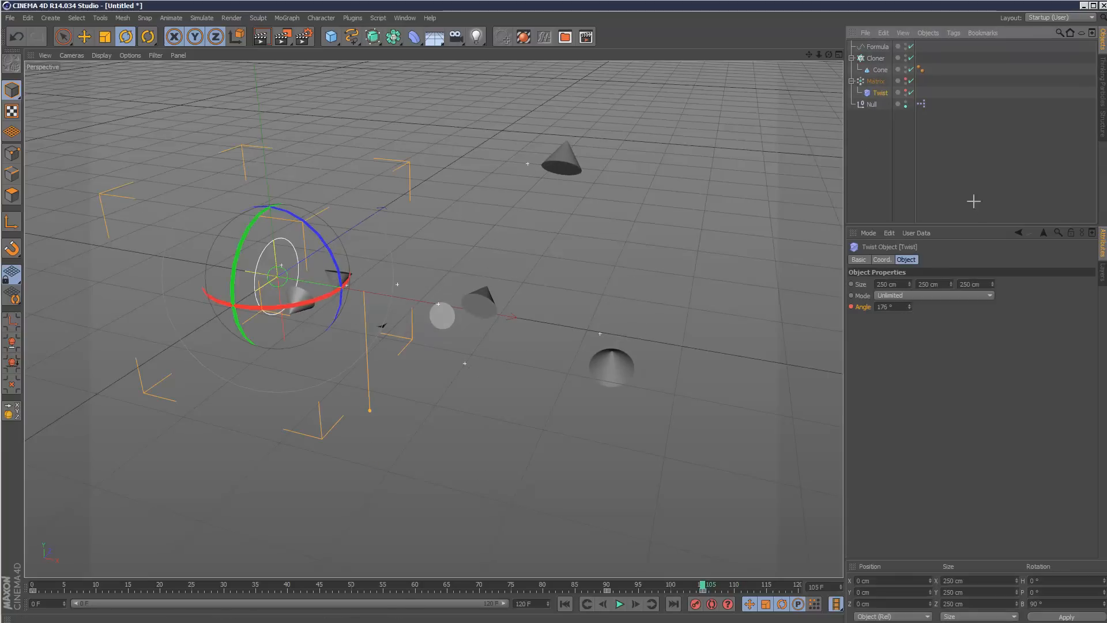
left_click(876, 81)
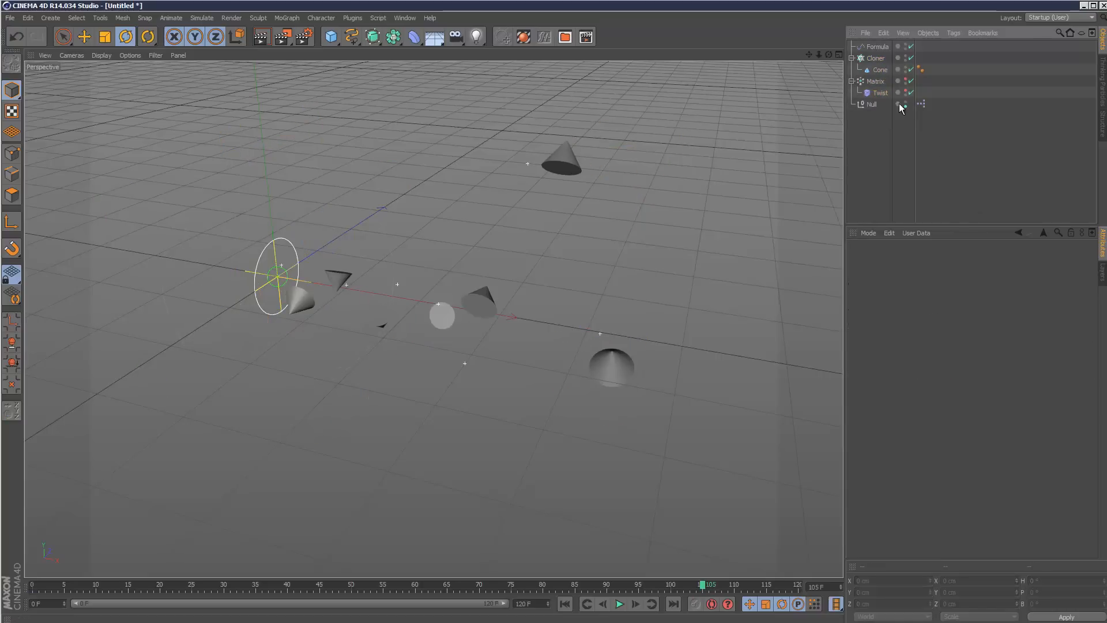
left_click(286, 17)
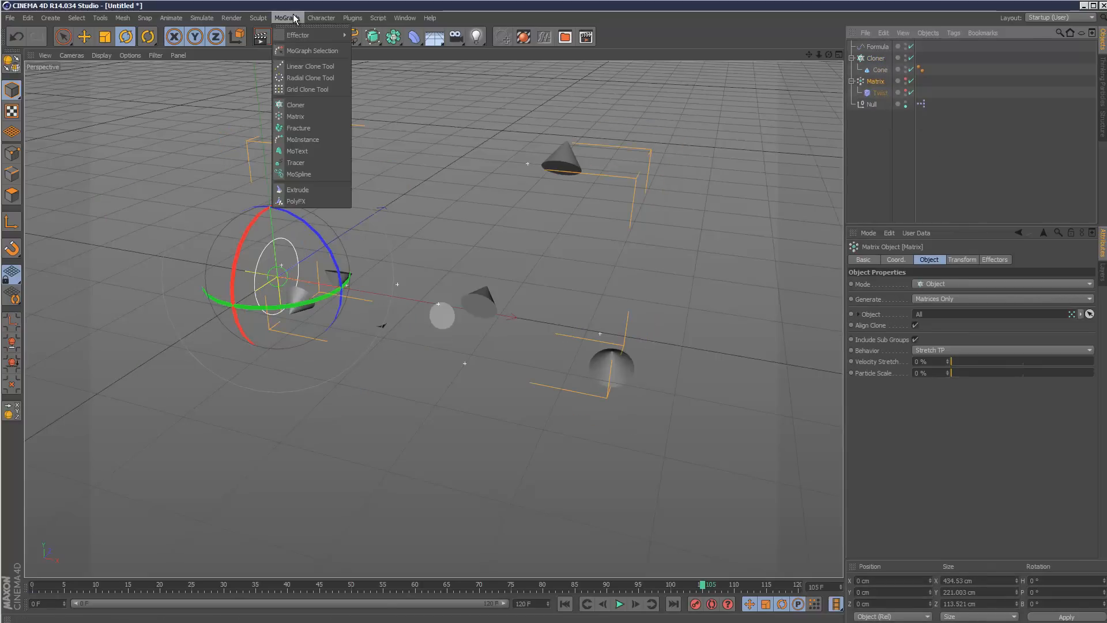
mouse_move(298, 34)
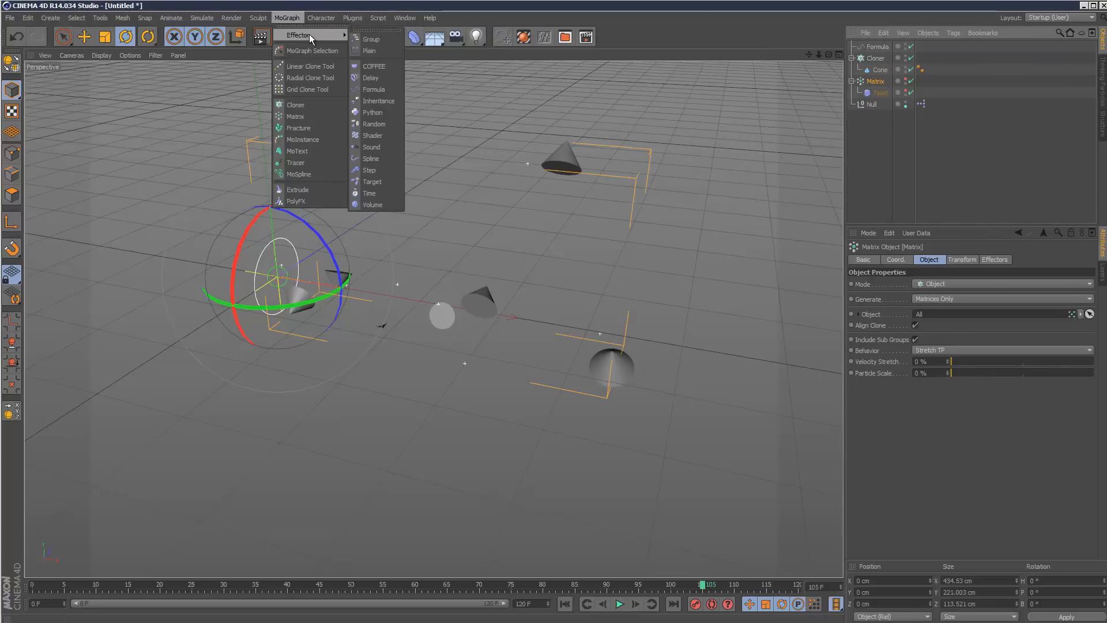
- Add Formula.1 effector to the Matrix shifting clones 50 cm along X, with Scale disabled
left_click(373, 88)
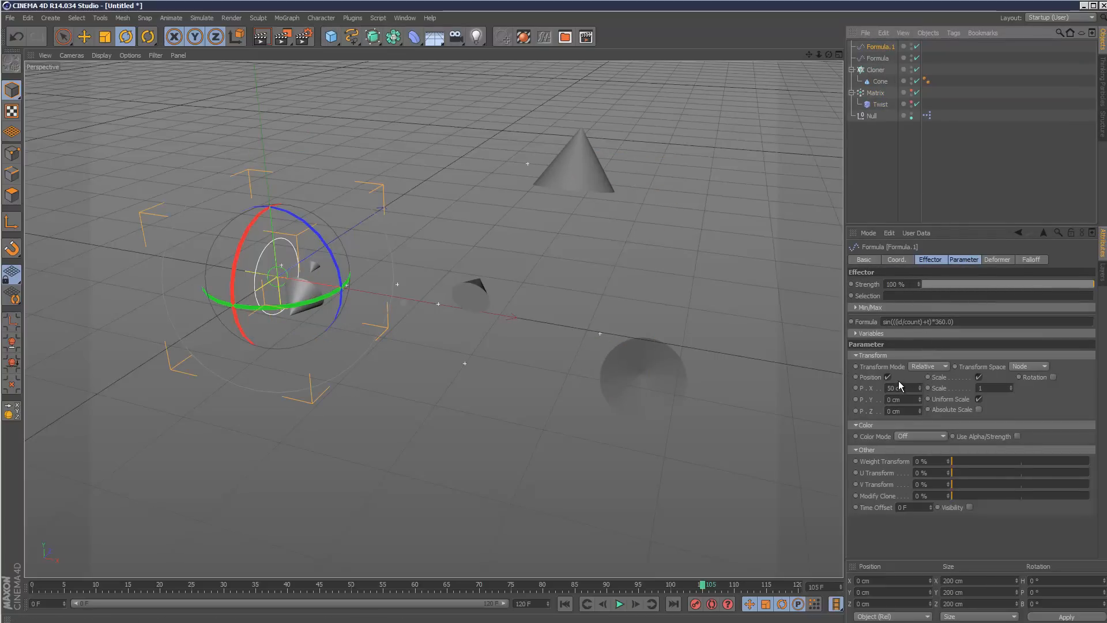
left_click(932, 376)
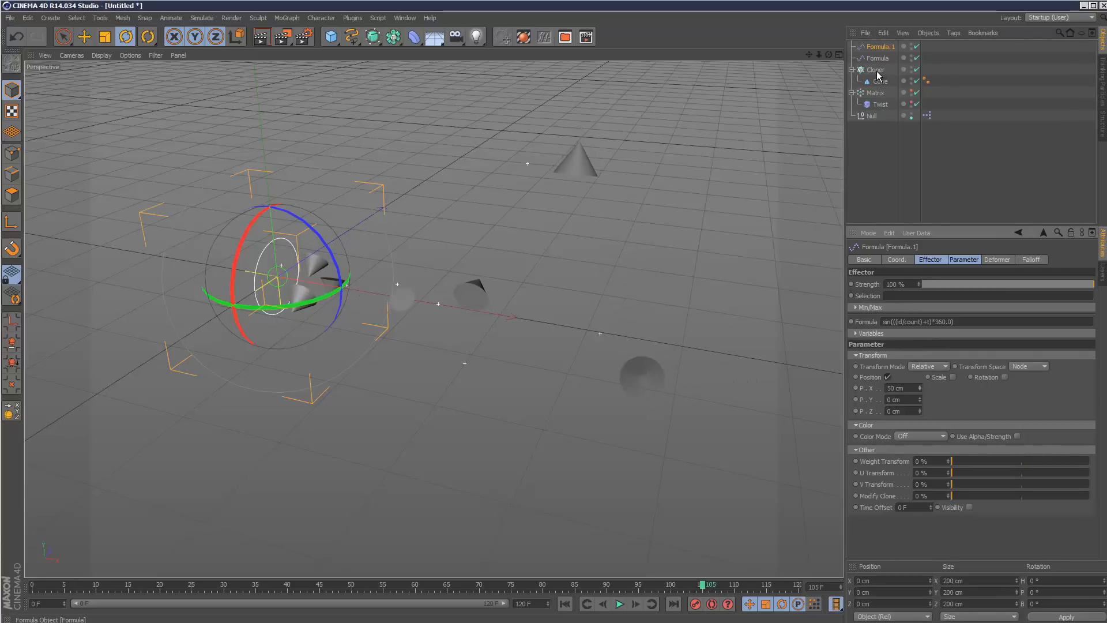
- Verify the Matrix's Effectors list shows Formula.1 at full strength, then return to its Object settings
left_click(566, 603)
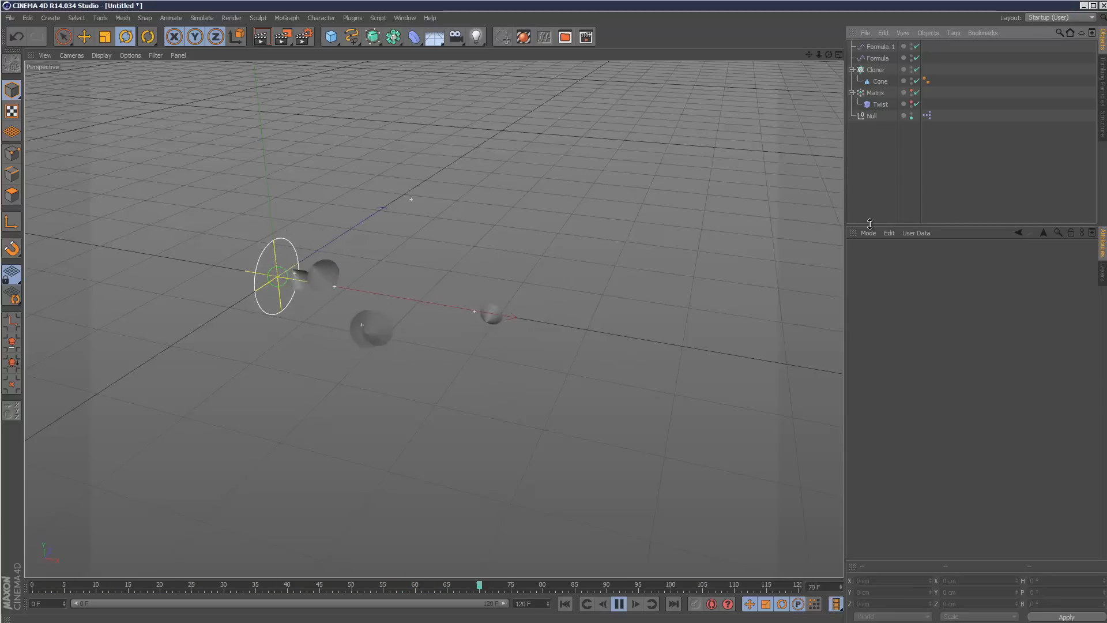
left_click(877, 92)
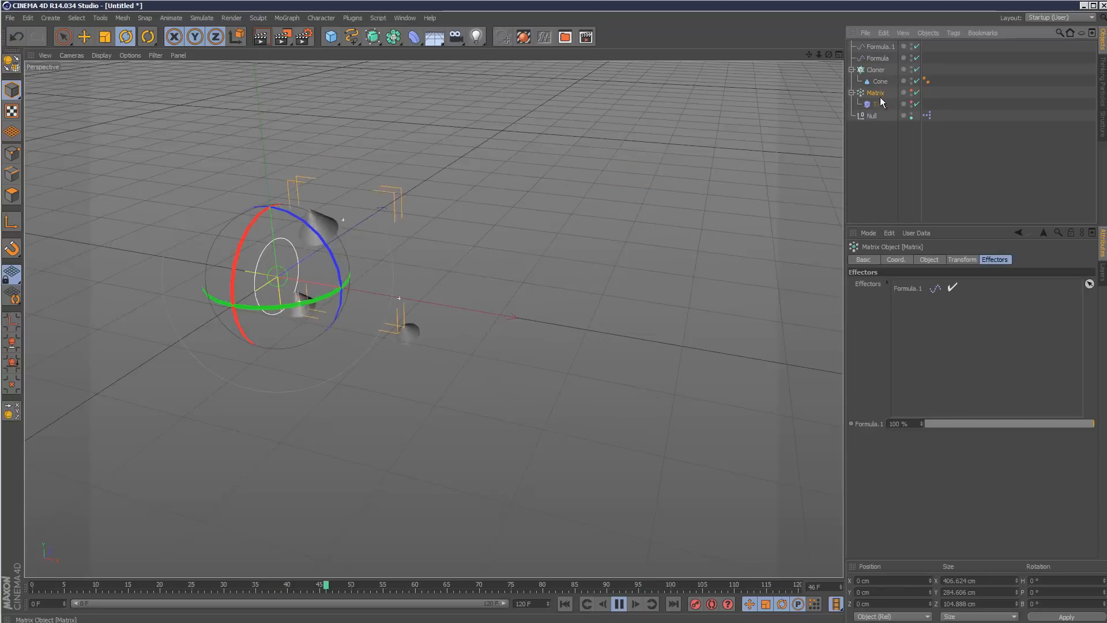
left_click(930, 259)
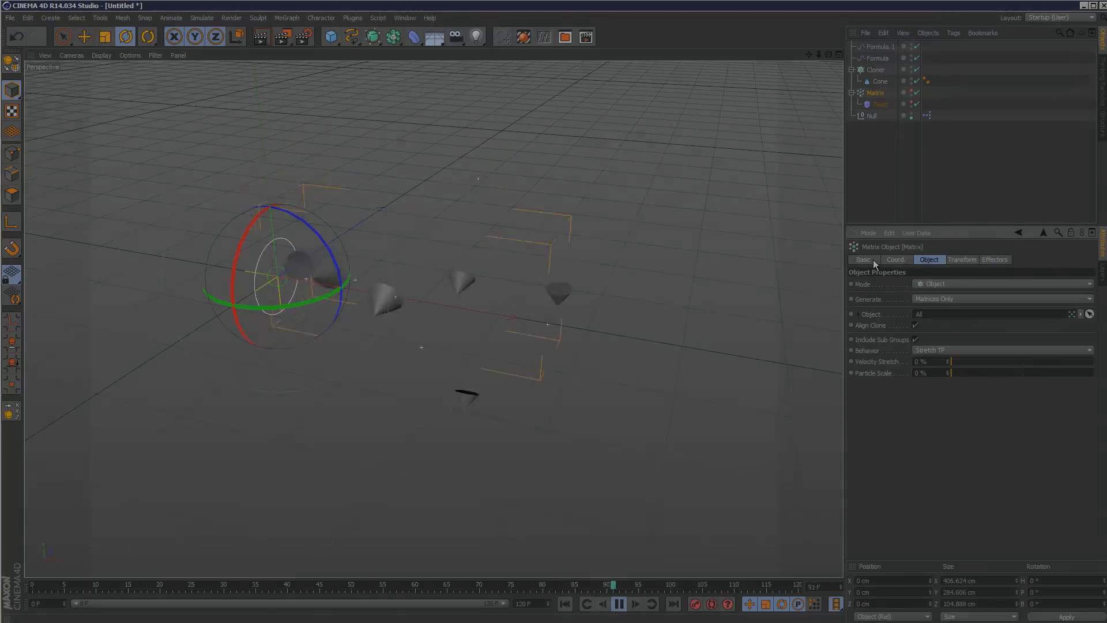